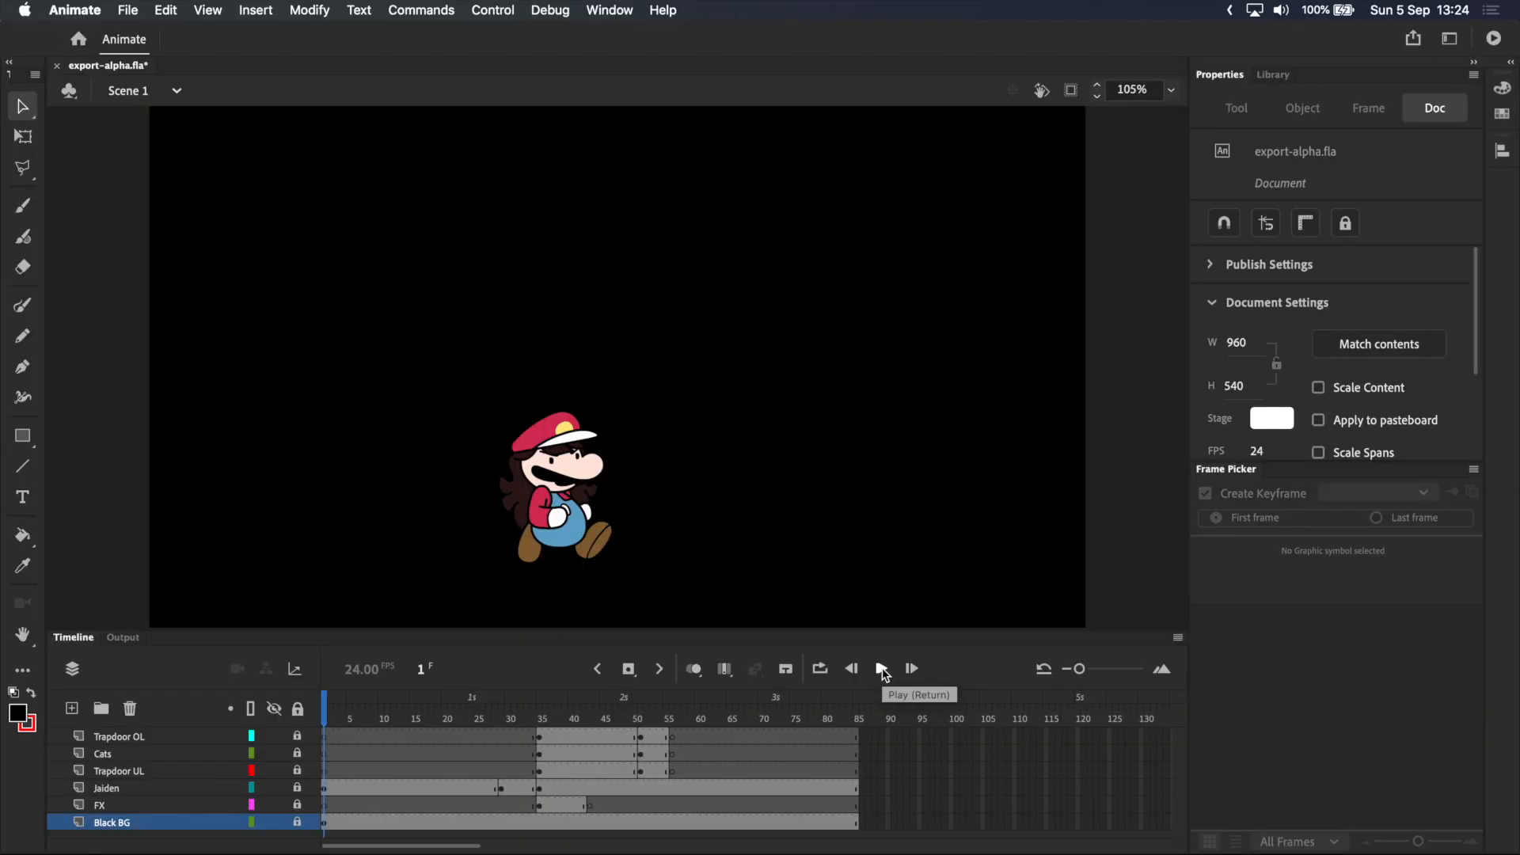
Step: Play the walking character animation from the start through to frame 85
click(881, 668)
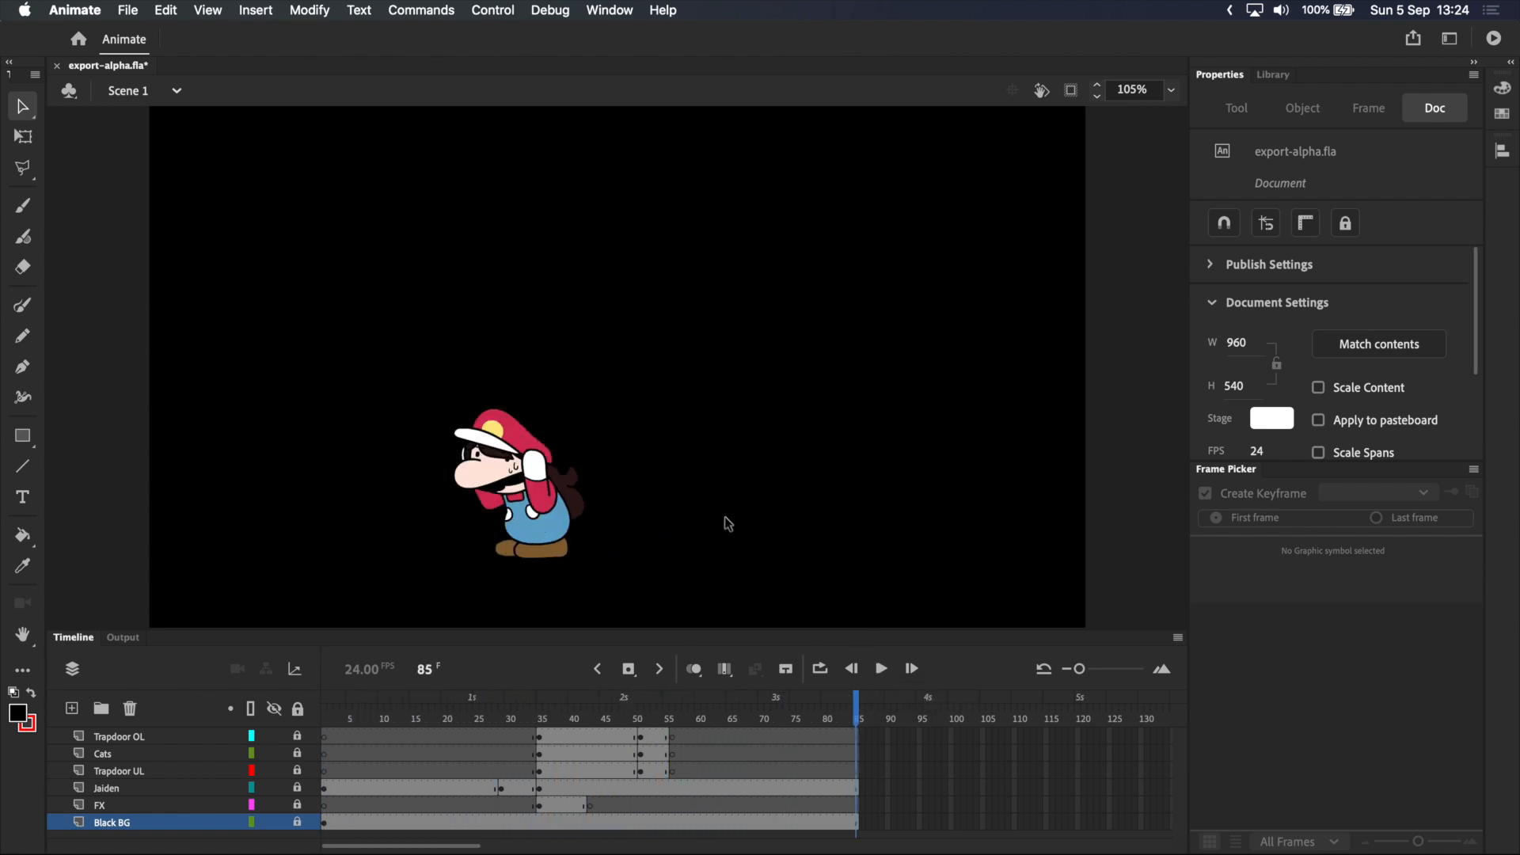
mouse_move(628, 506)
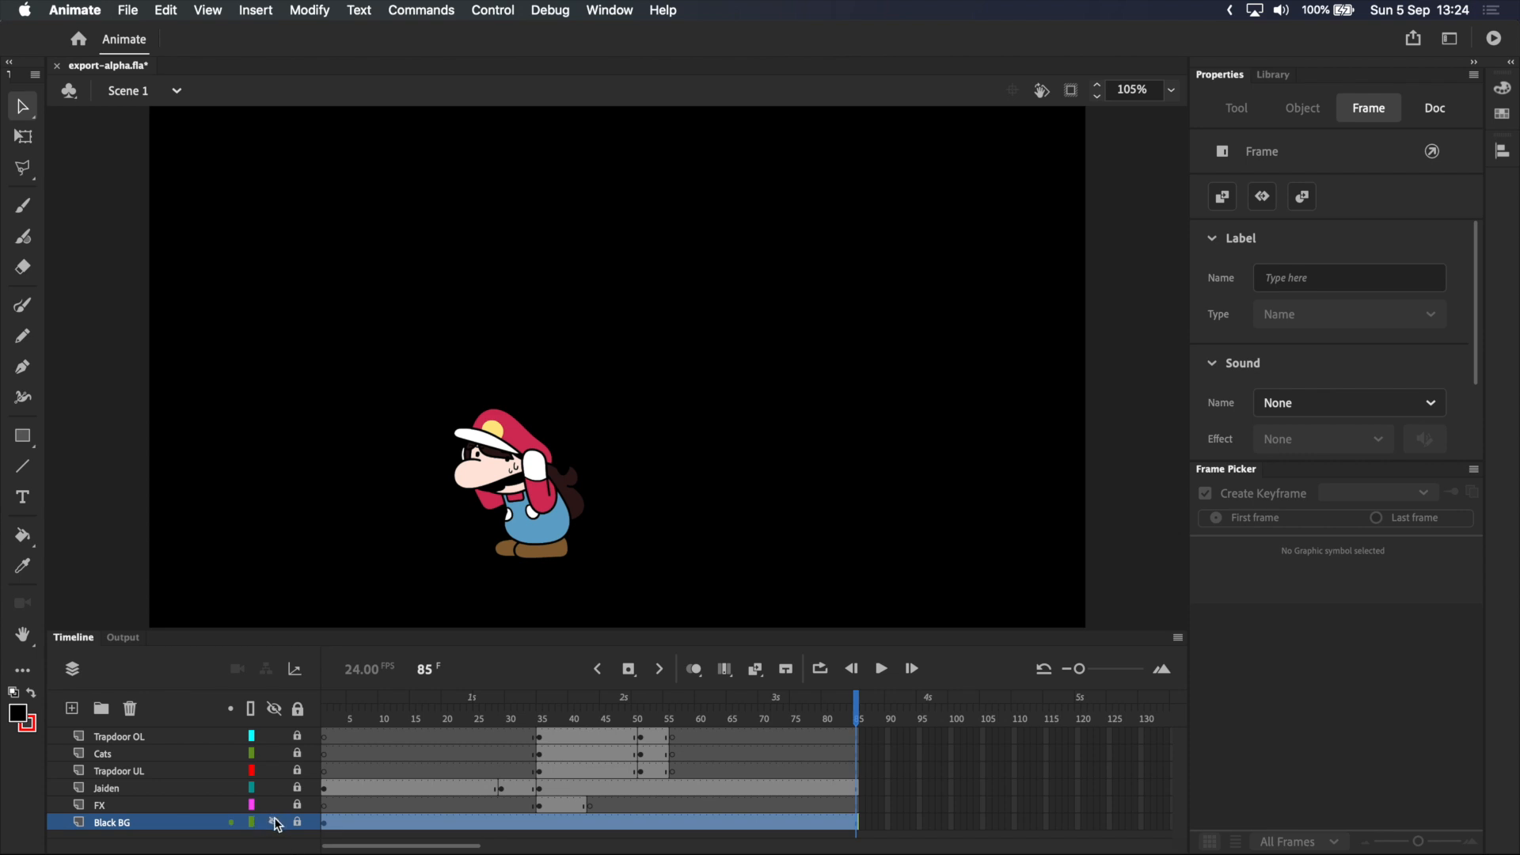
Step: Hide the Black BG layer, make it a guide layer, and keep the stage colour white
click(275, 822)
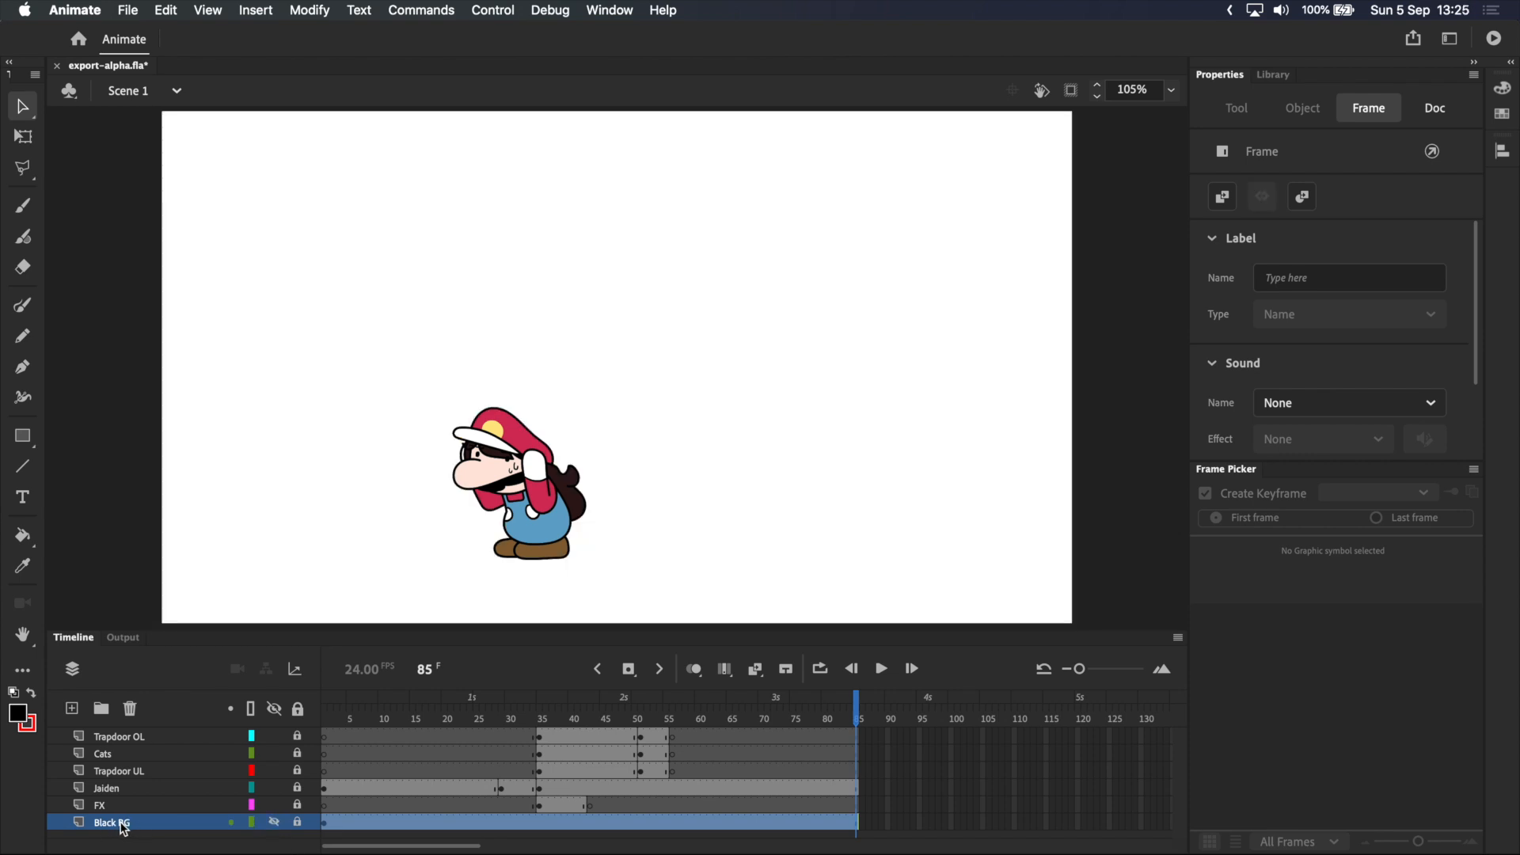
right_click(112, 822)
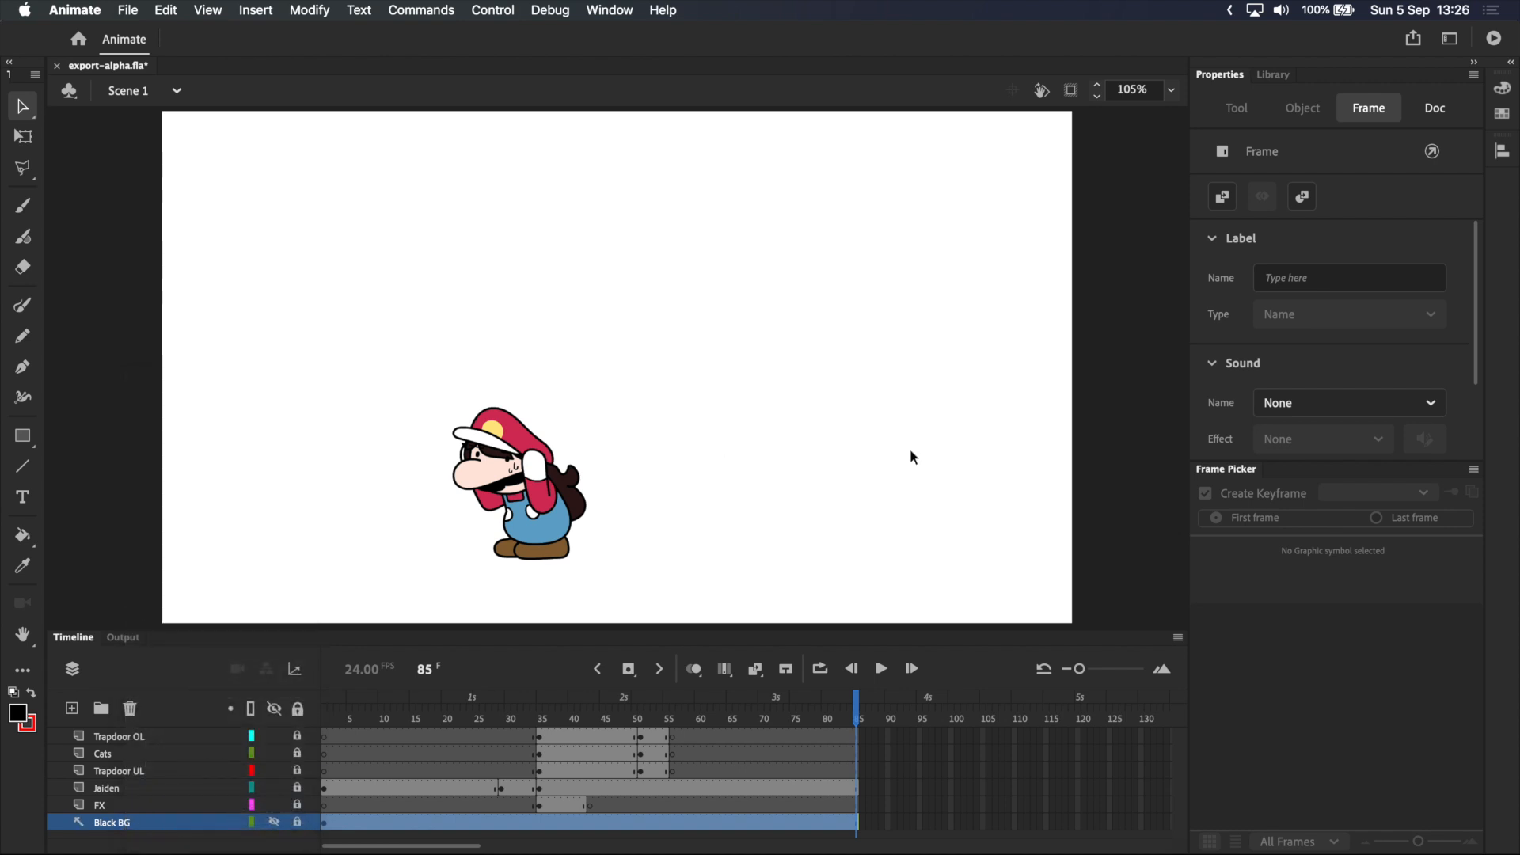
click(1435, 108)
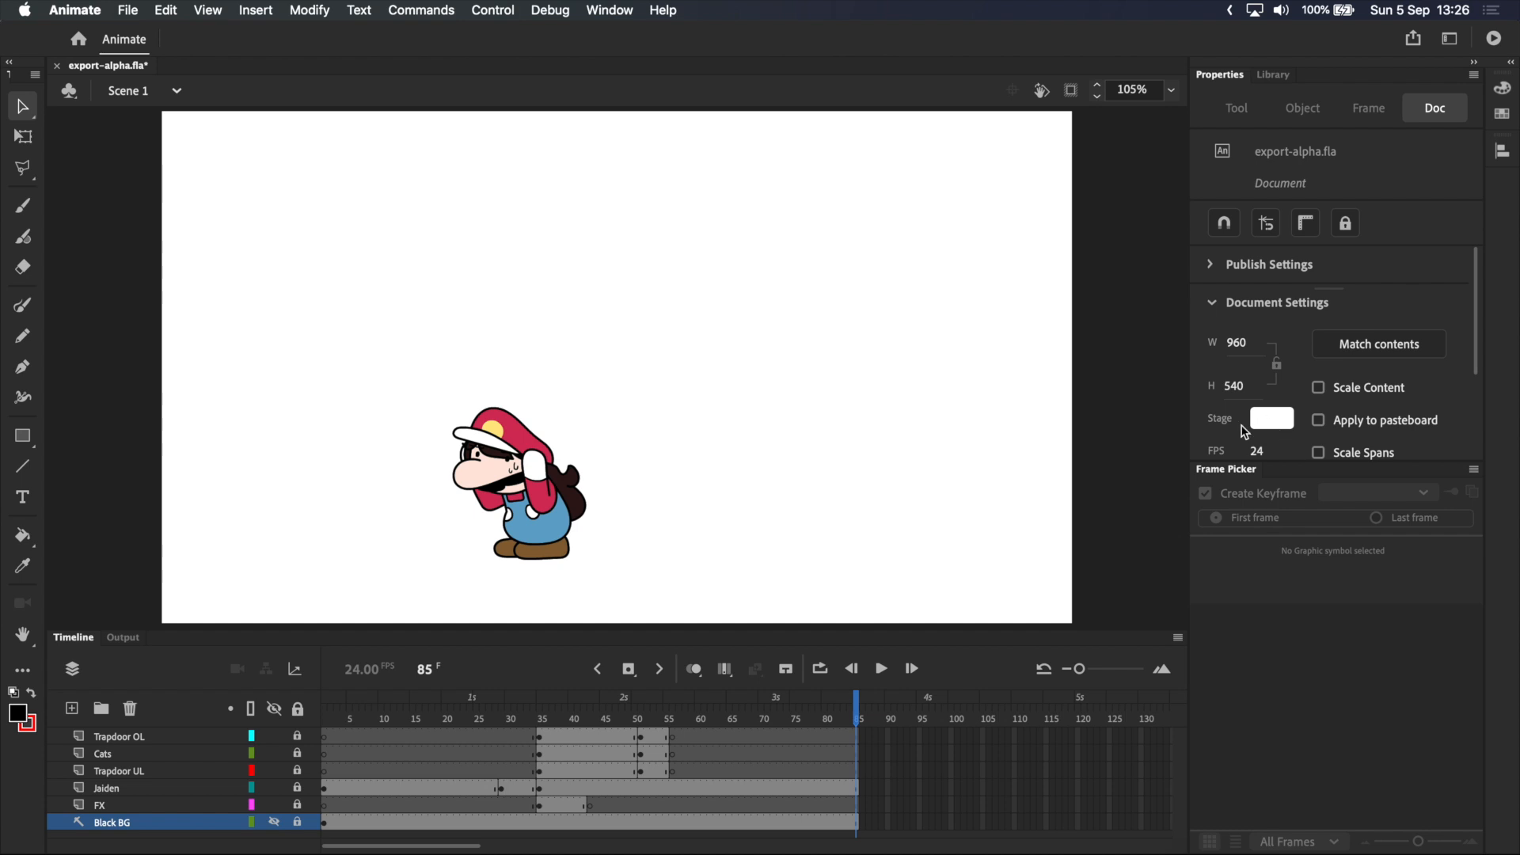
click(1271, 419)
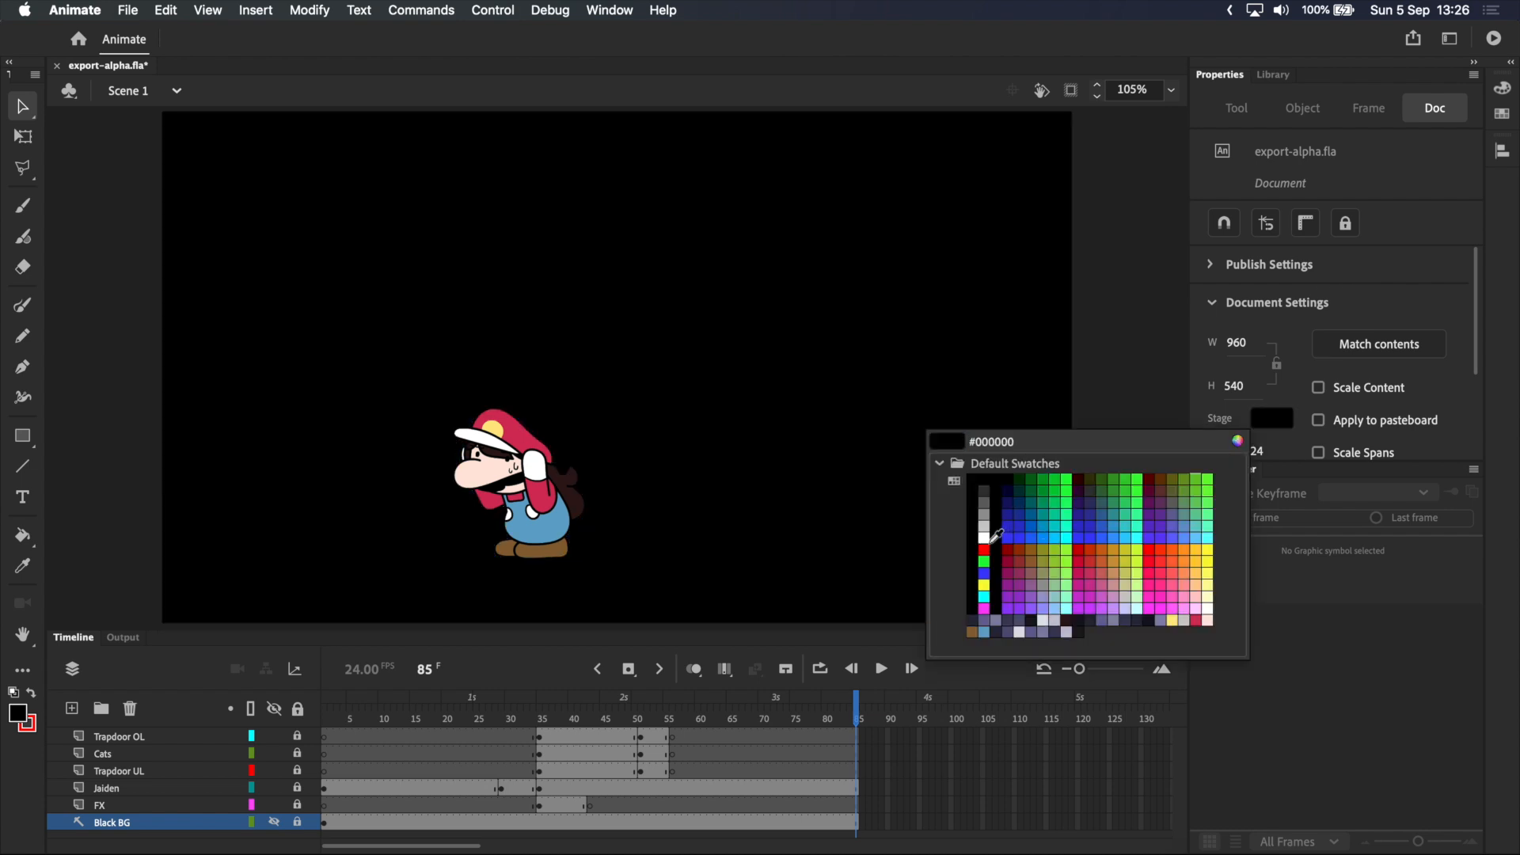
click(982, 528)
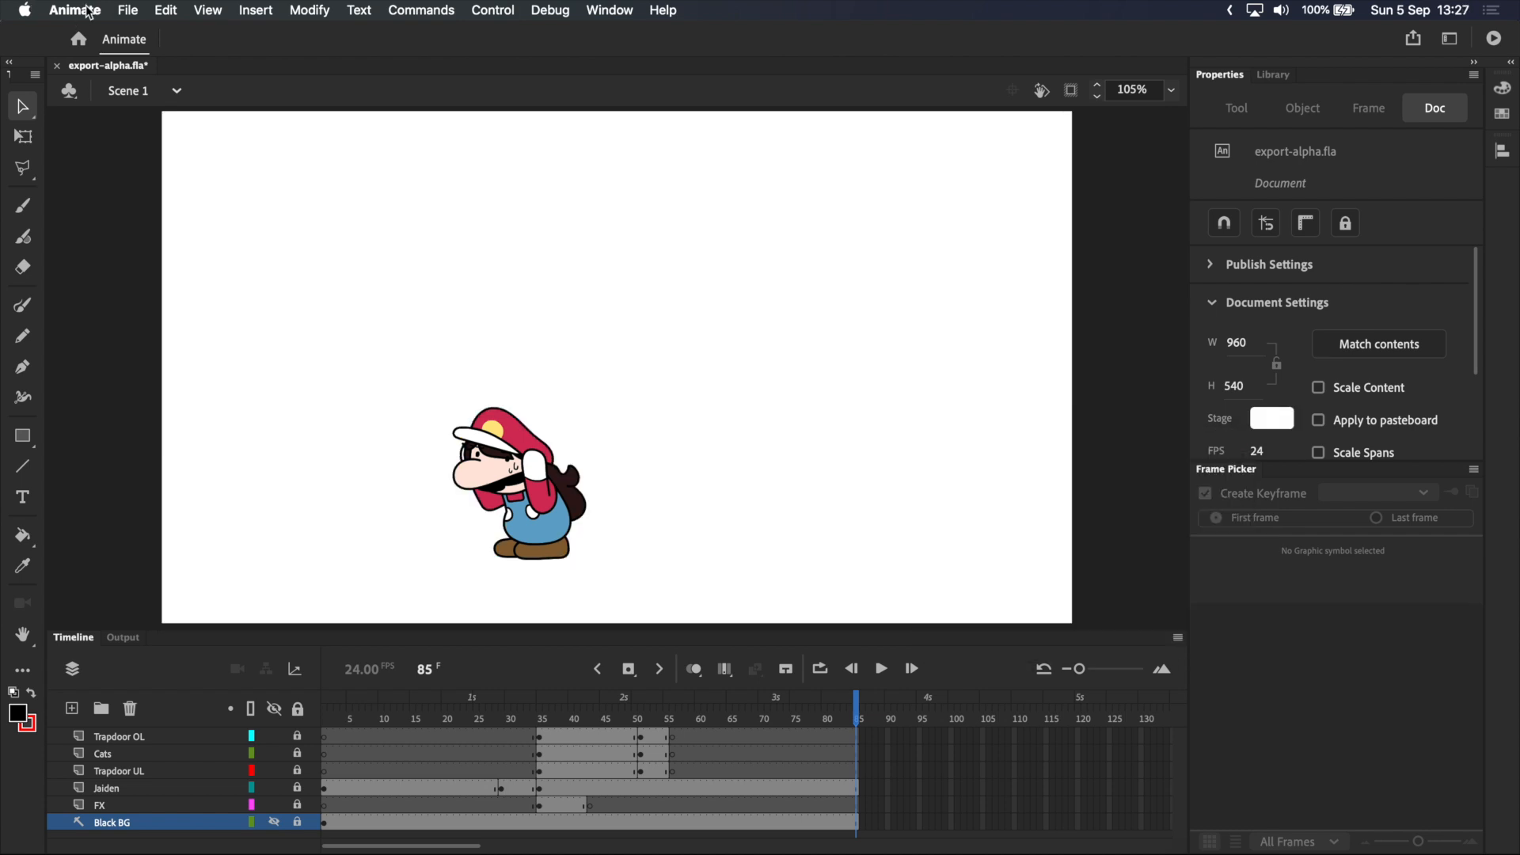
Step: Open File > Export > Export Video/Media to show the Export Media dialog
click(126, 9)
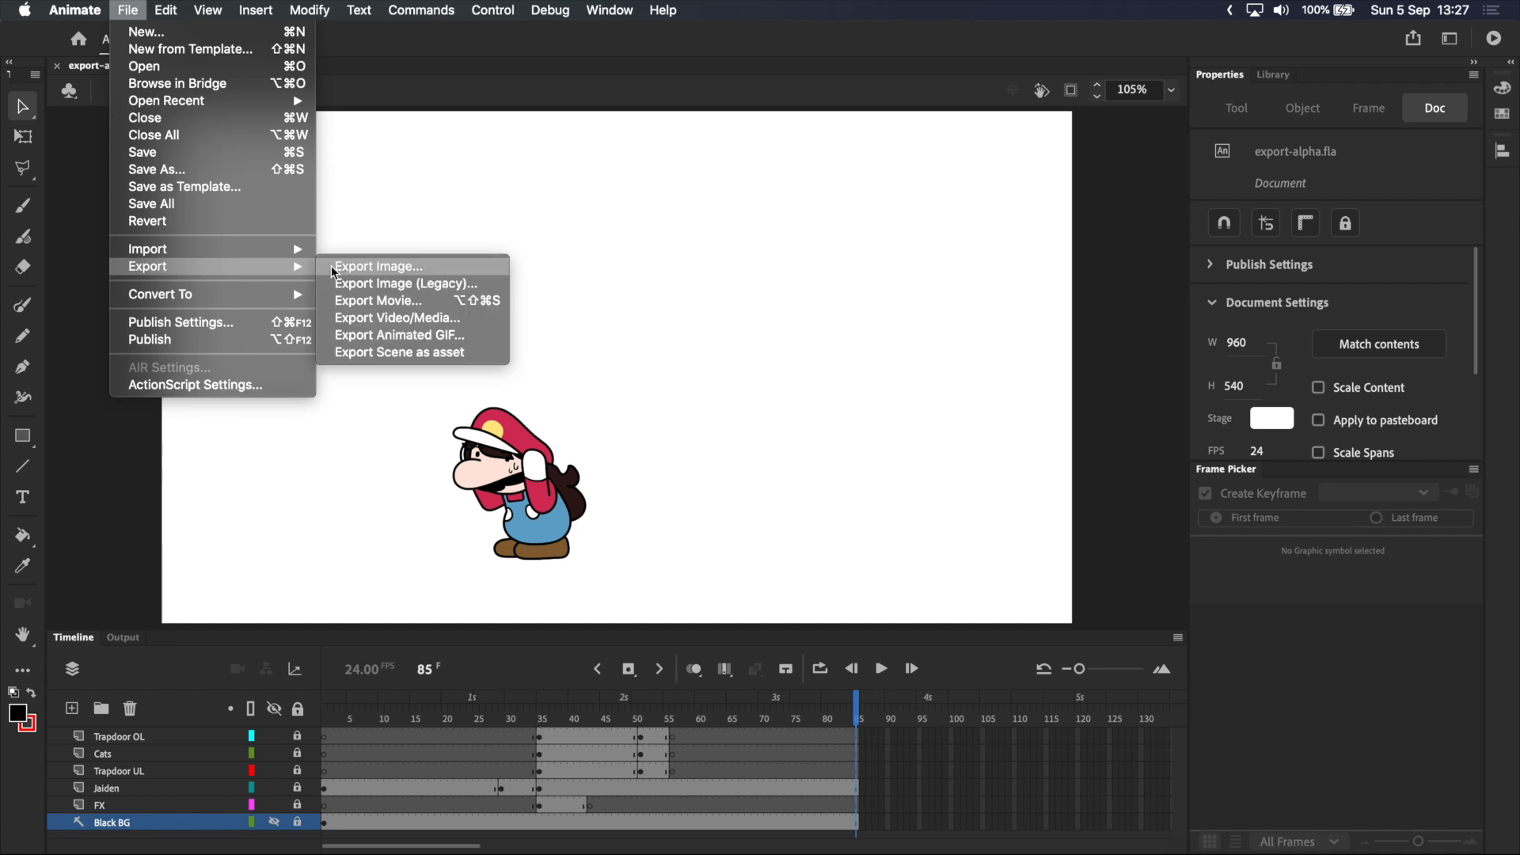
mouse_move(417, 319)
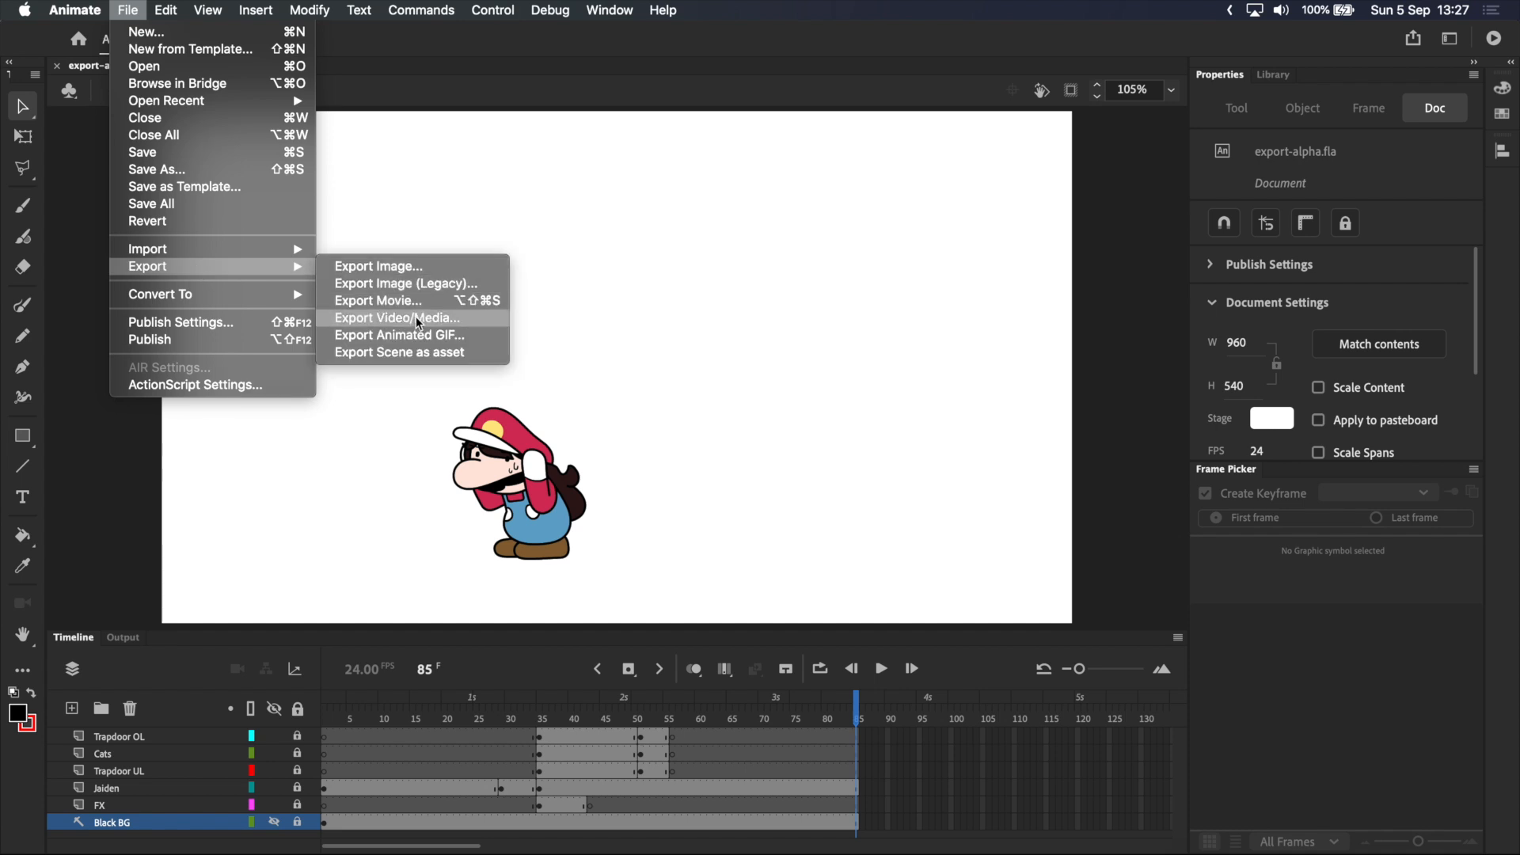
click(397, 319)
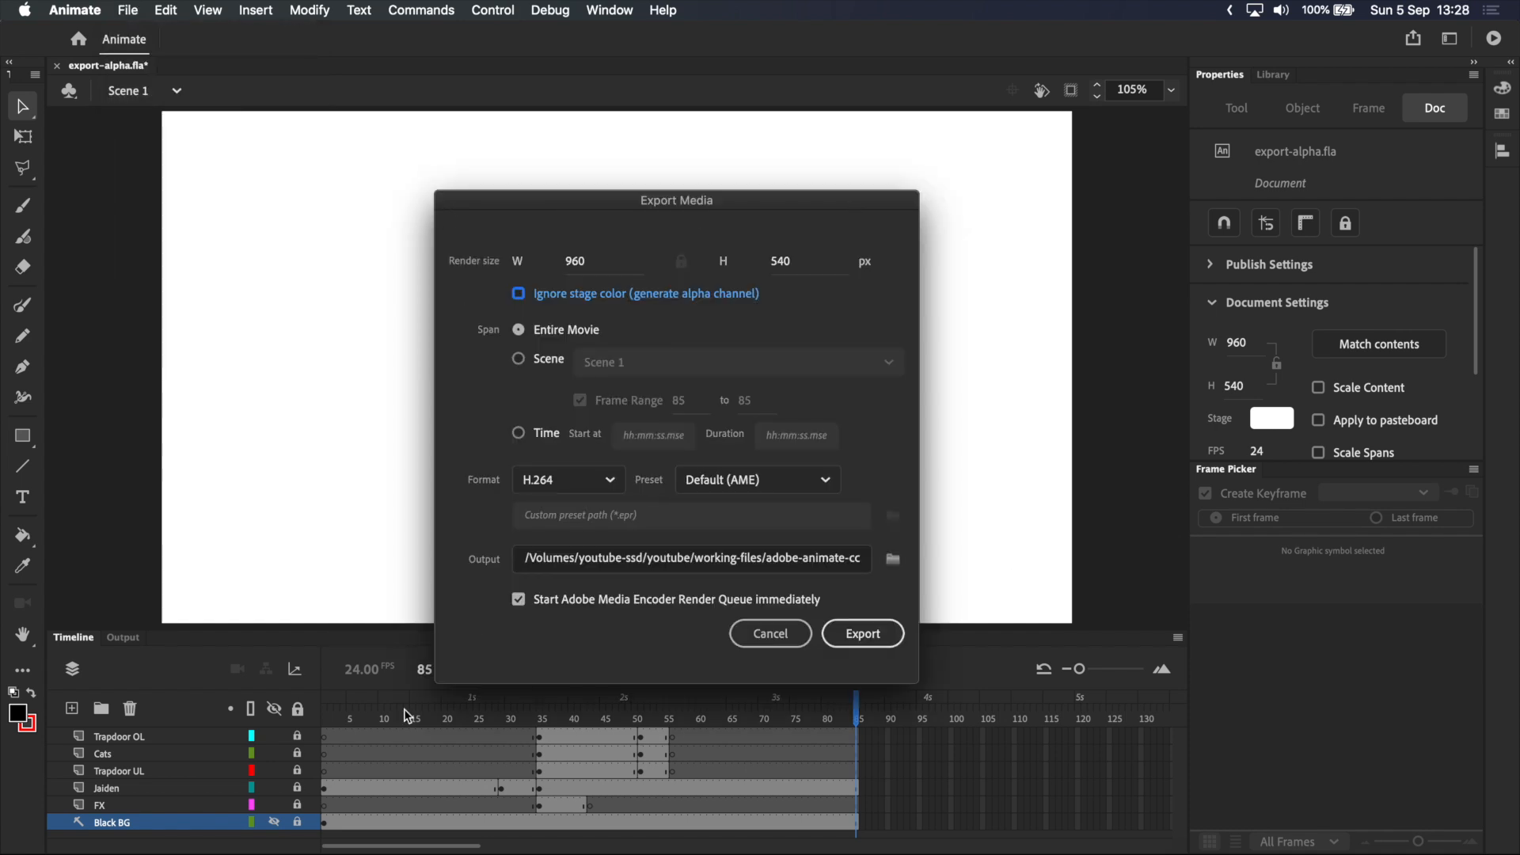
mouse_move(1223, 375)
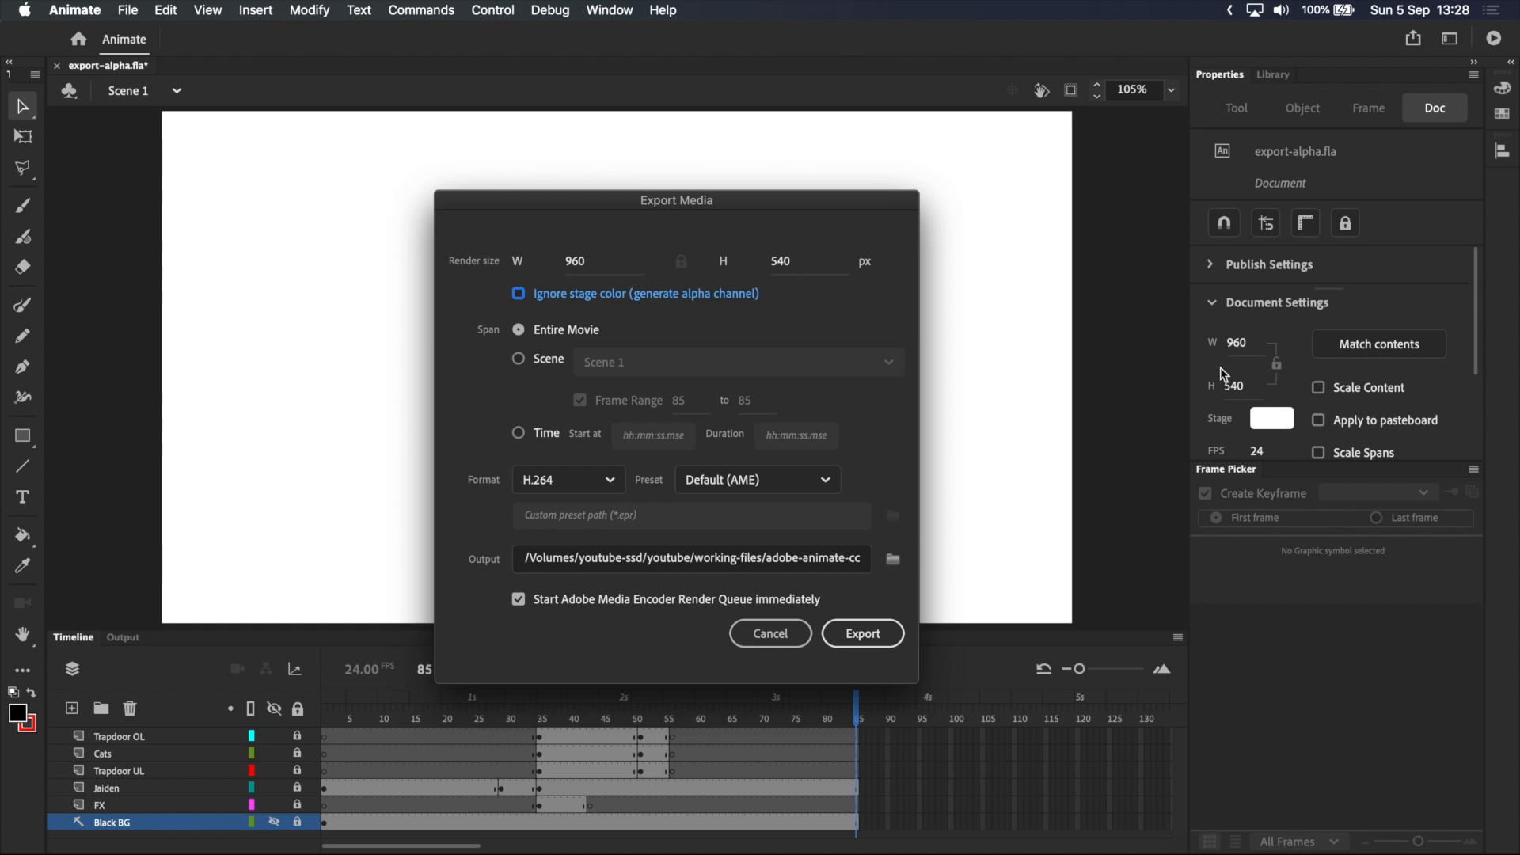
mouse_move(1231, 354)
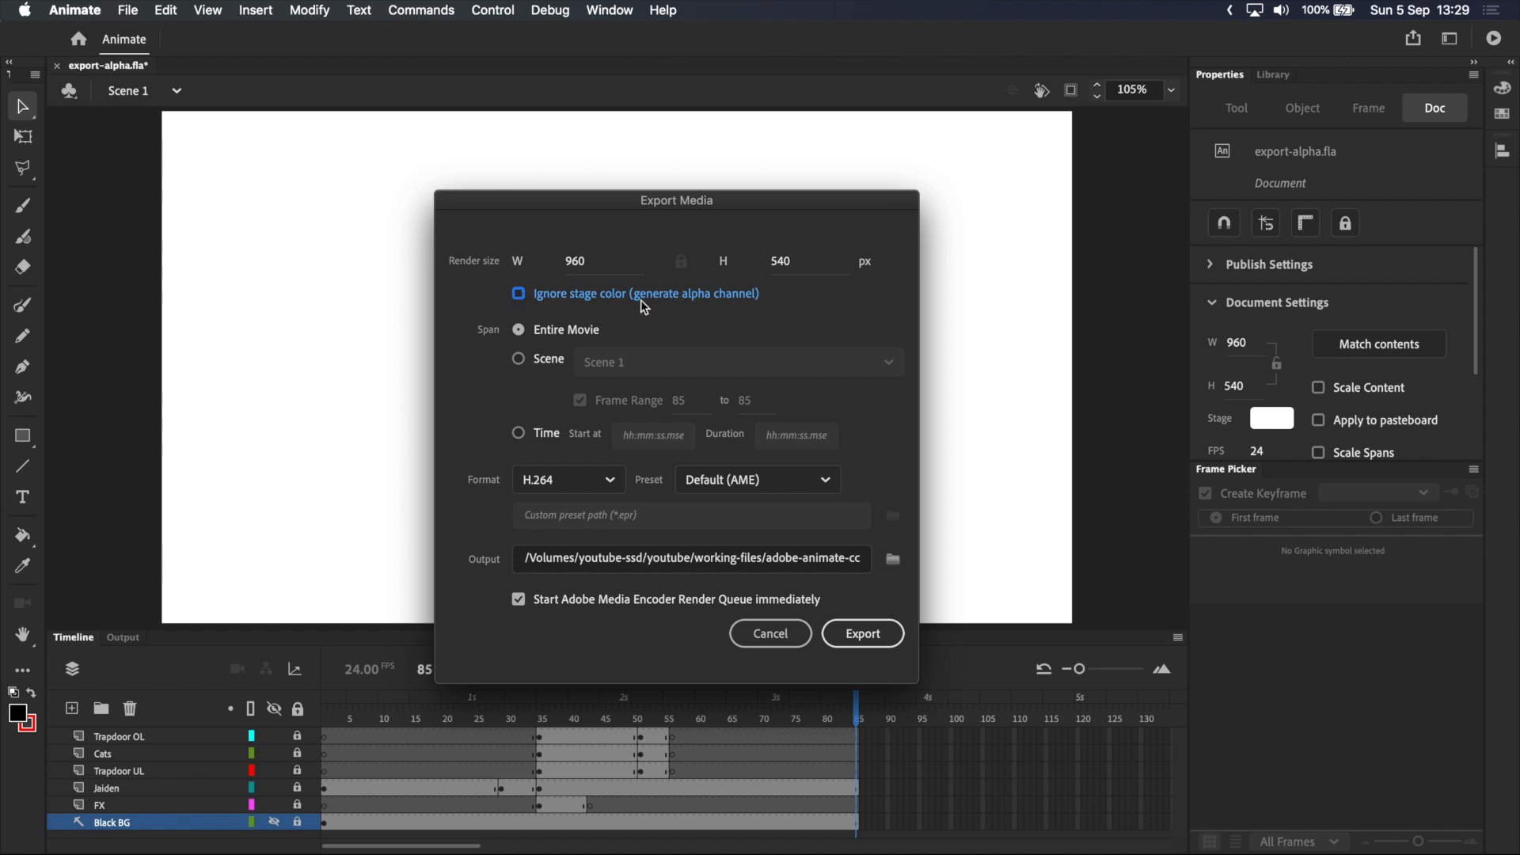
mouse_move(677, 311)
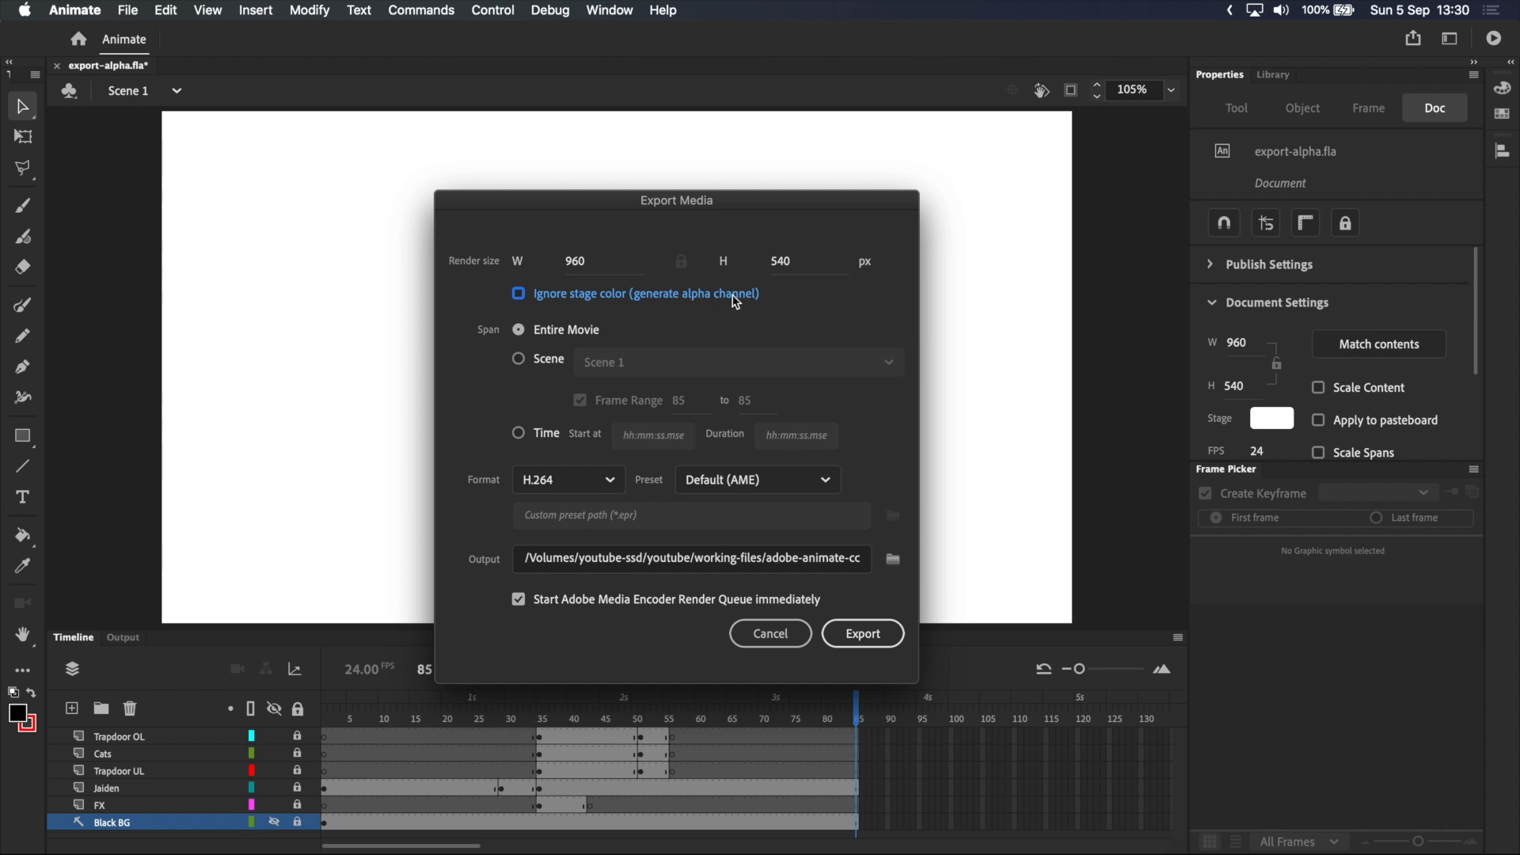
Step: Tick 'Ignore stage color (generate alpha channel)' in the Export Media dialog
click(518, 293)
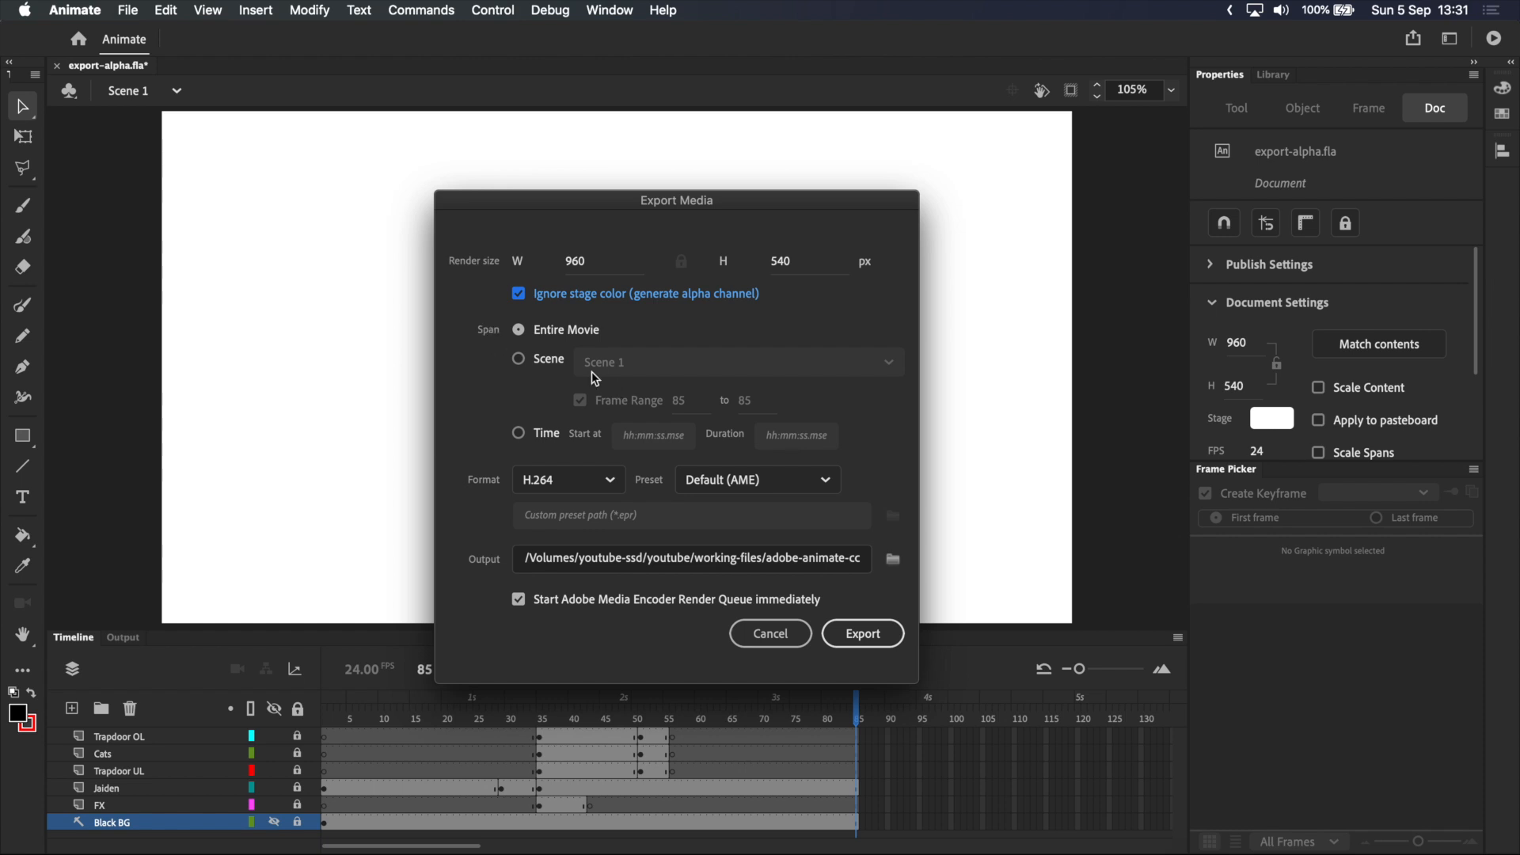
mouse_move(613, 411)
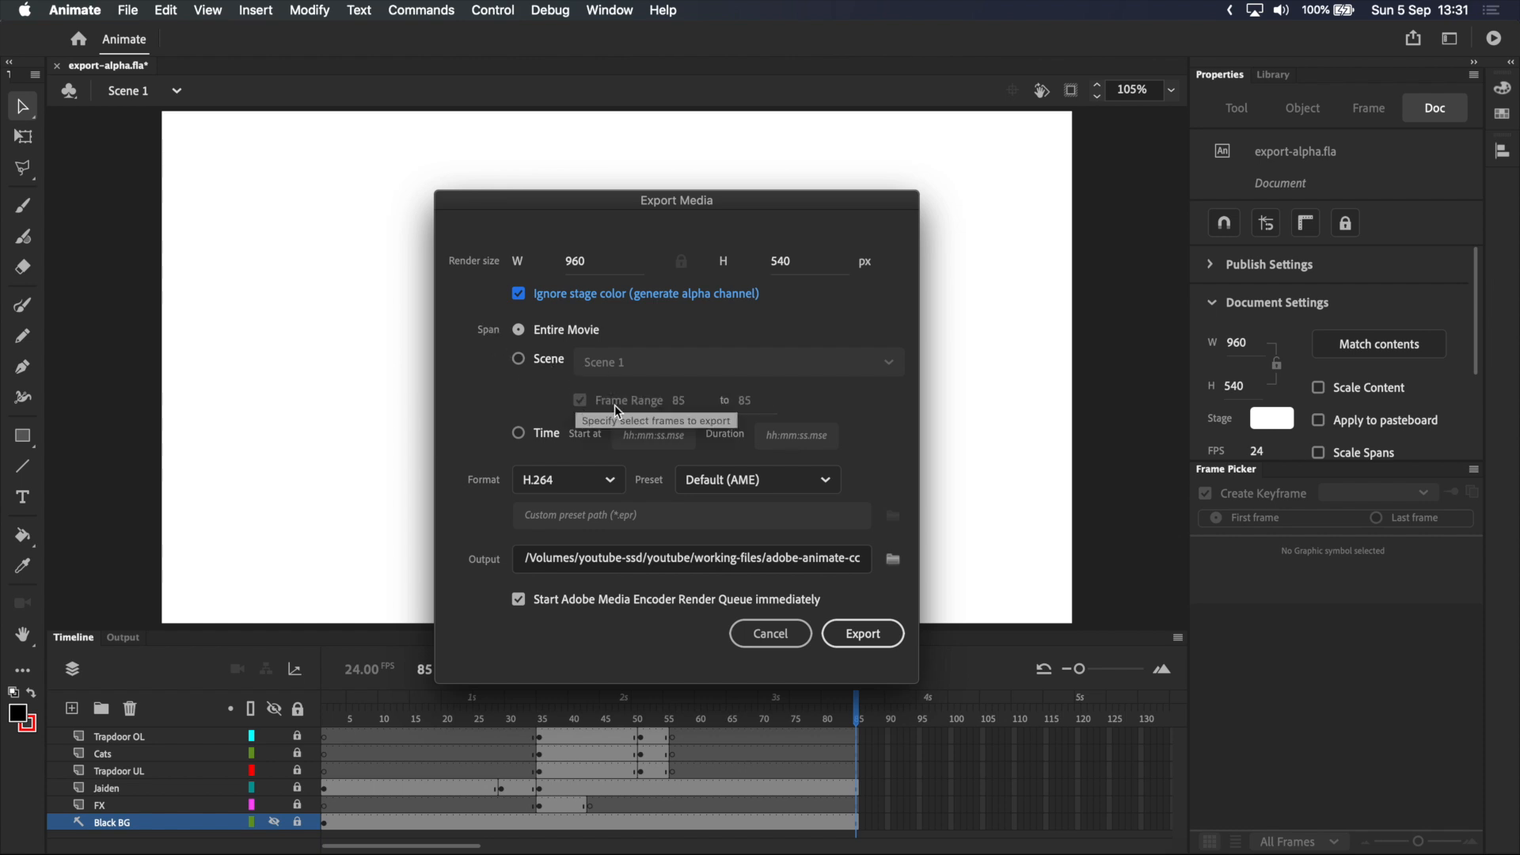
mouse_move(696, 449)
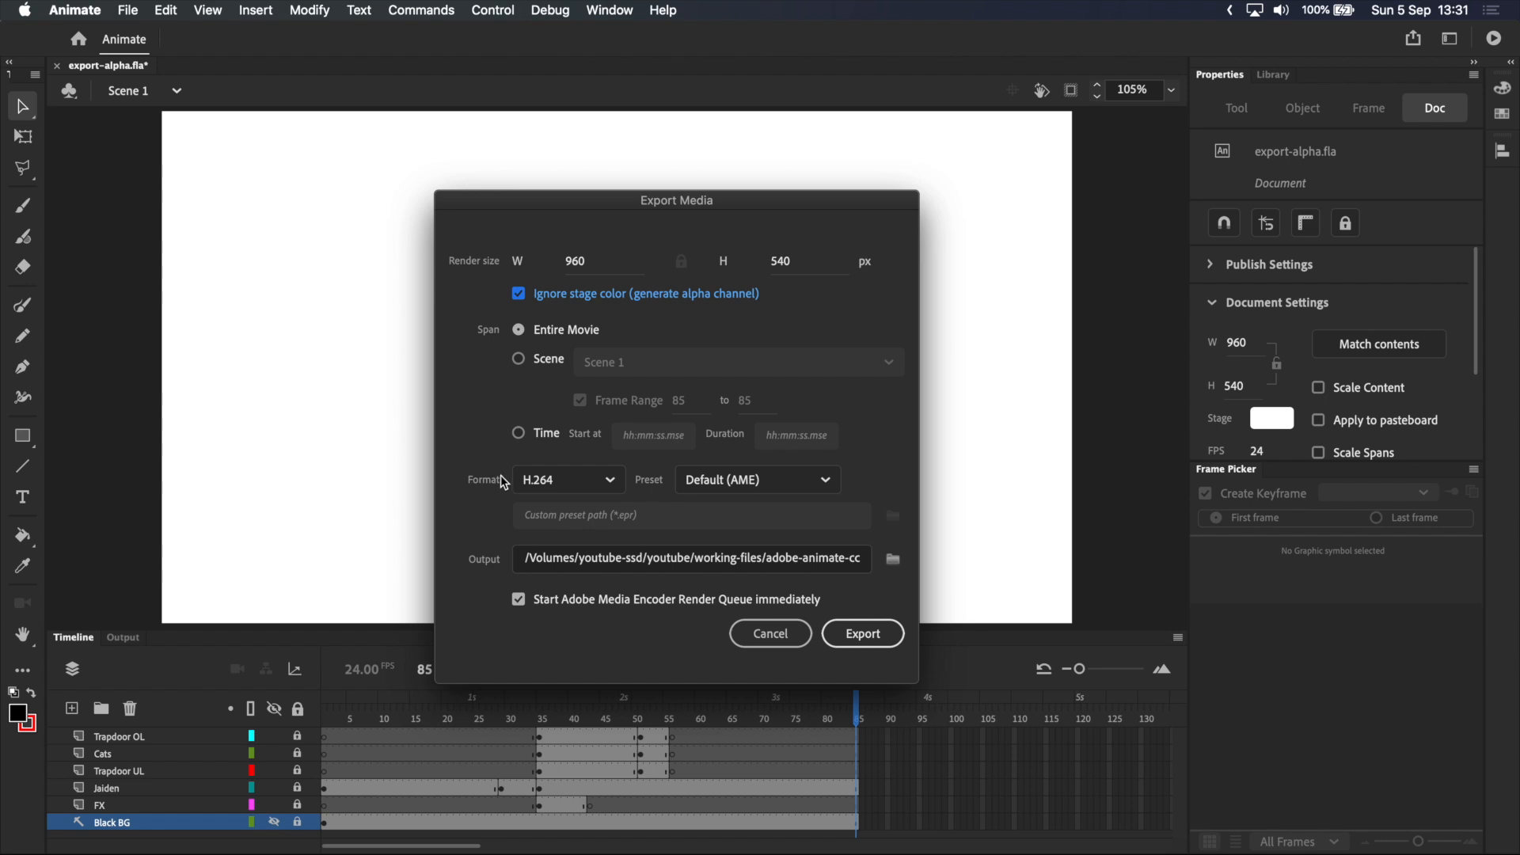
mouse_move(476, 487)
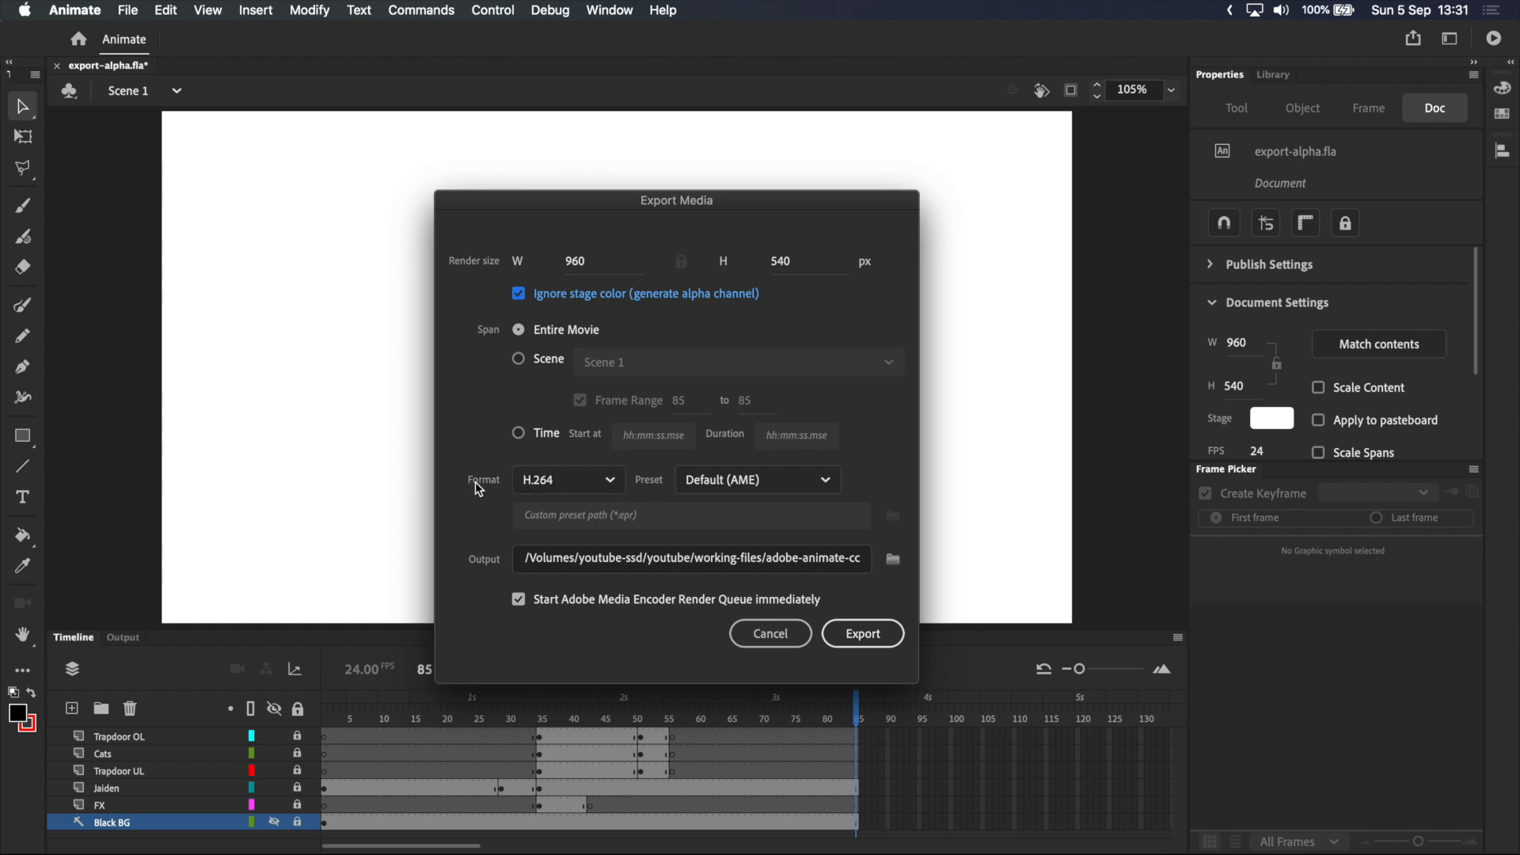
mouse_move(664, 491)
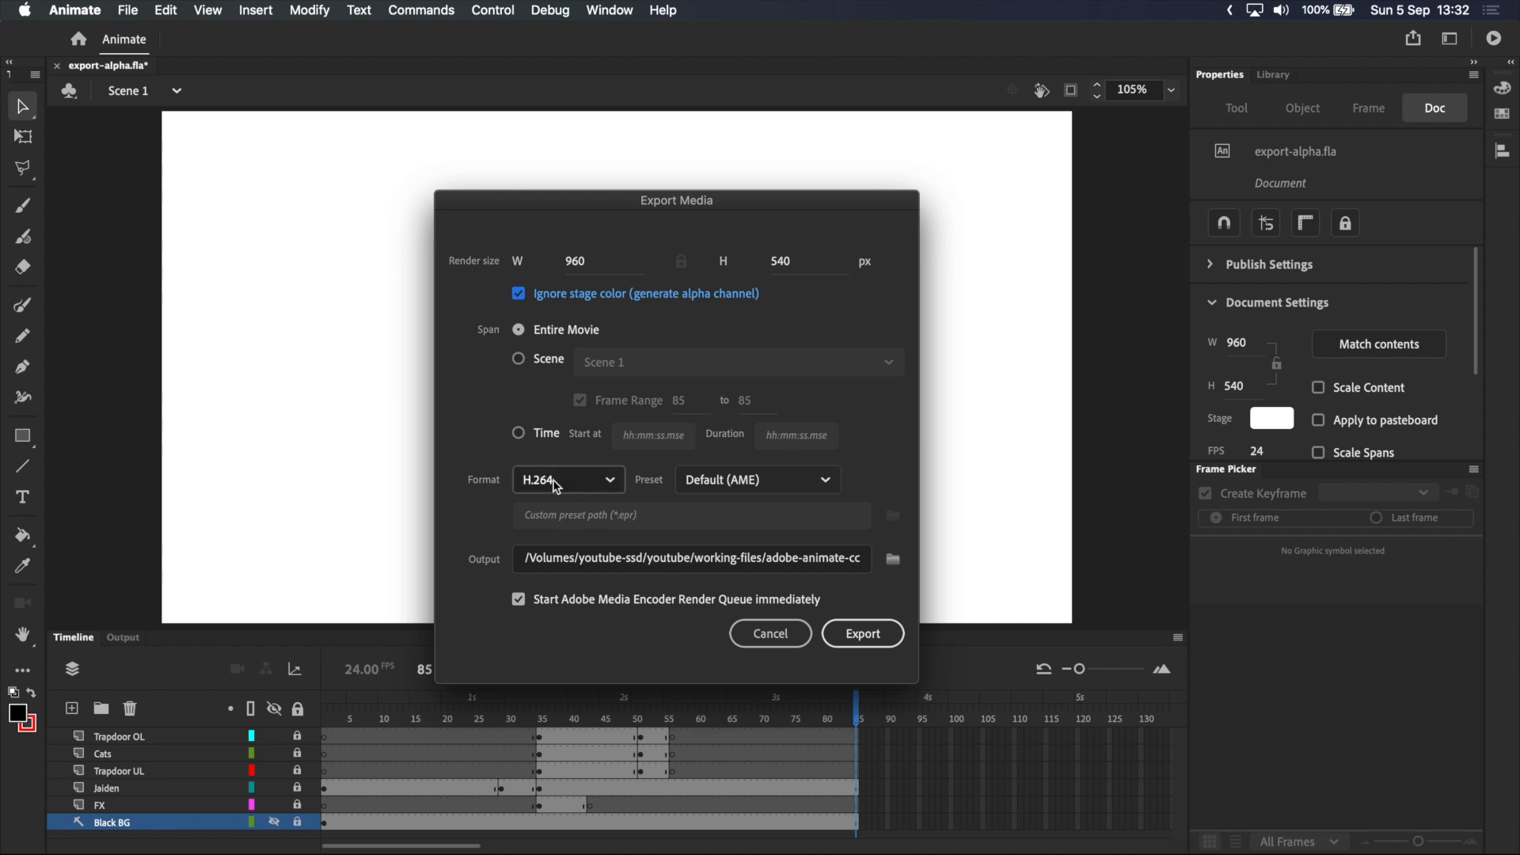
mouse_move(558, 485)
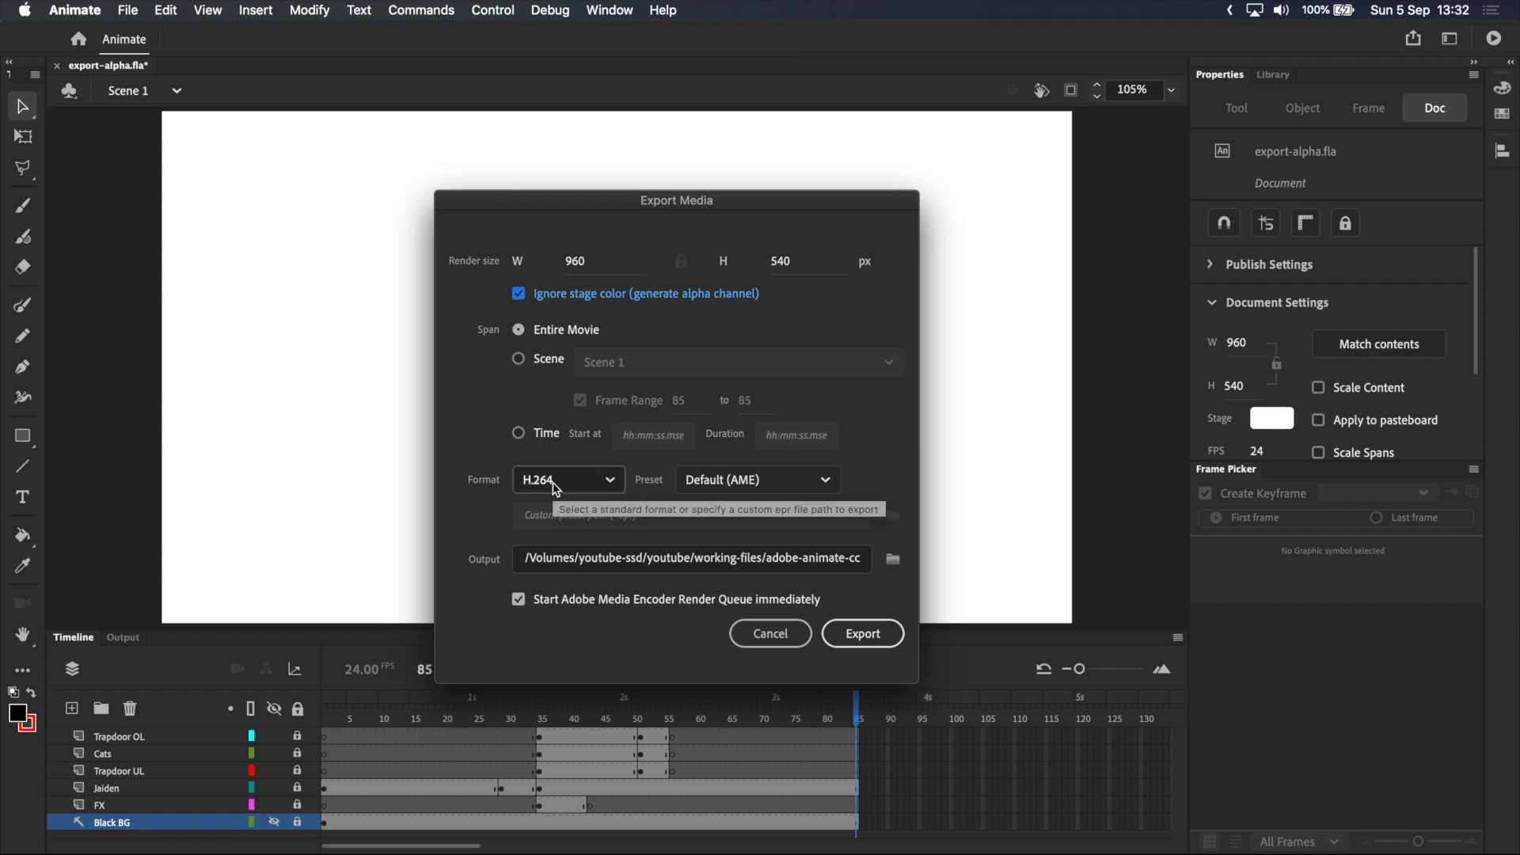
mouse_move(557, 487)
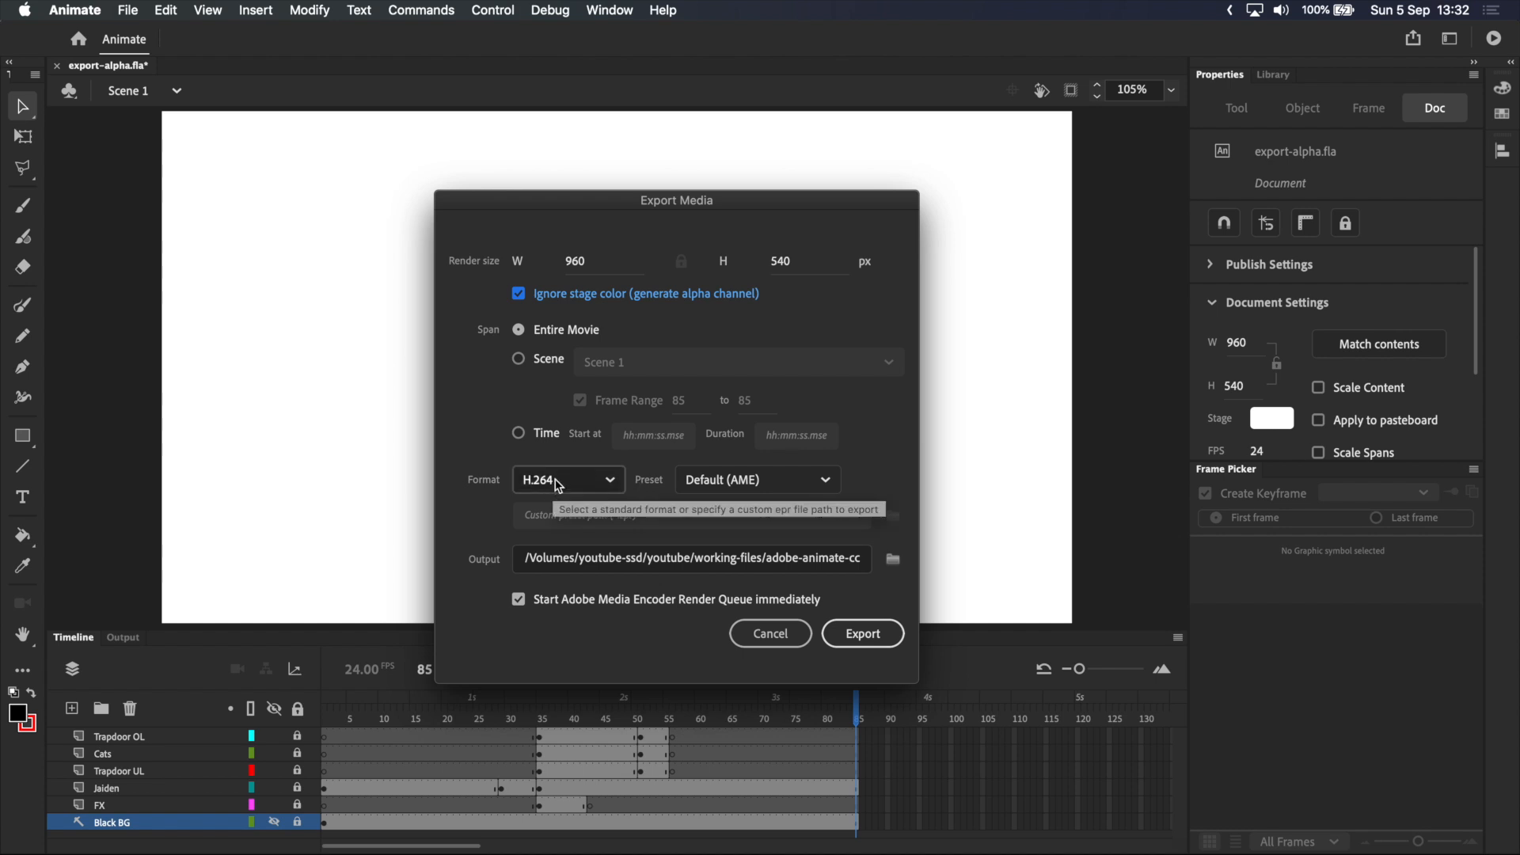
mouse_move(708, 304)
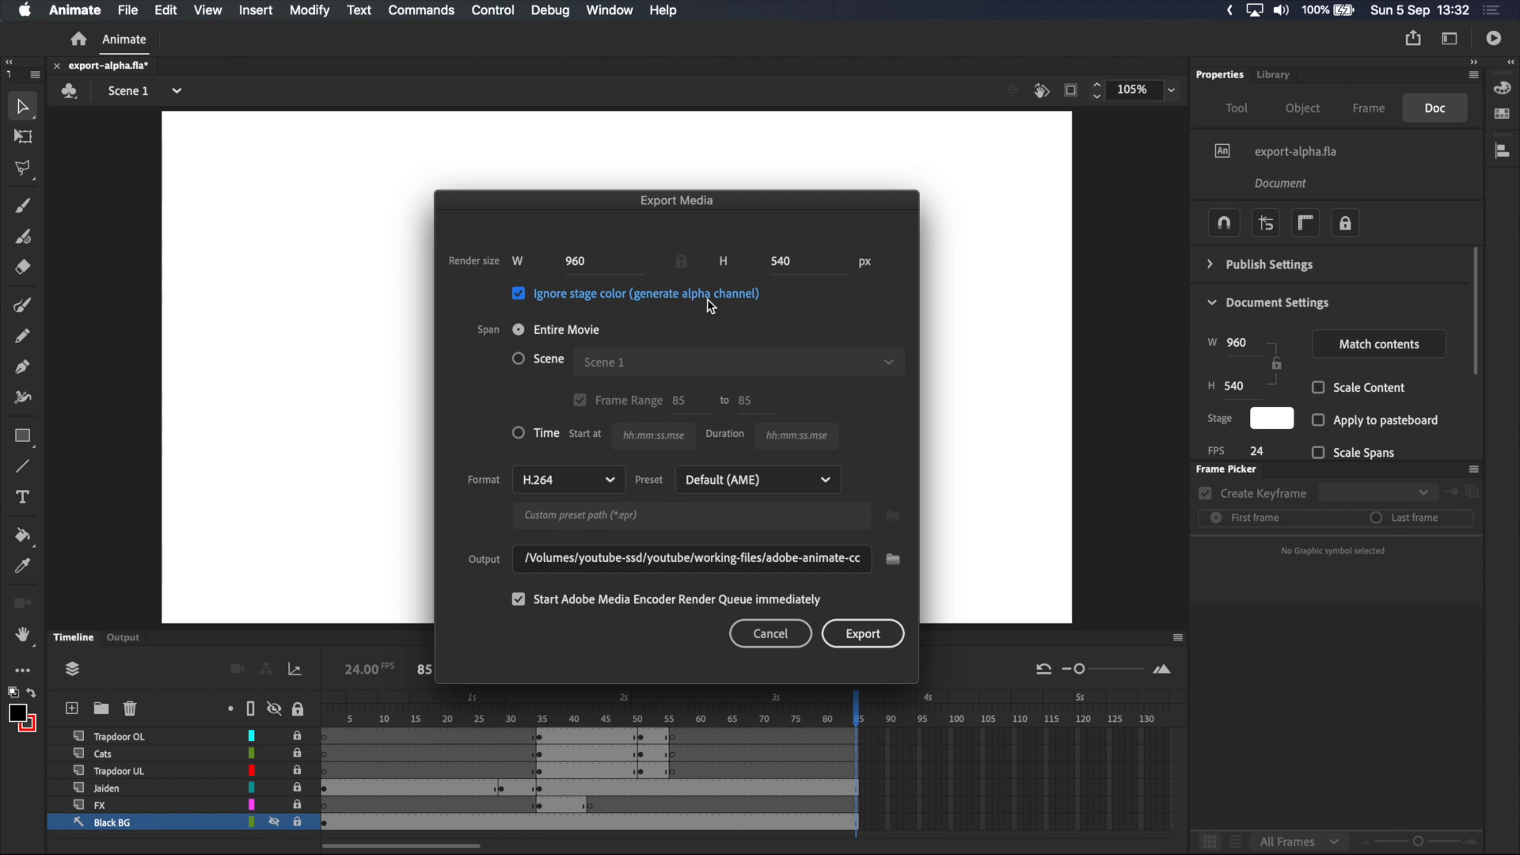
mouse_move(544, 509)
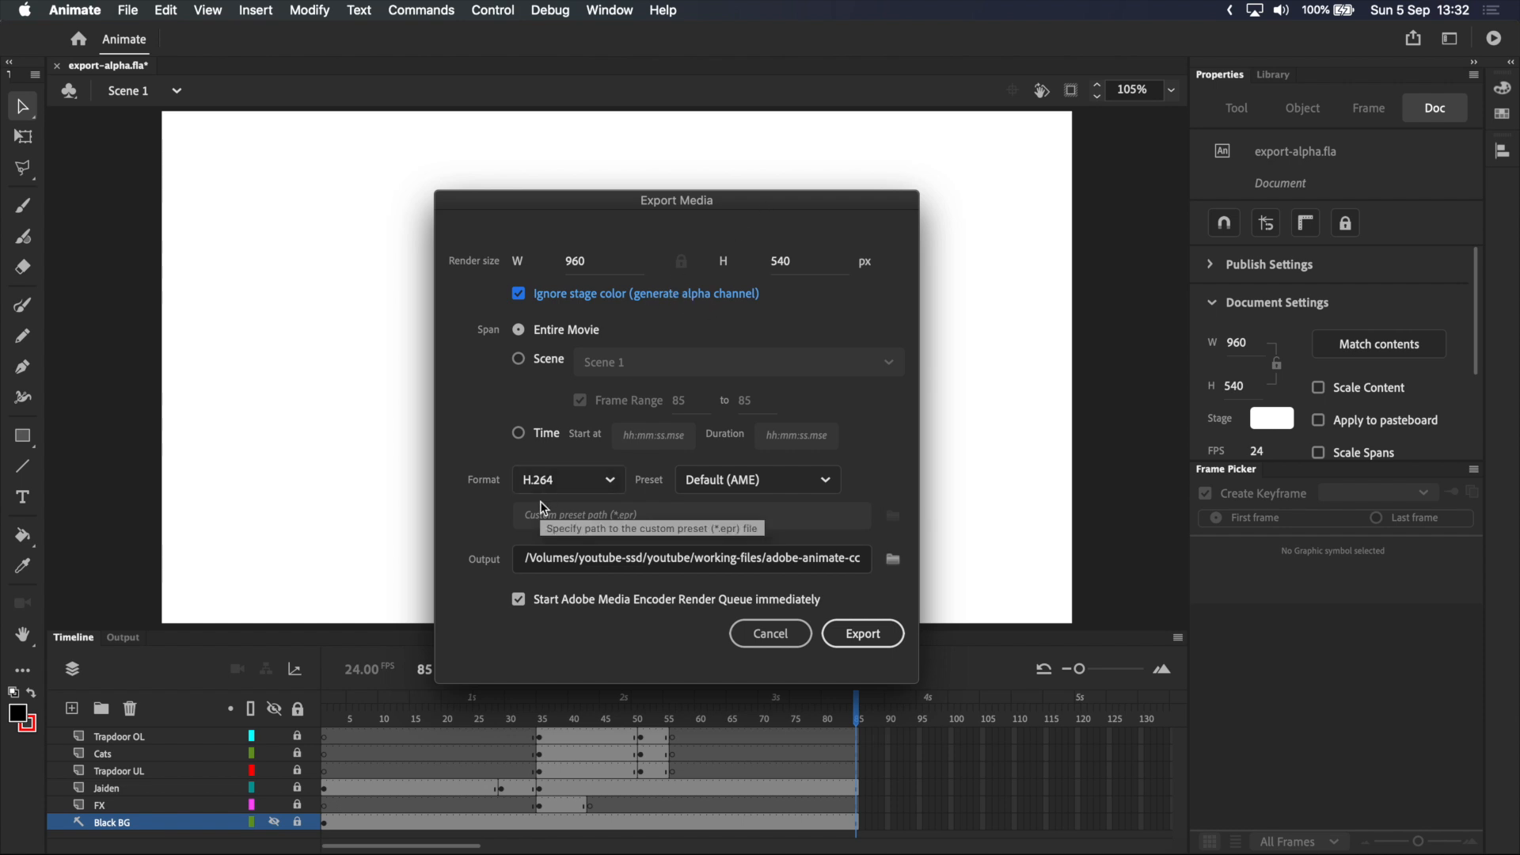
mouse_move(579, 486)
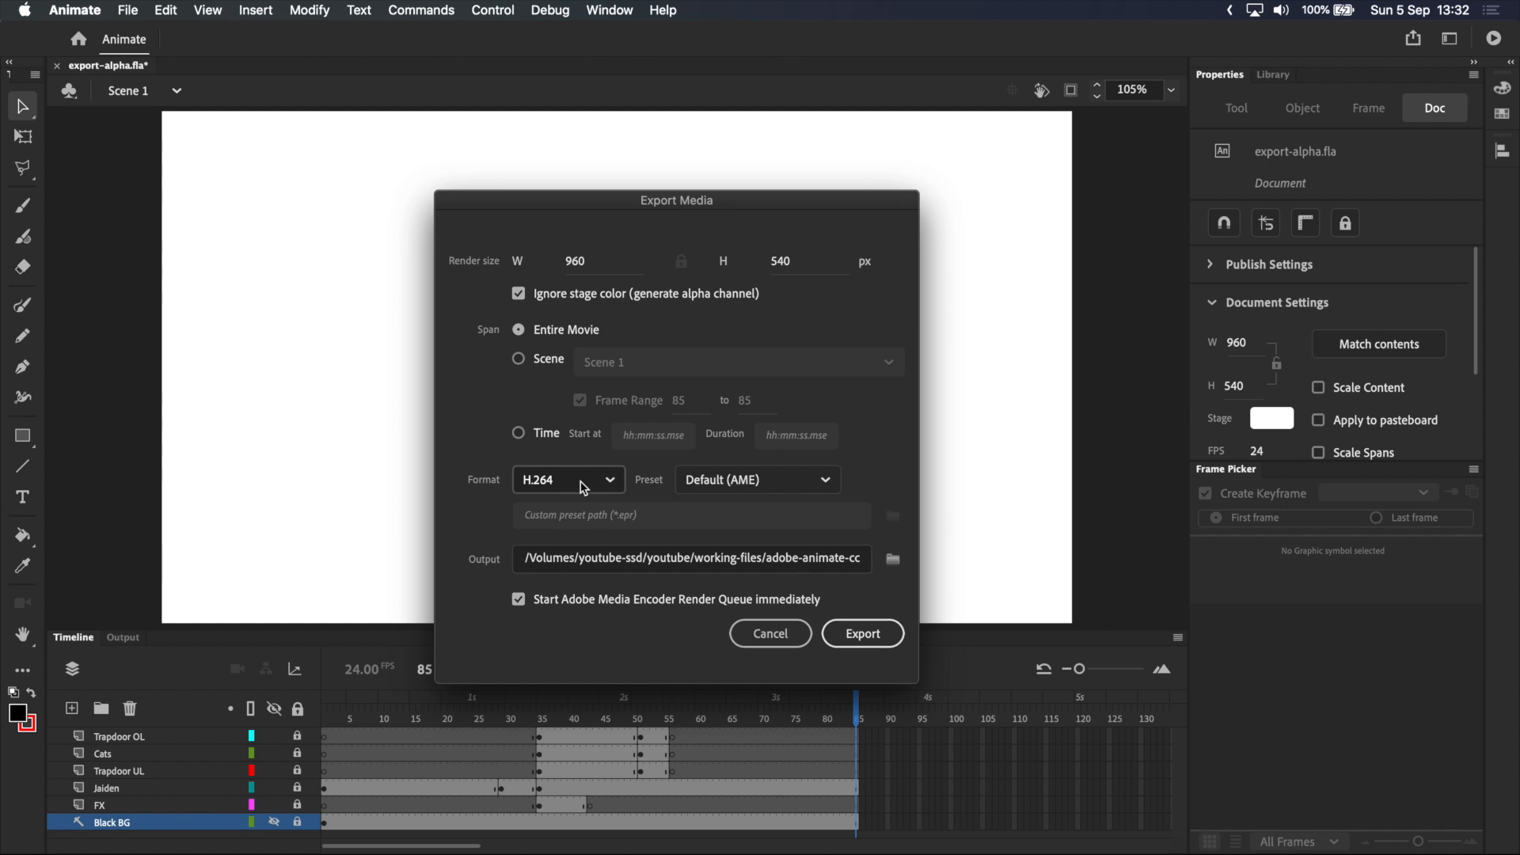
Step: Change the export format from H.264 to QuickTime, keeping the Default (Animate) preset
click(567, 479)
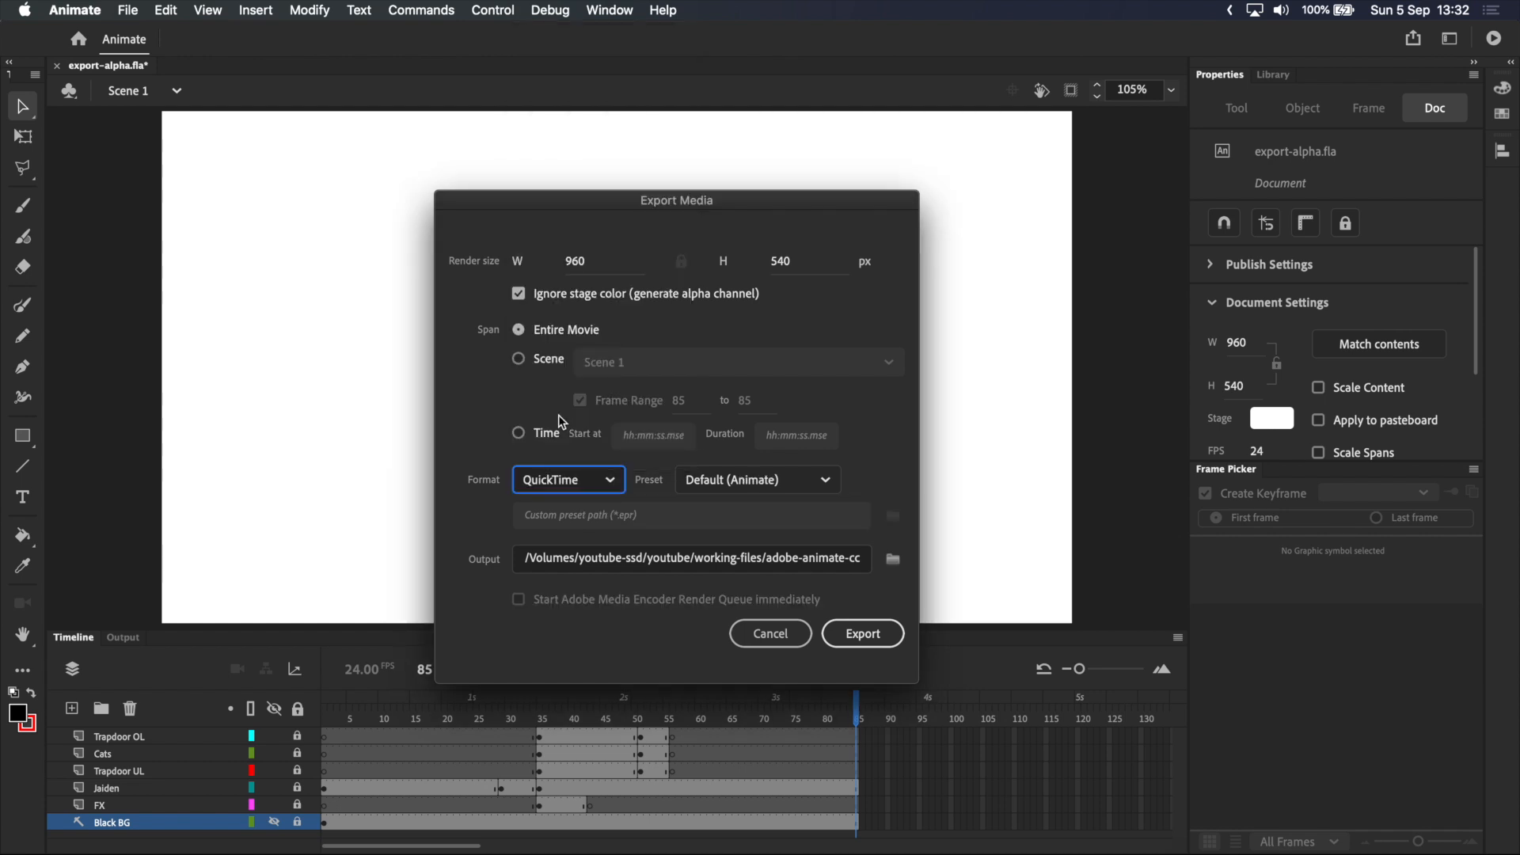
mouse_move(623, 527)
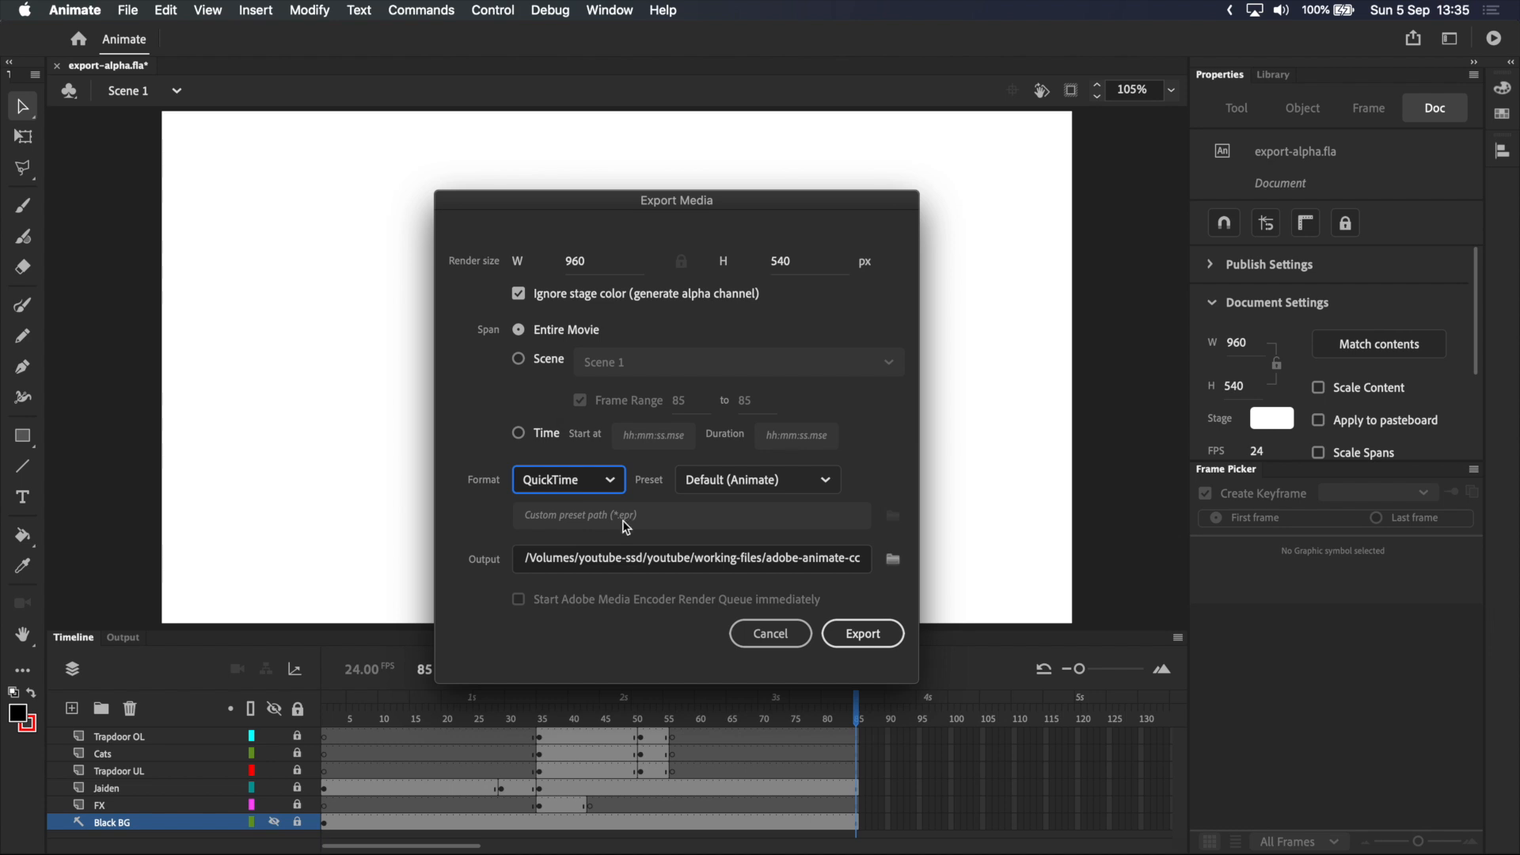
click(756, 479)
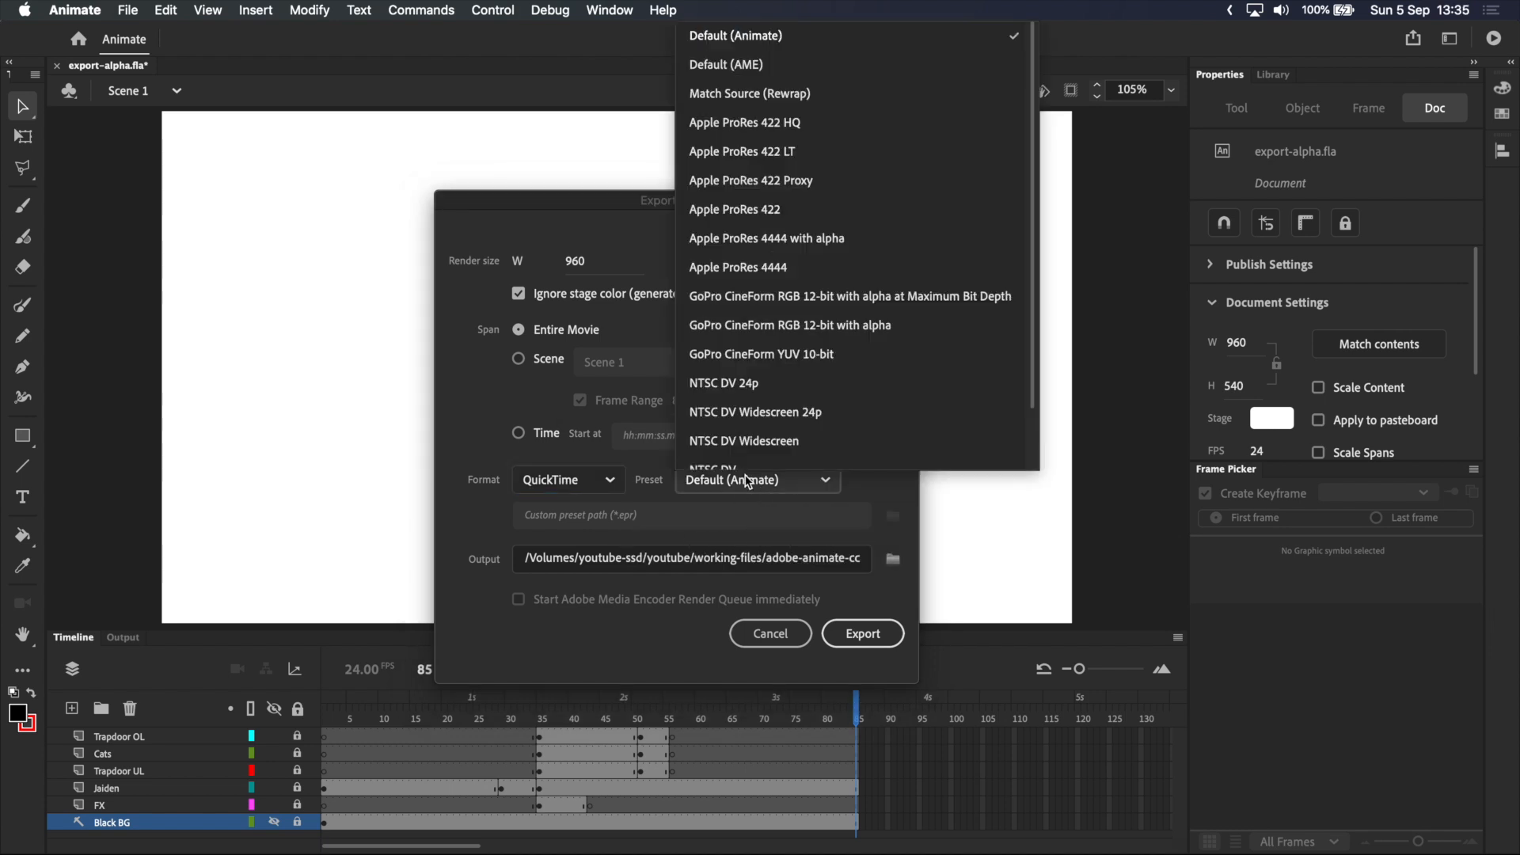
mouse_move(829, 245)
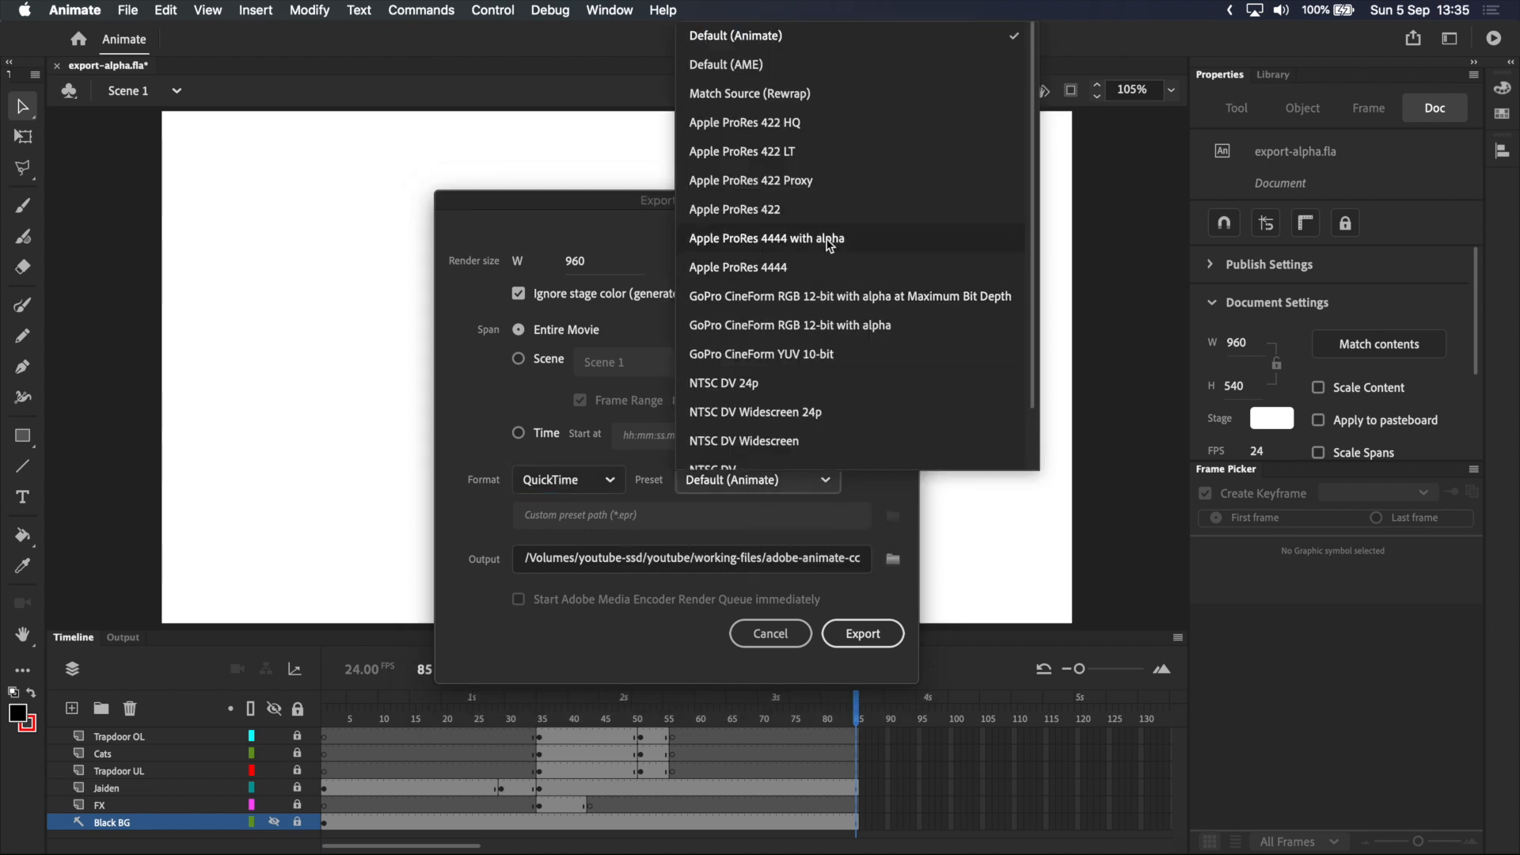
mouse_move(852, 295)
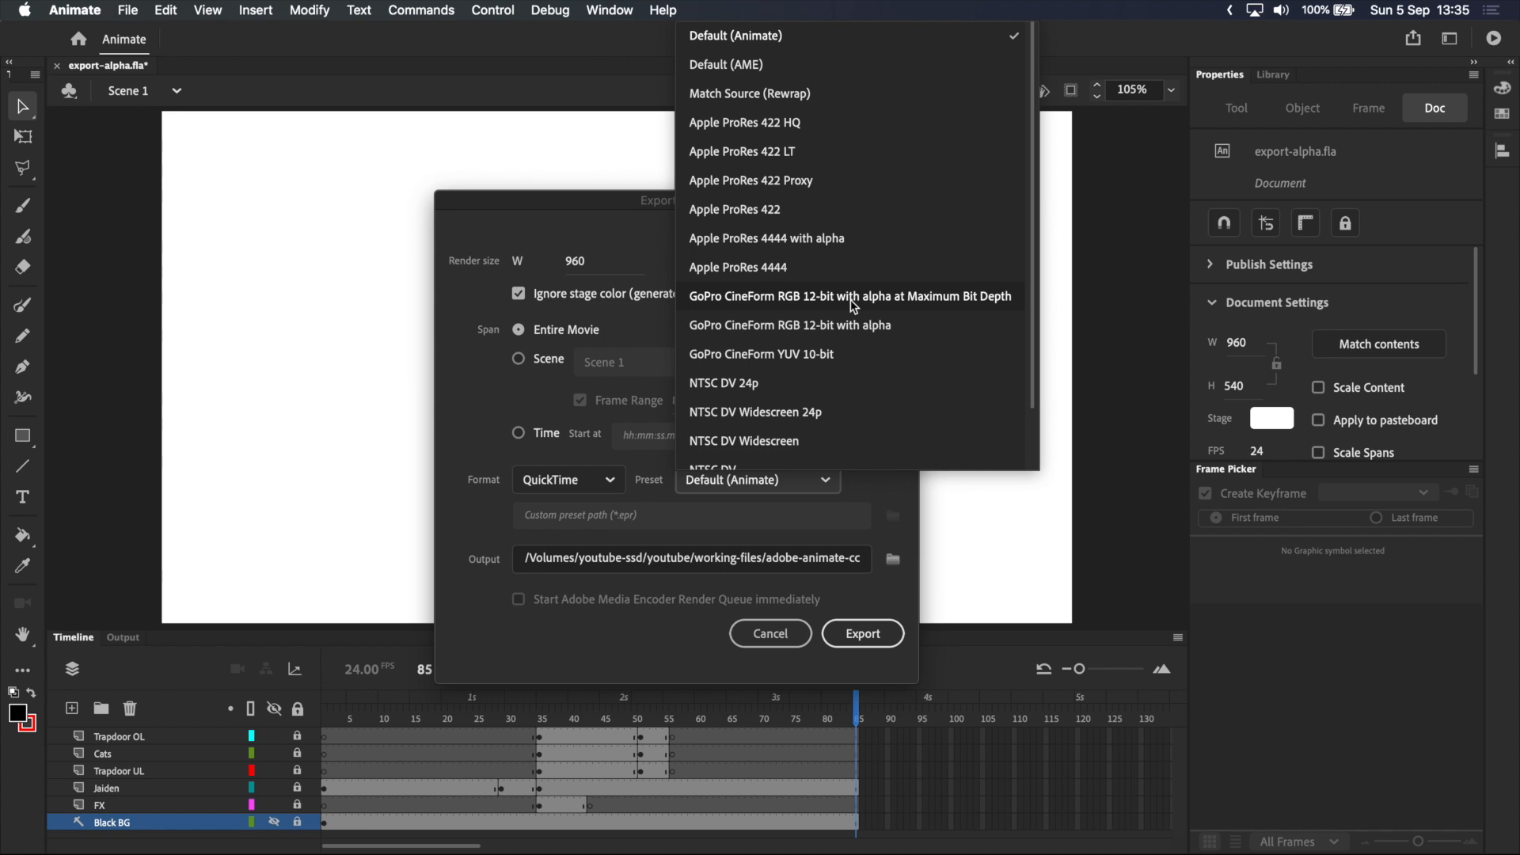
mouse_move(803, 245)
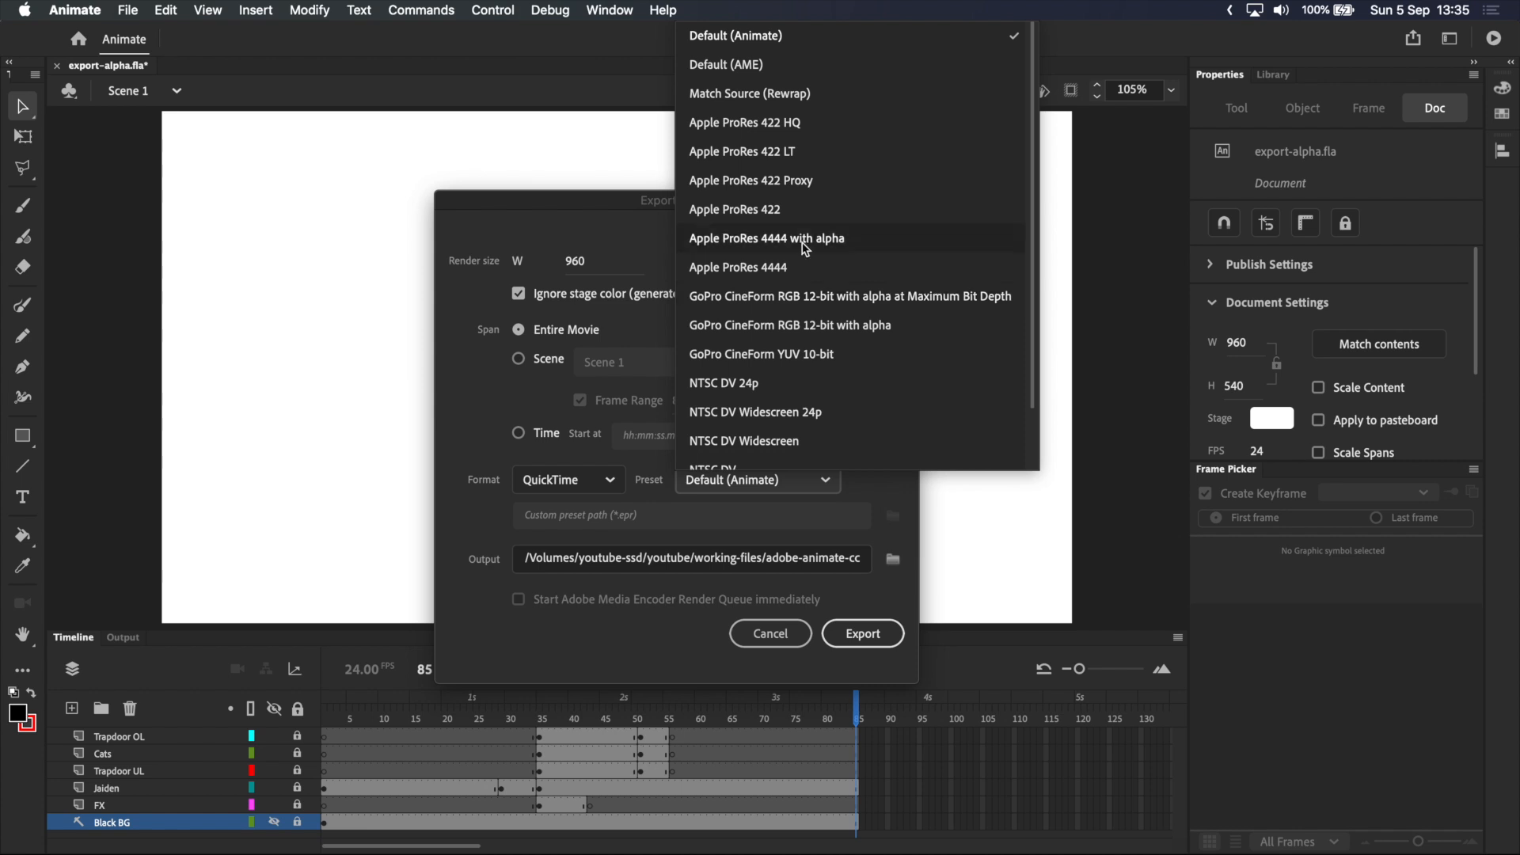
mouse_move(761, 44)
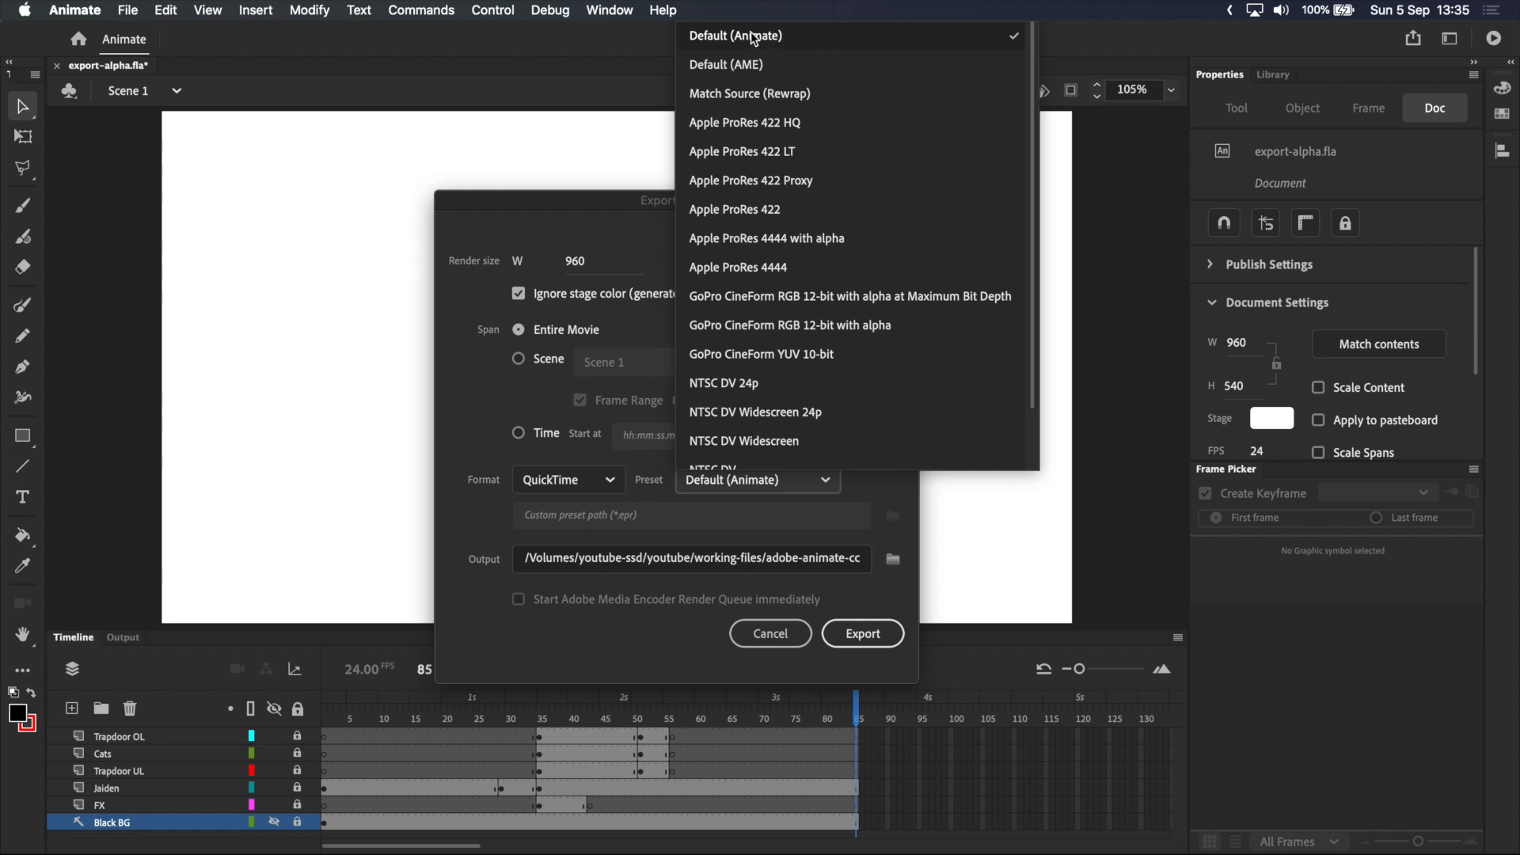
click(735, 35)
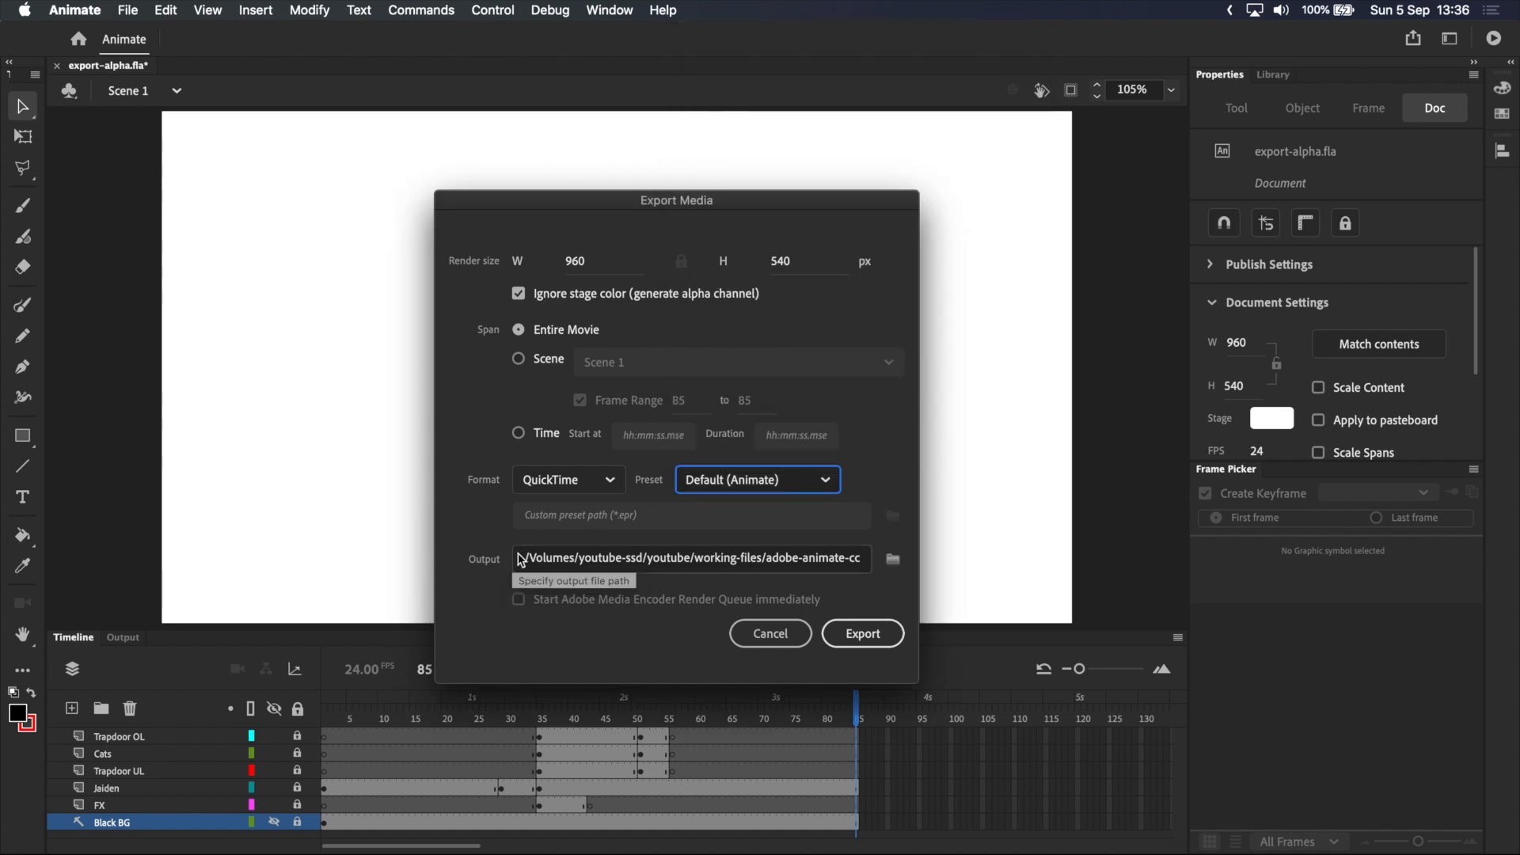
mouse_move(891, 560)
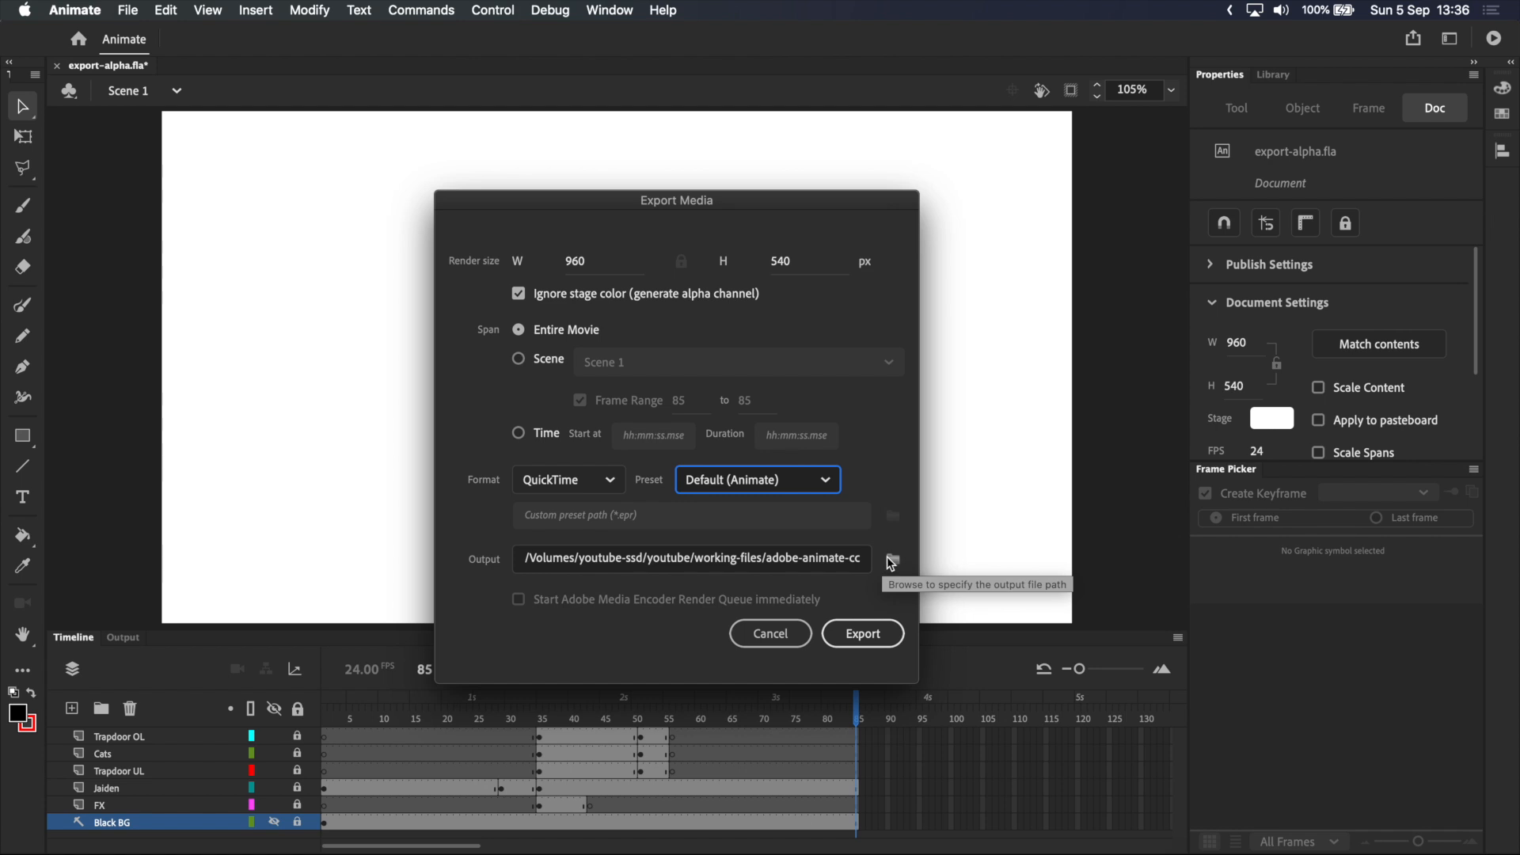
Step: Set the destination to the export-alpha folder and export export-alpha.mov
click(892, 558)
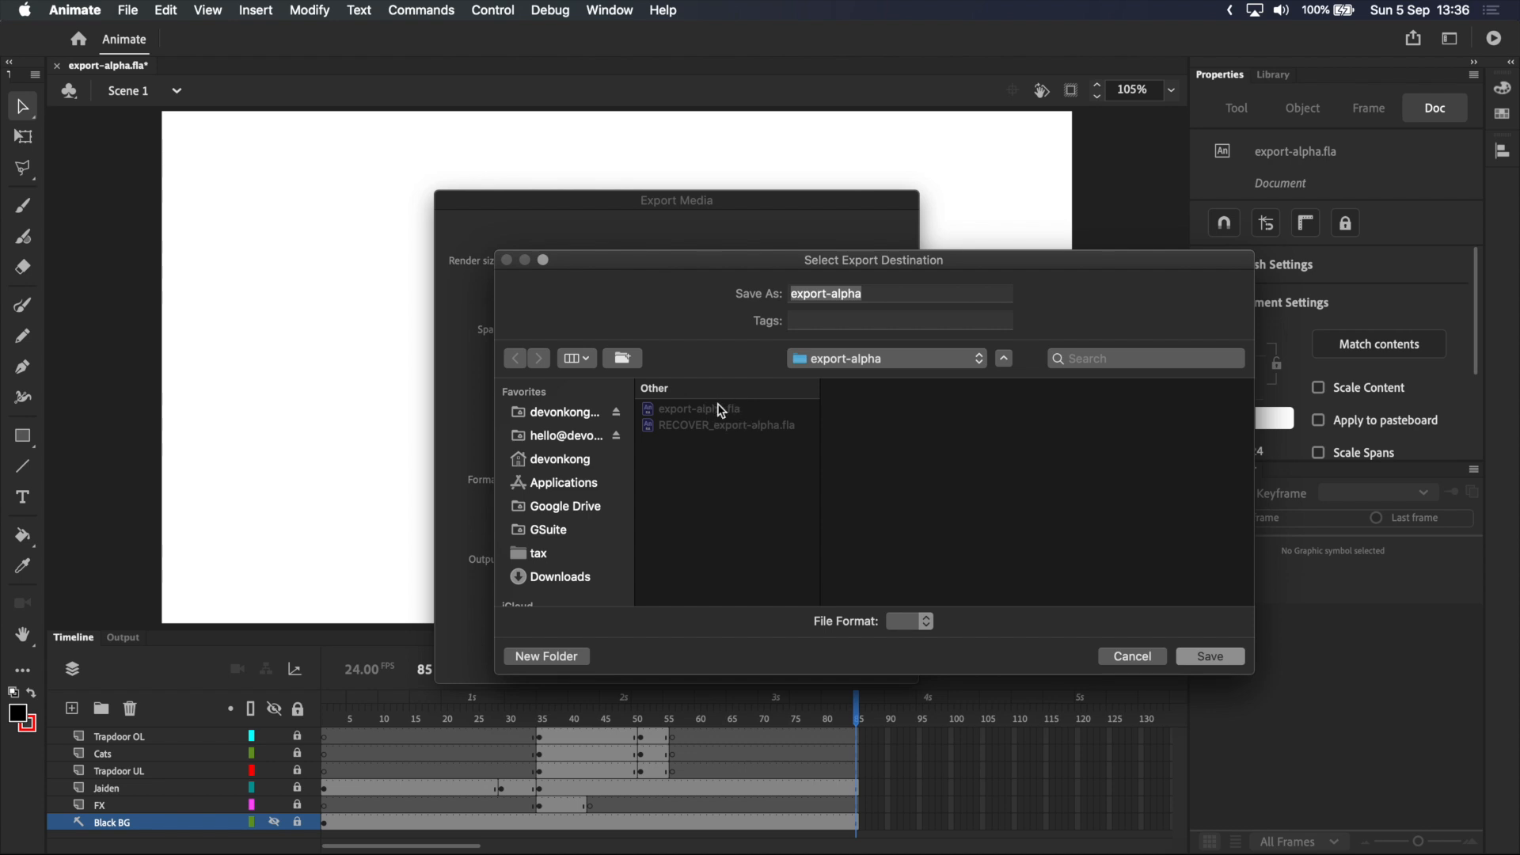
mouse_move(743, 421)
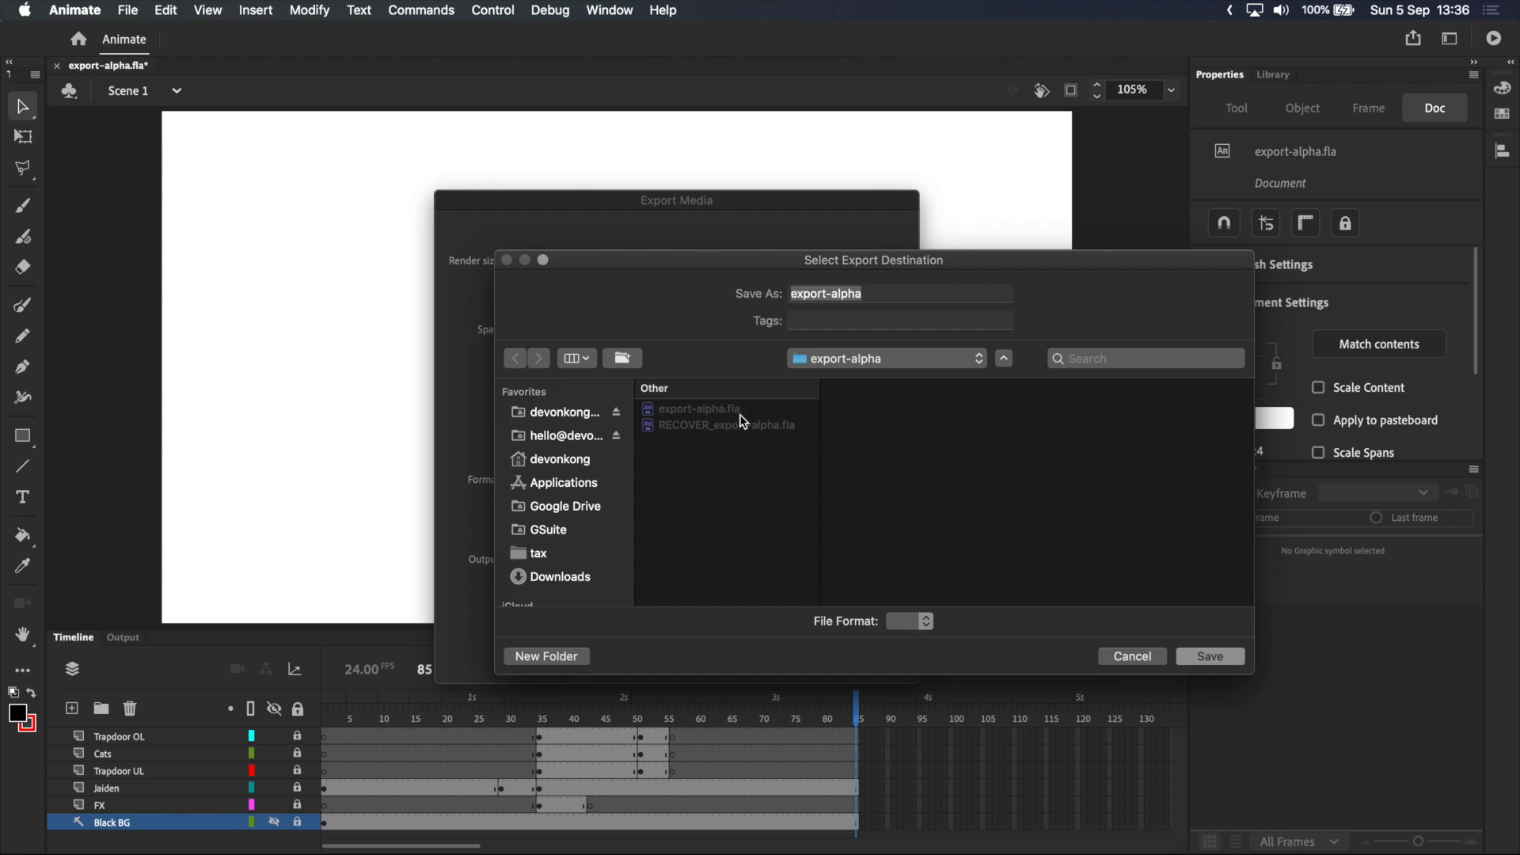
click(1209, 657)
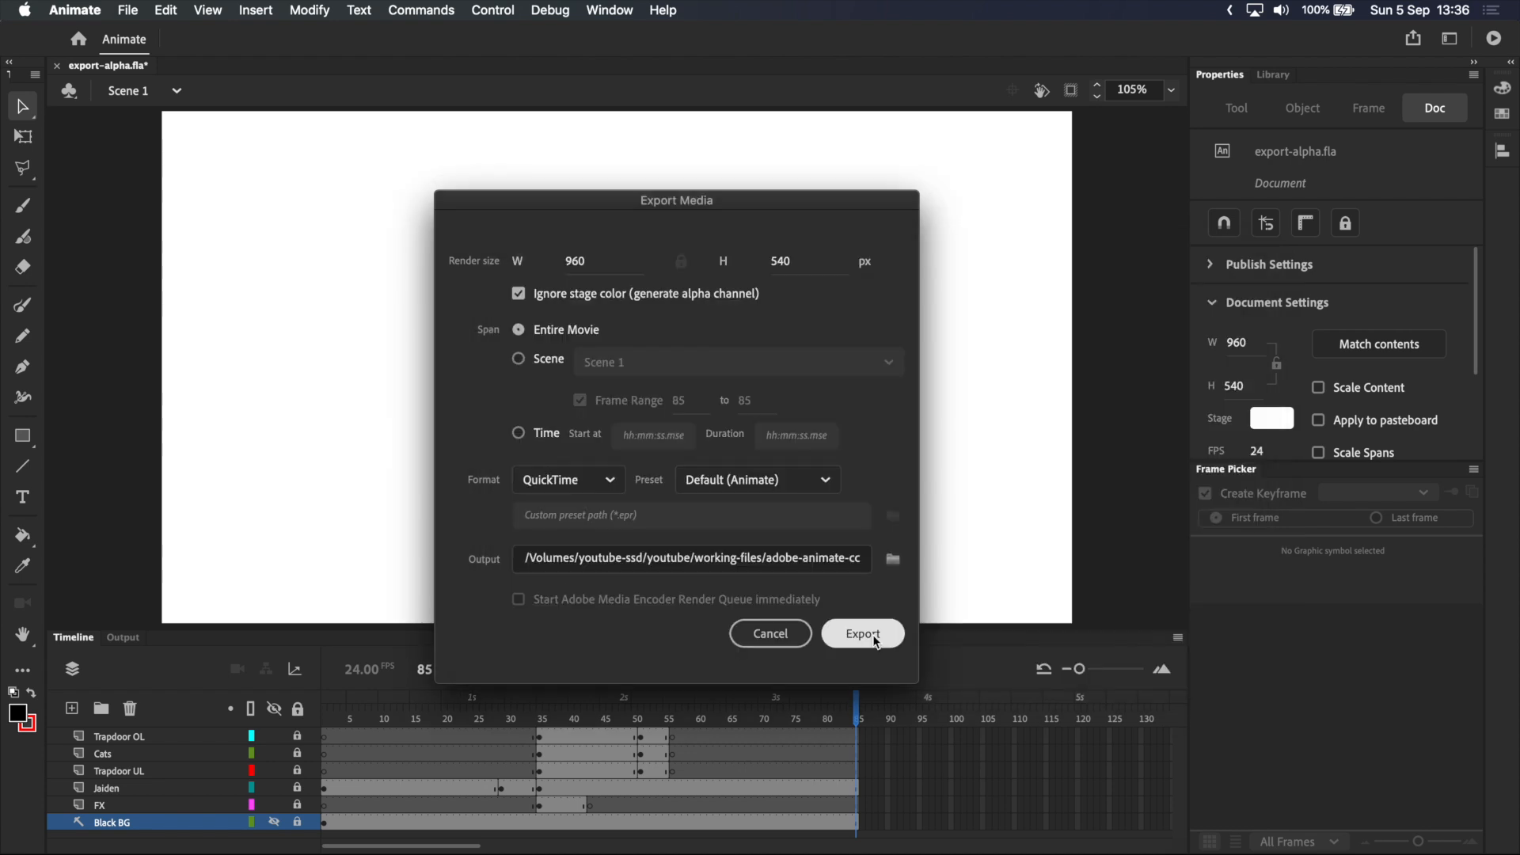
click(862, 634)
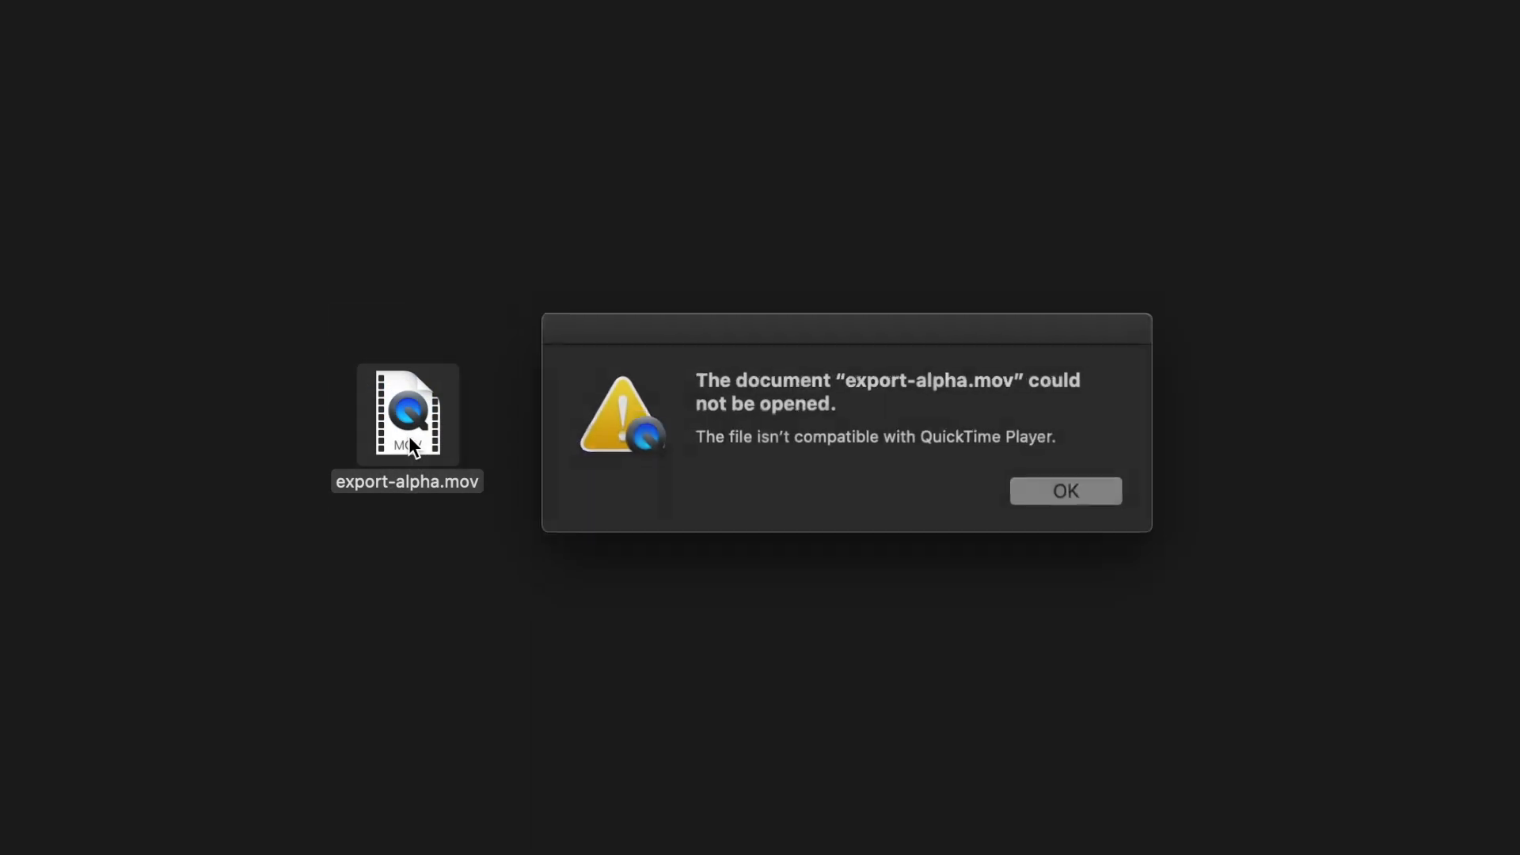
mouse_move(911, 461)
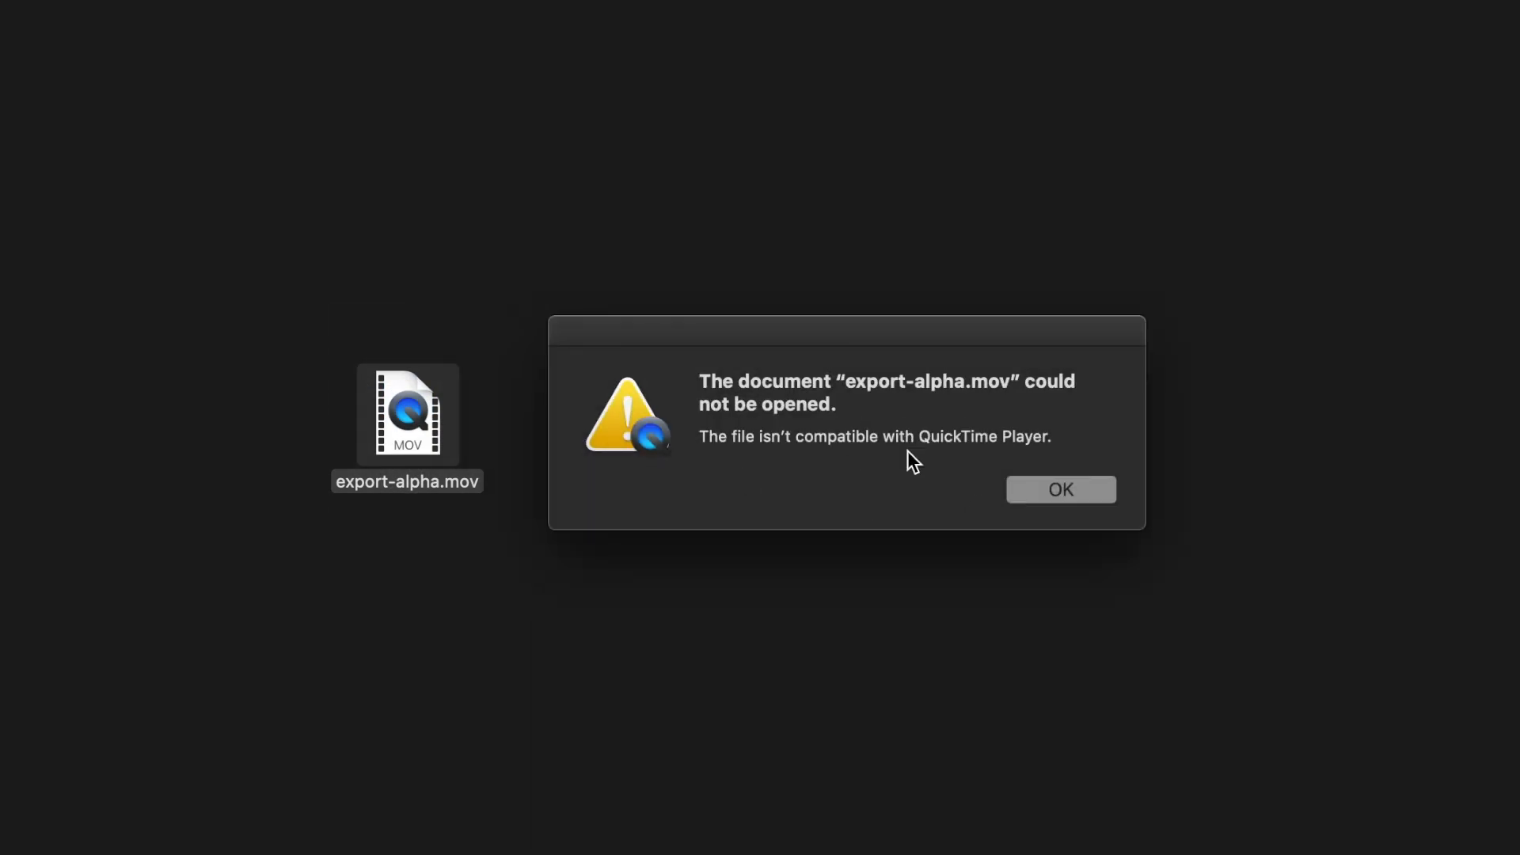
Step: Dismiss QuickTime Player's alert that export-alpha.mov could not be opened
click(1060, 489)
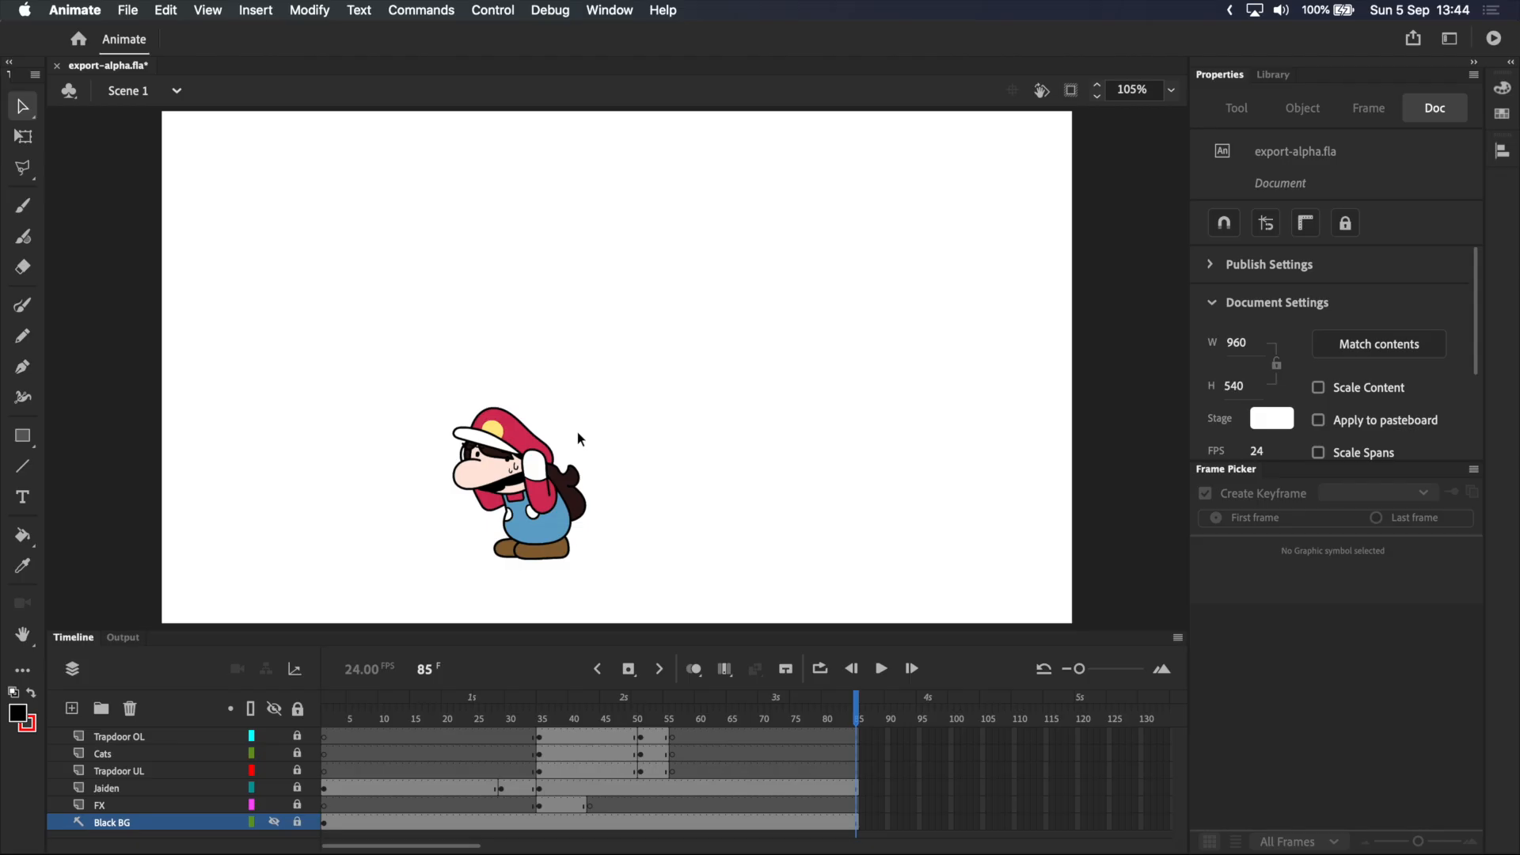
Step: Open the Export Movie dialog with PNG Sequence (*.png) as the file format
click(127, 10)
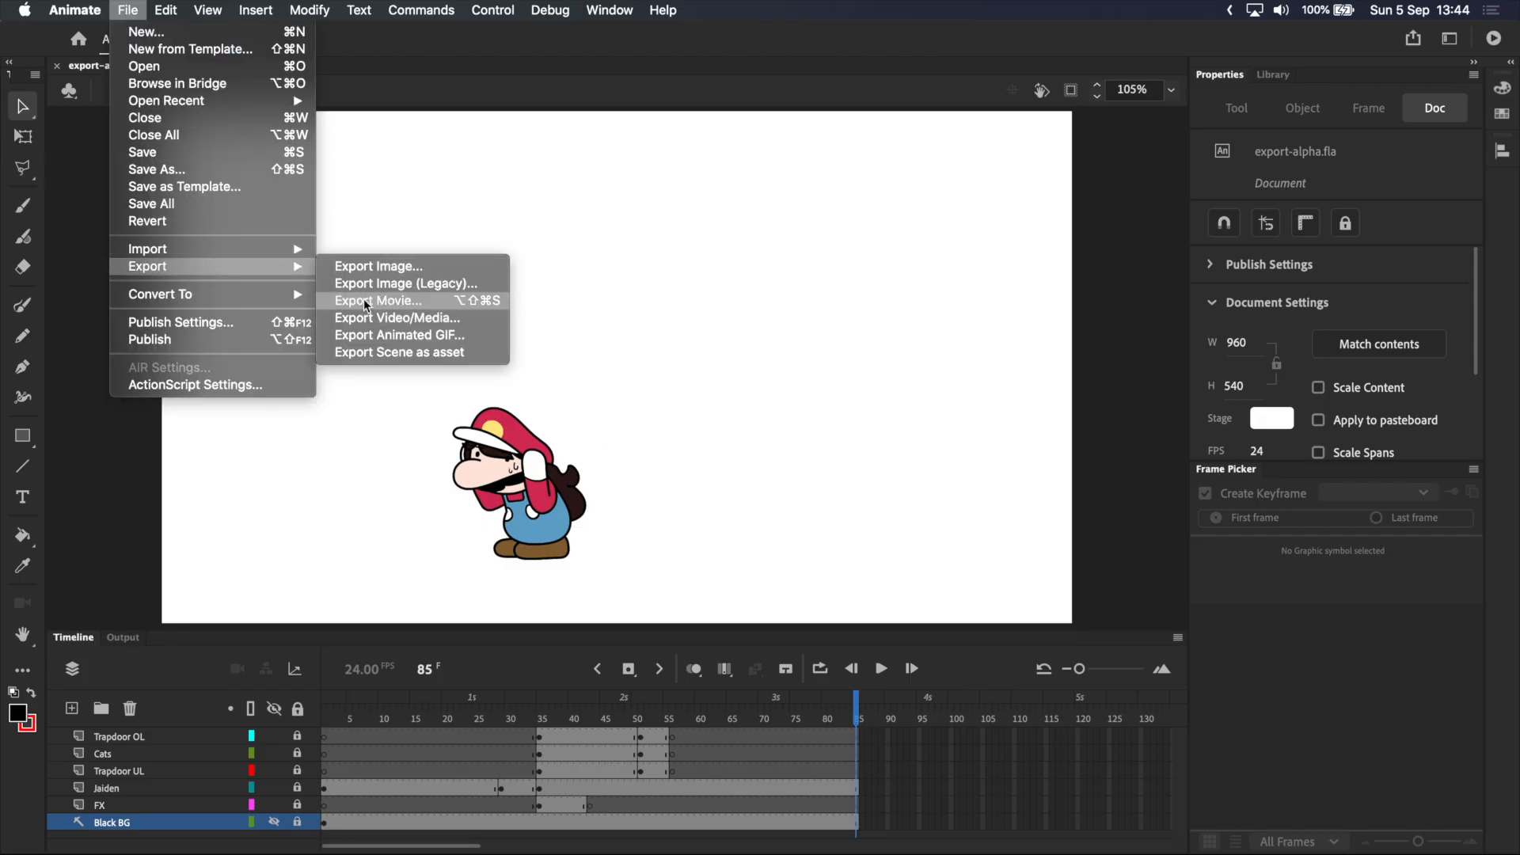
click(379, 301)
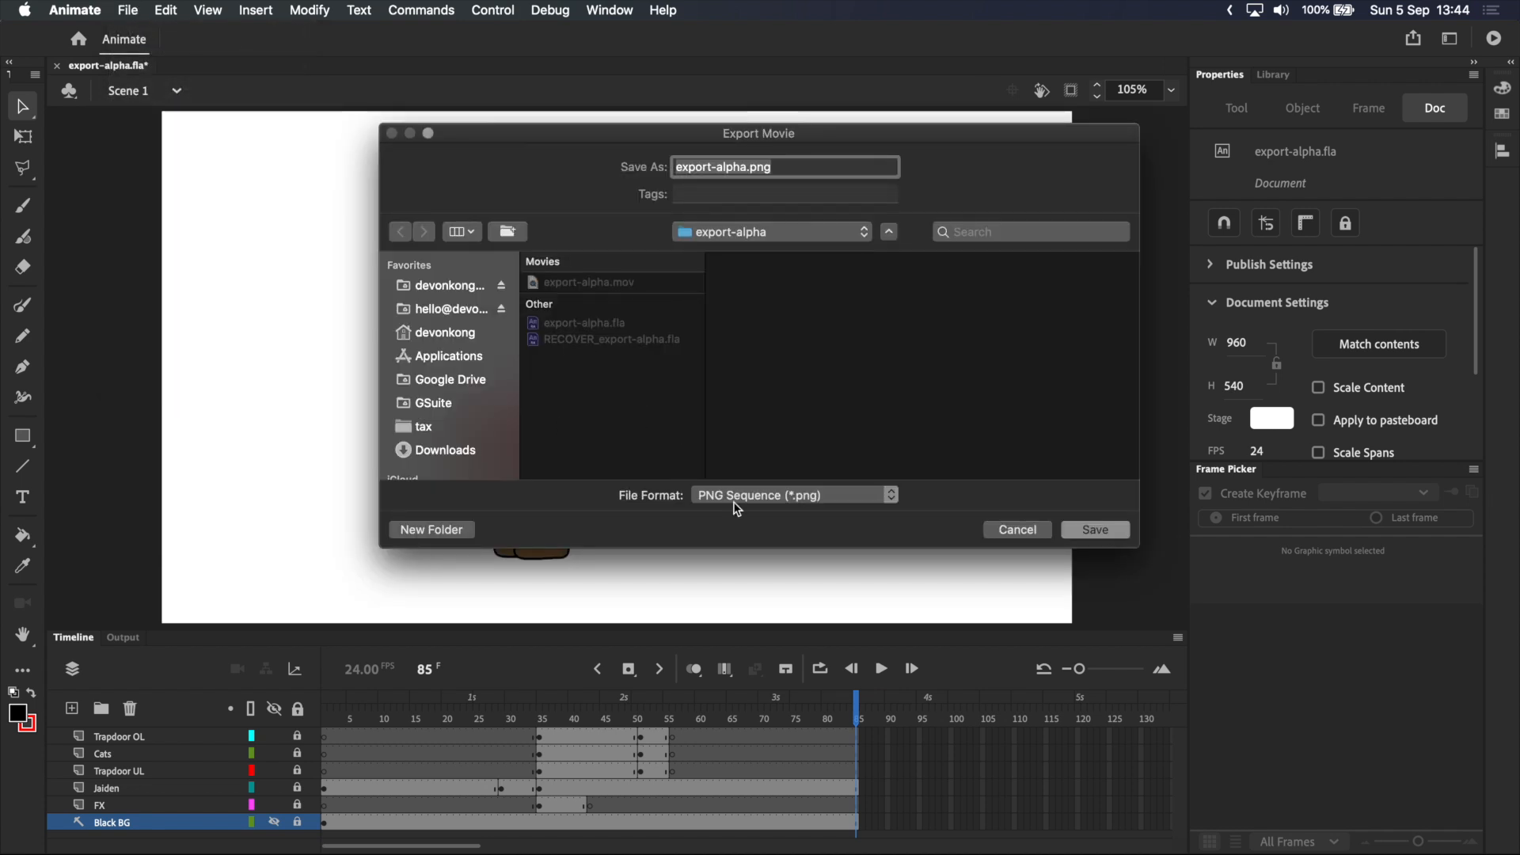
click(791, 496)
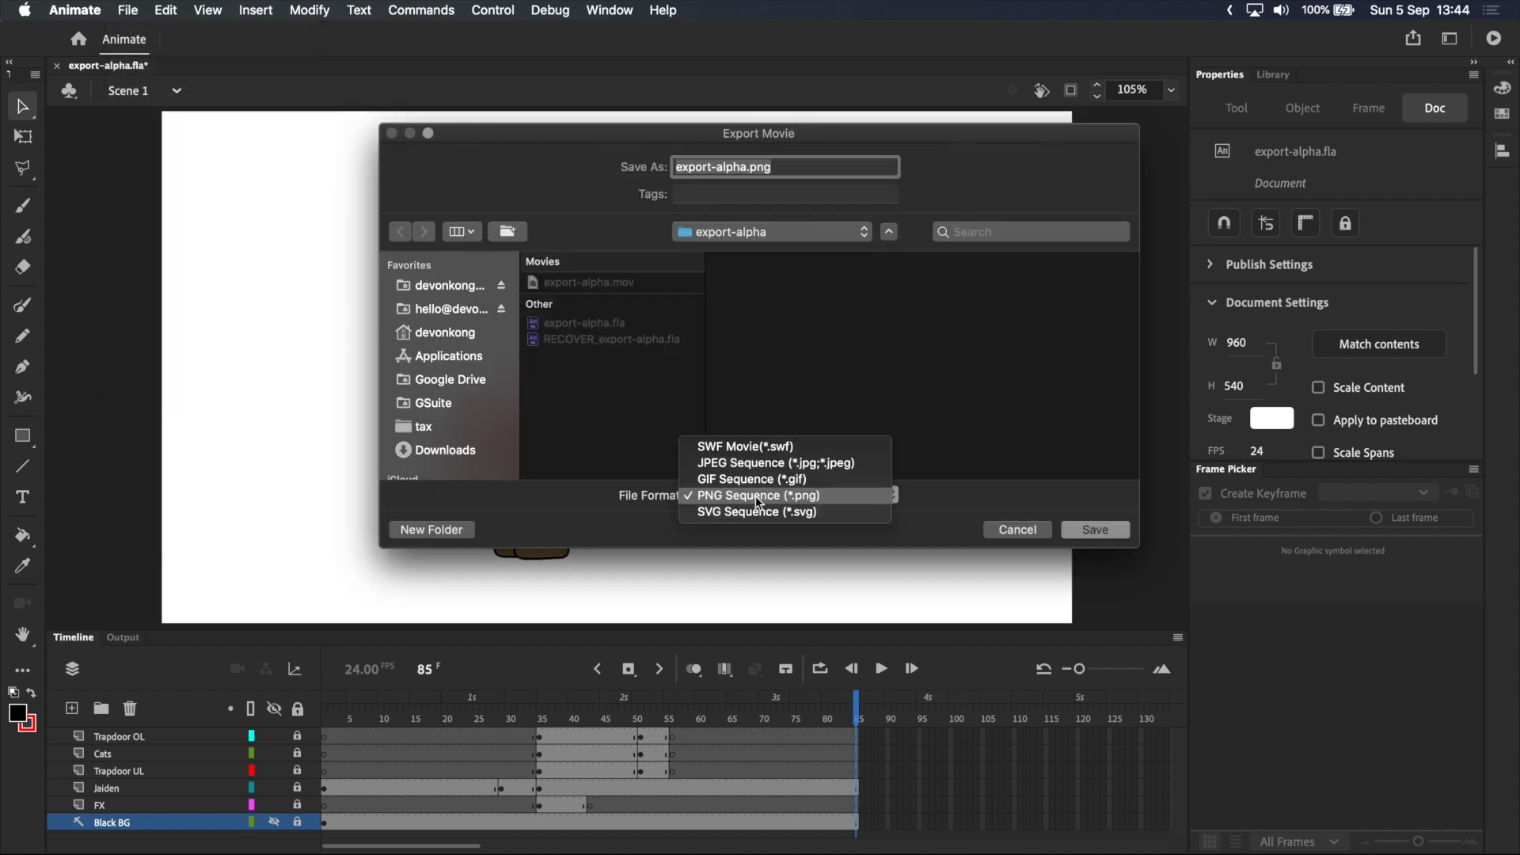
click(760, 496)
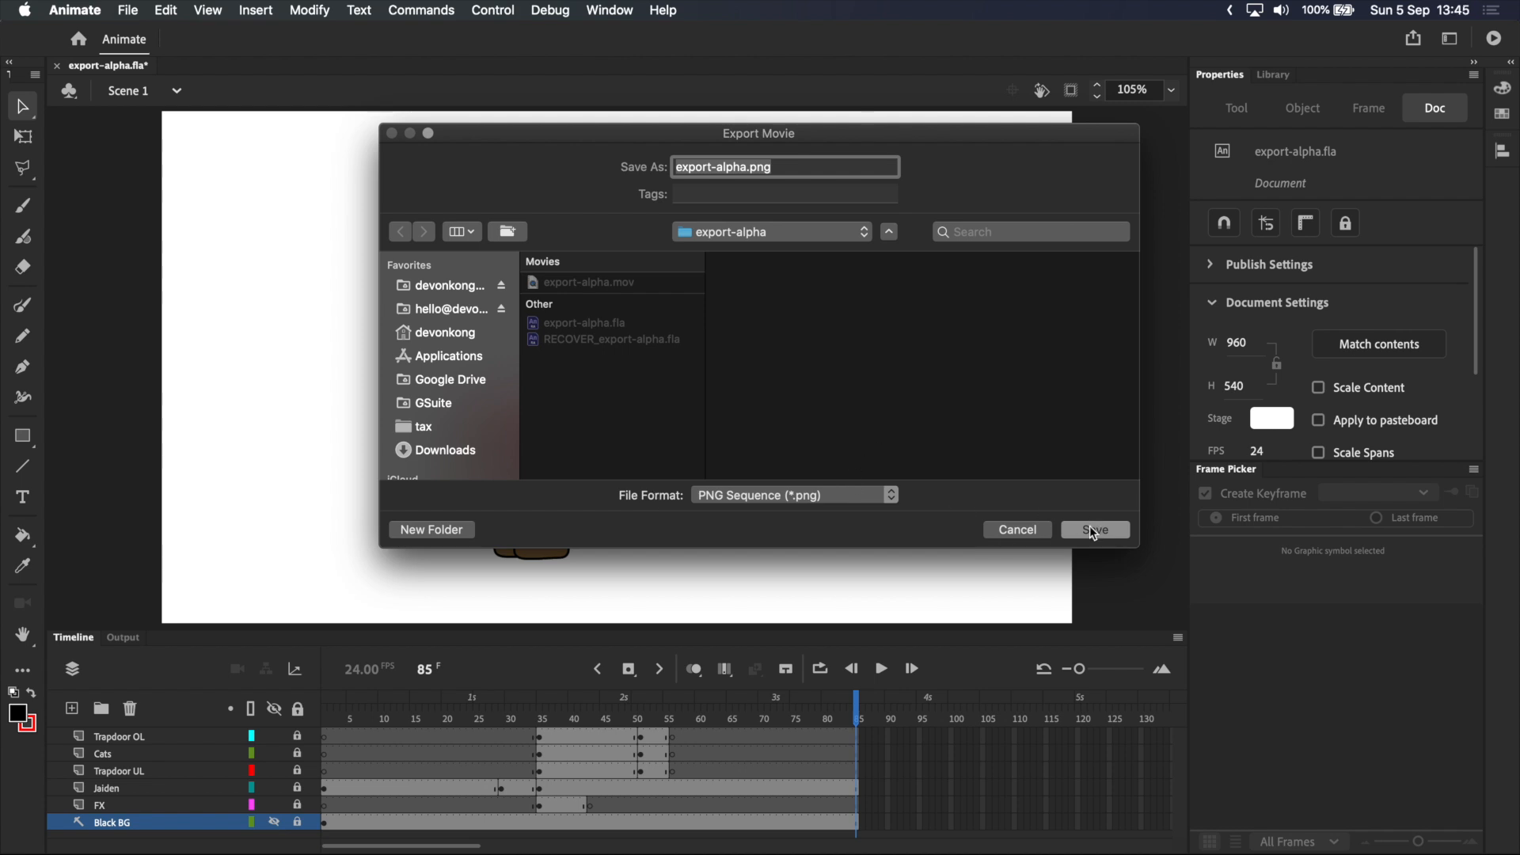
Step: Create an 'image-sequence' folder inside export-alpha and save export-alpha.png into it
click(431, 529)
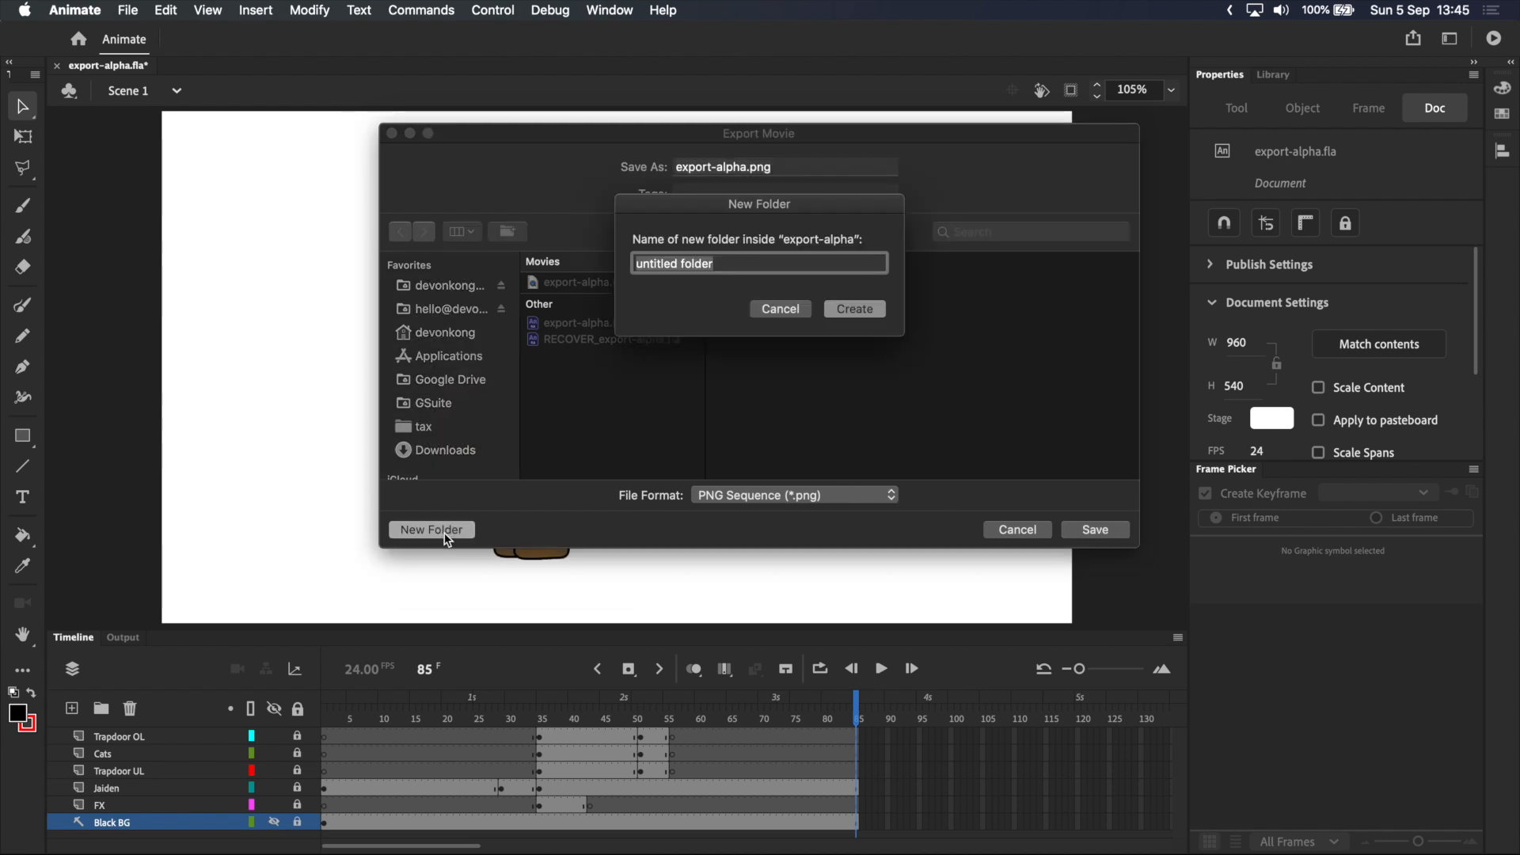
mouse_move(651, 729)
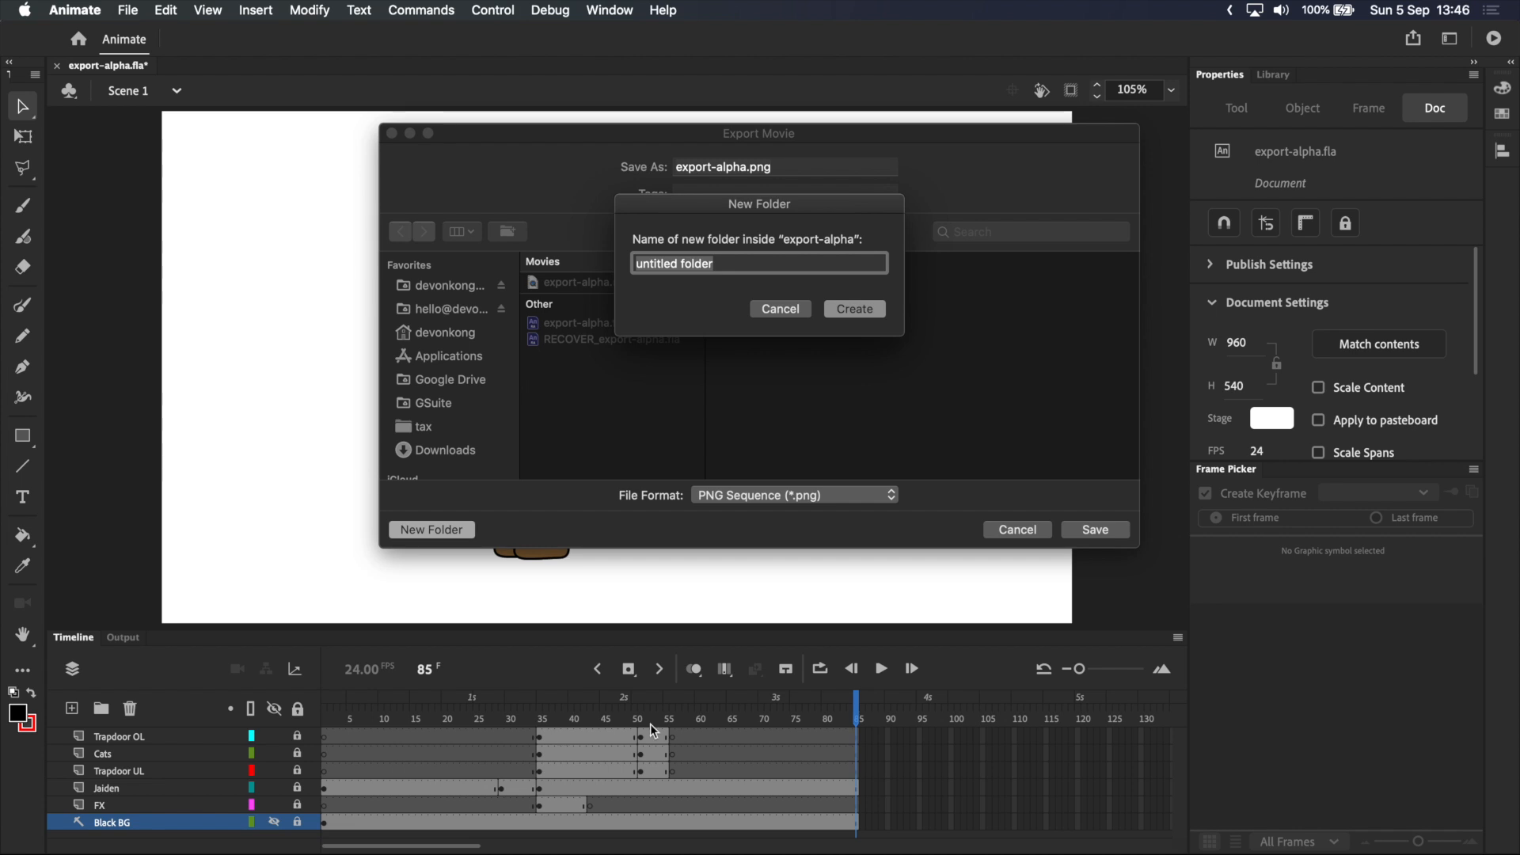
mouse_move(532, 752)
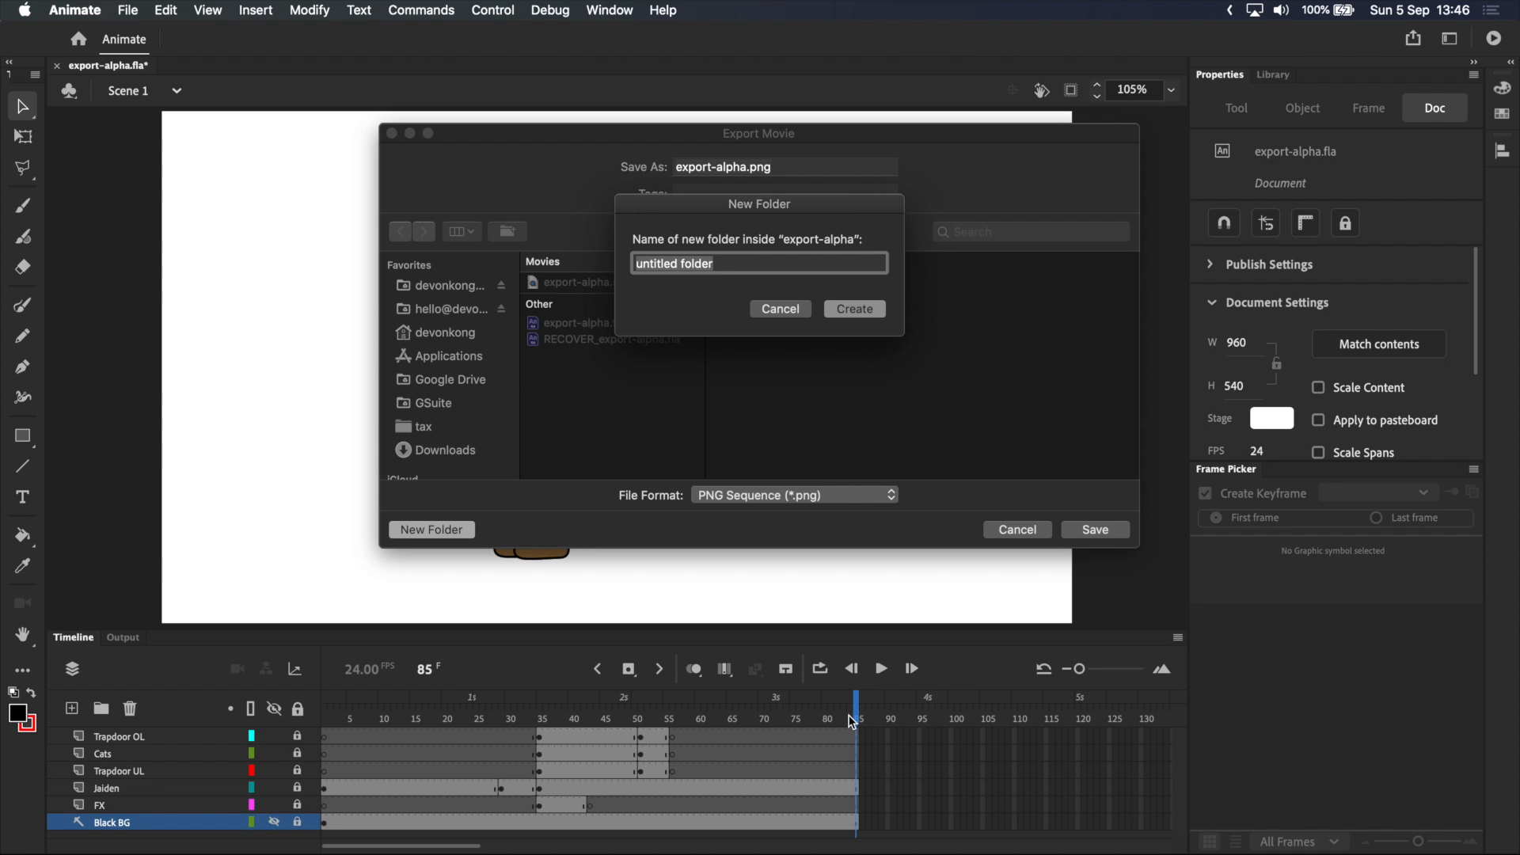
mouse_move(854, 755)
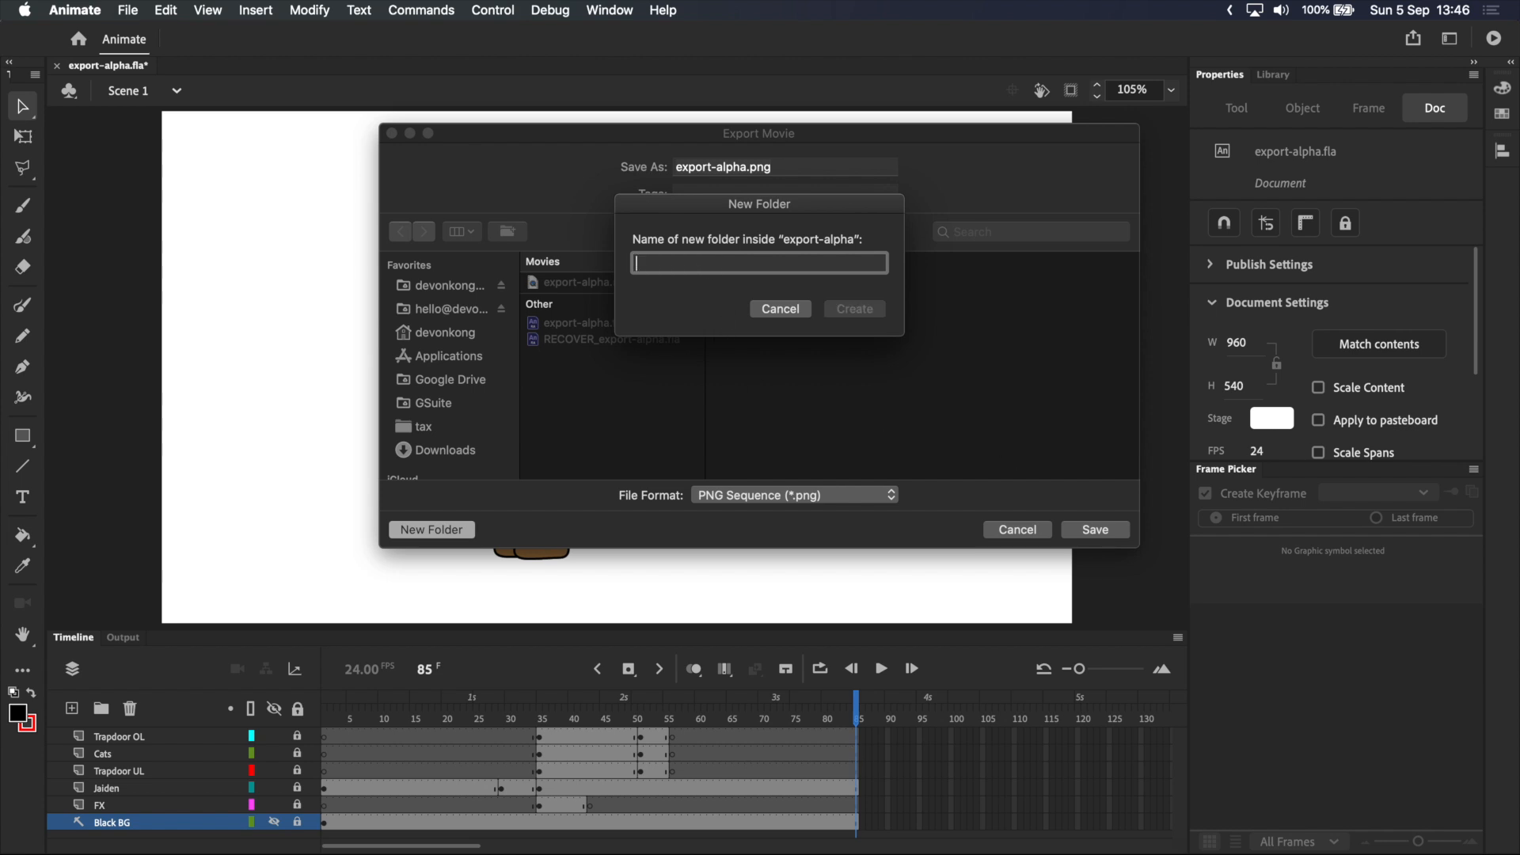
text(image-sequ)
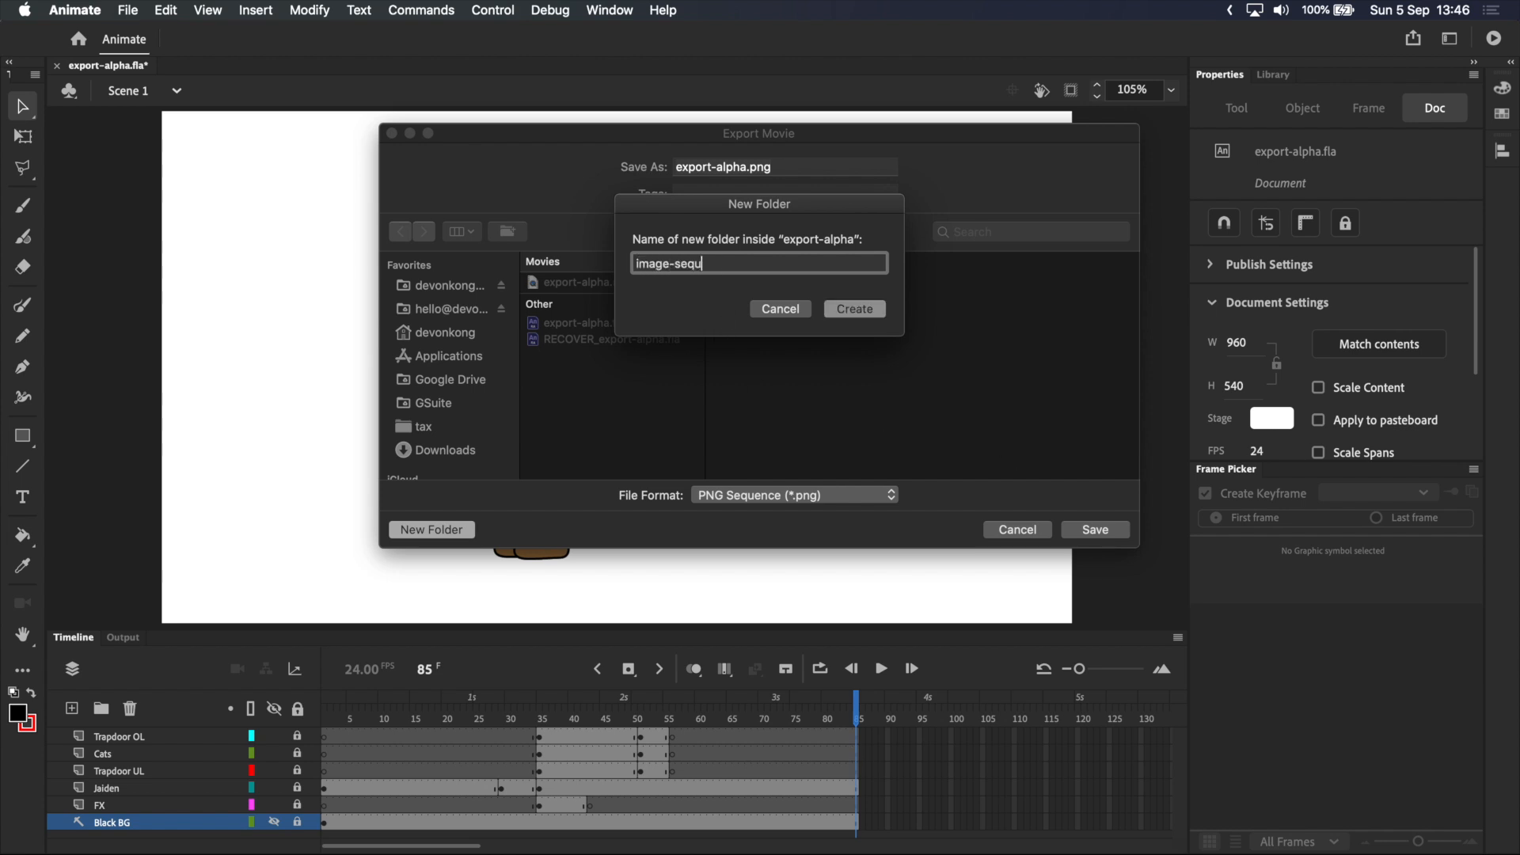
click(852, 308)
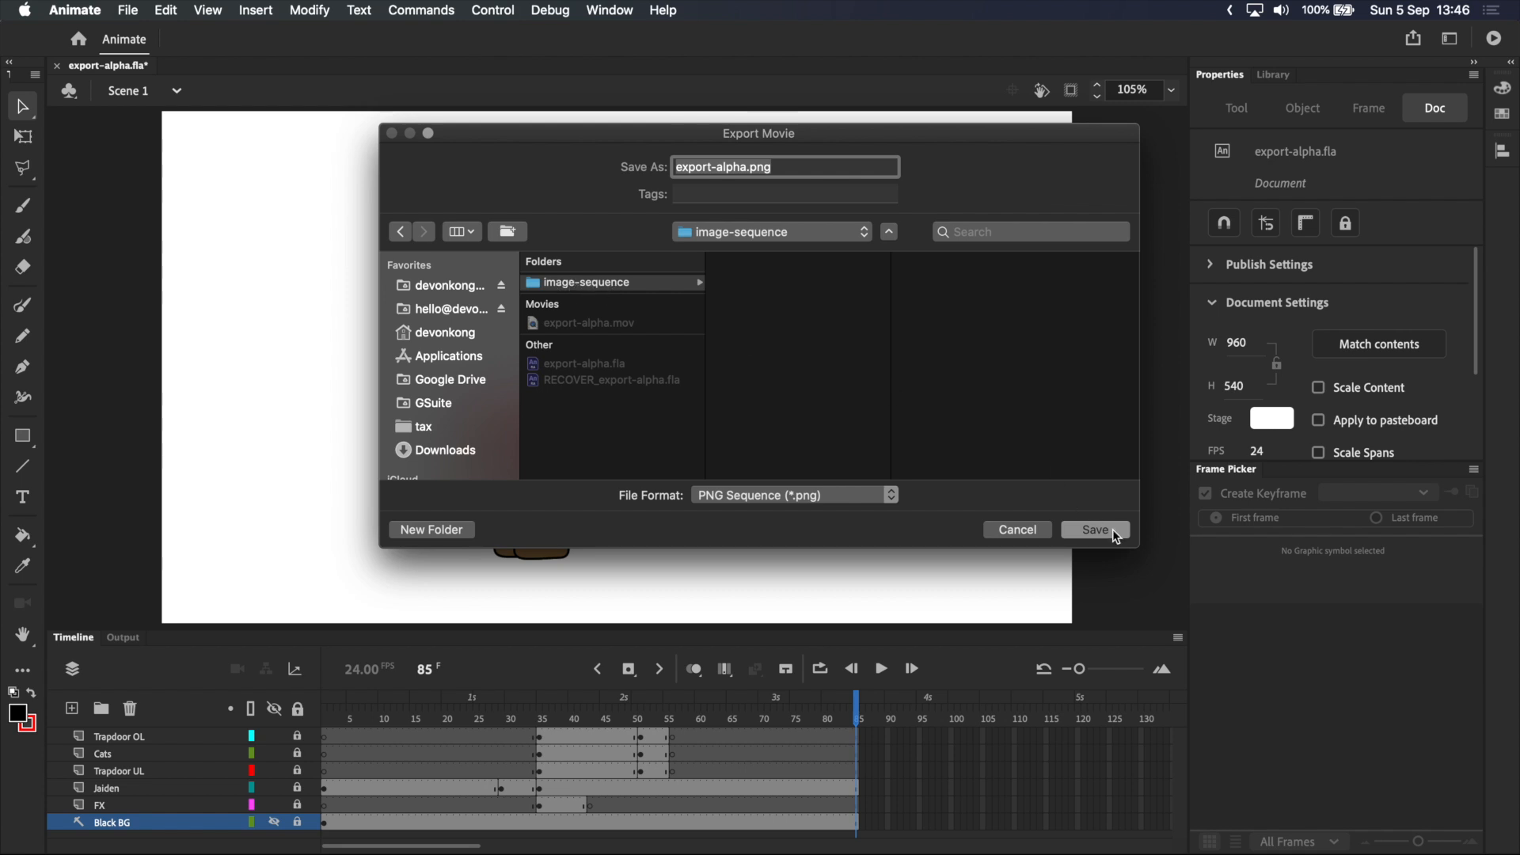
click(1095, 530)
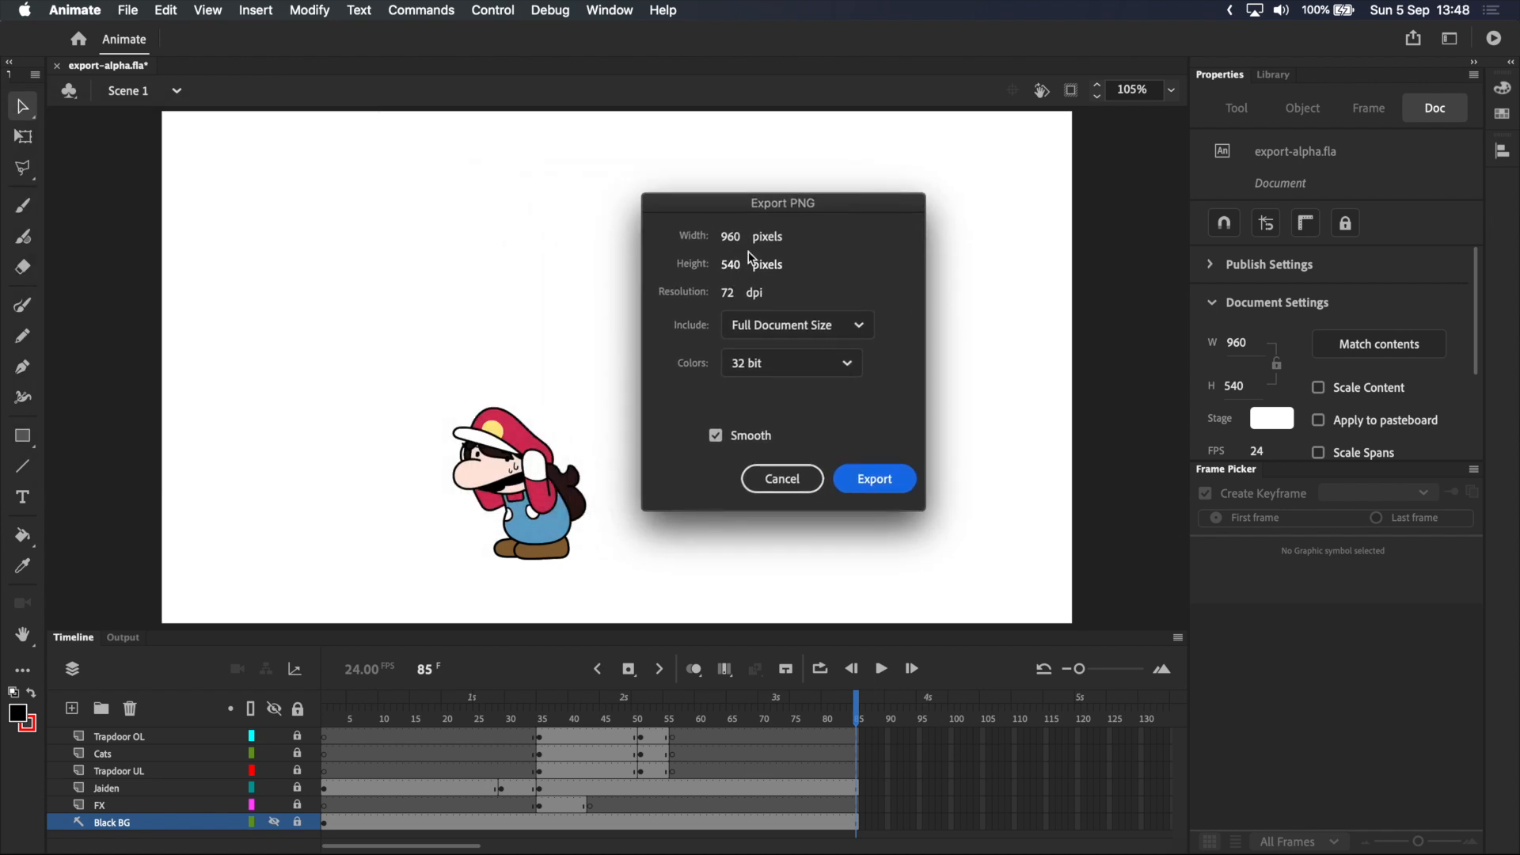
mouse_move(1243, 372)
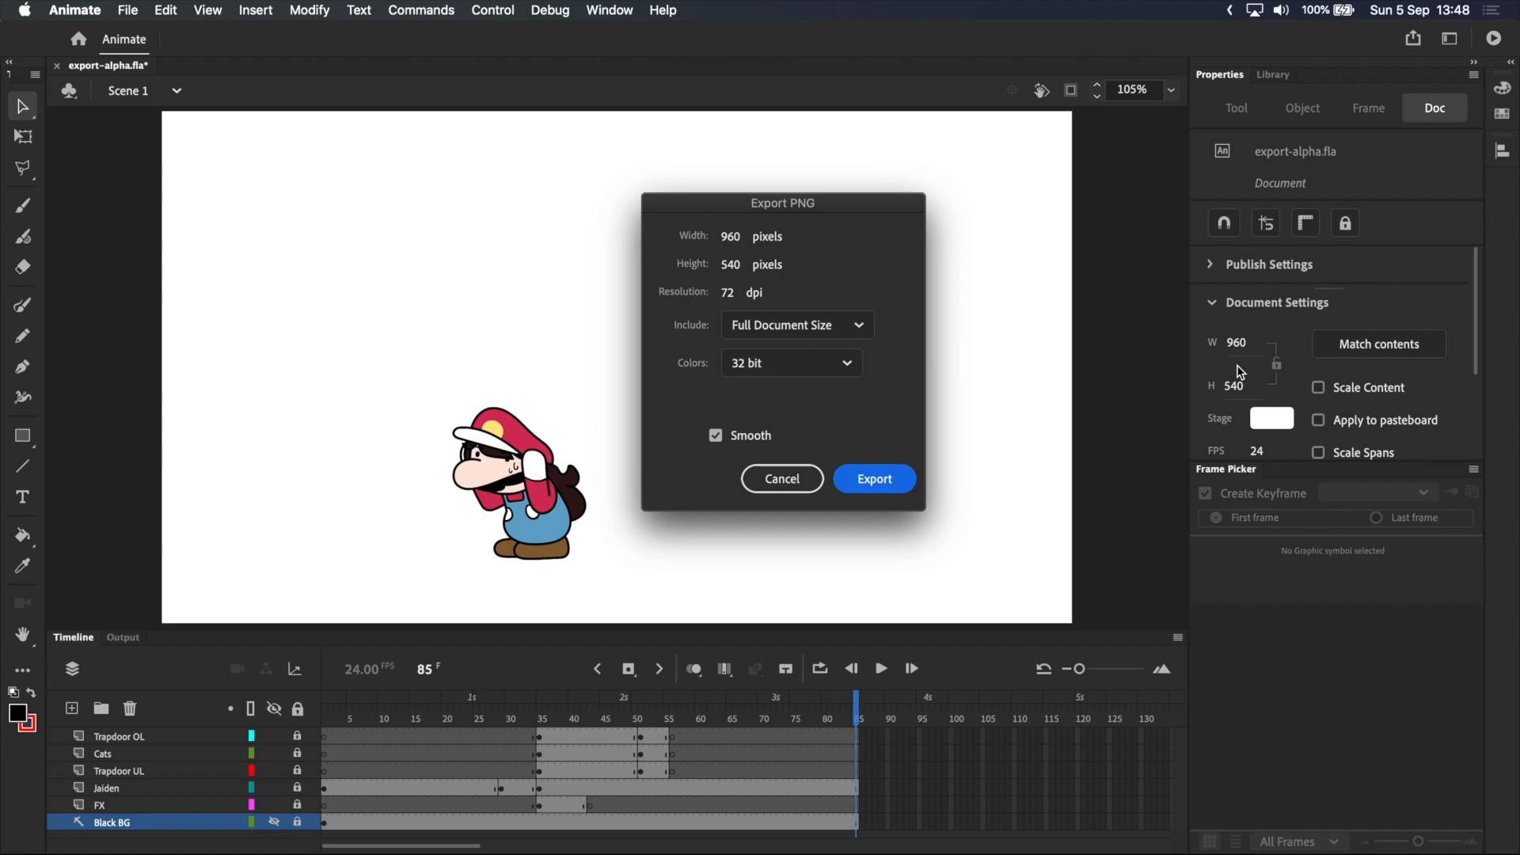
click(795, 325)
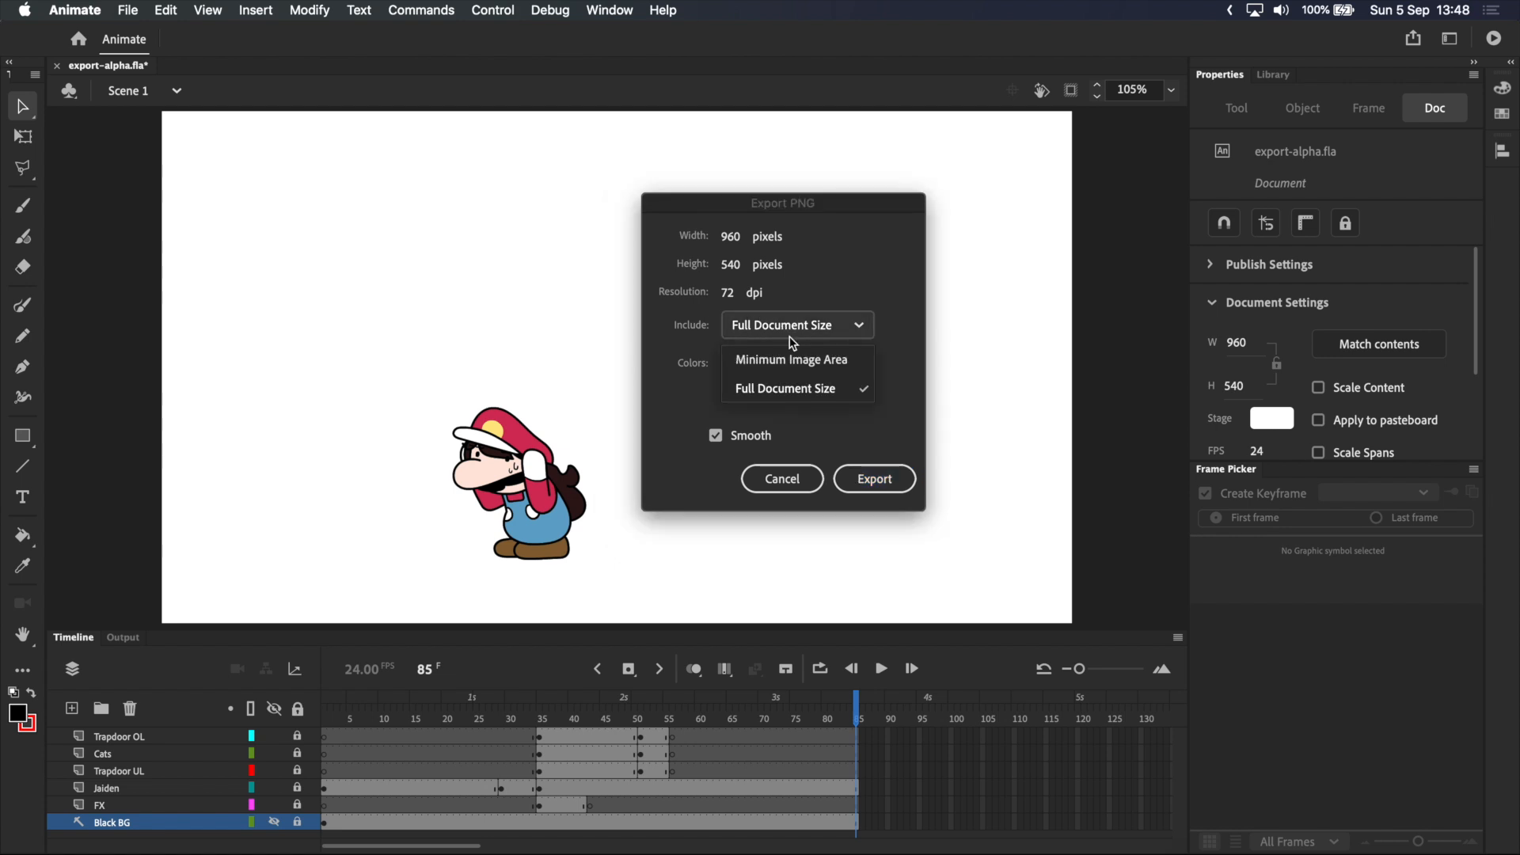
mouse_move(793, 393)
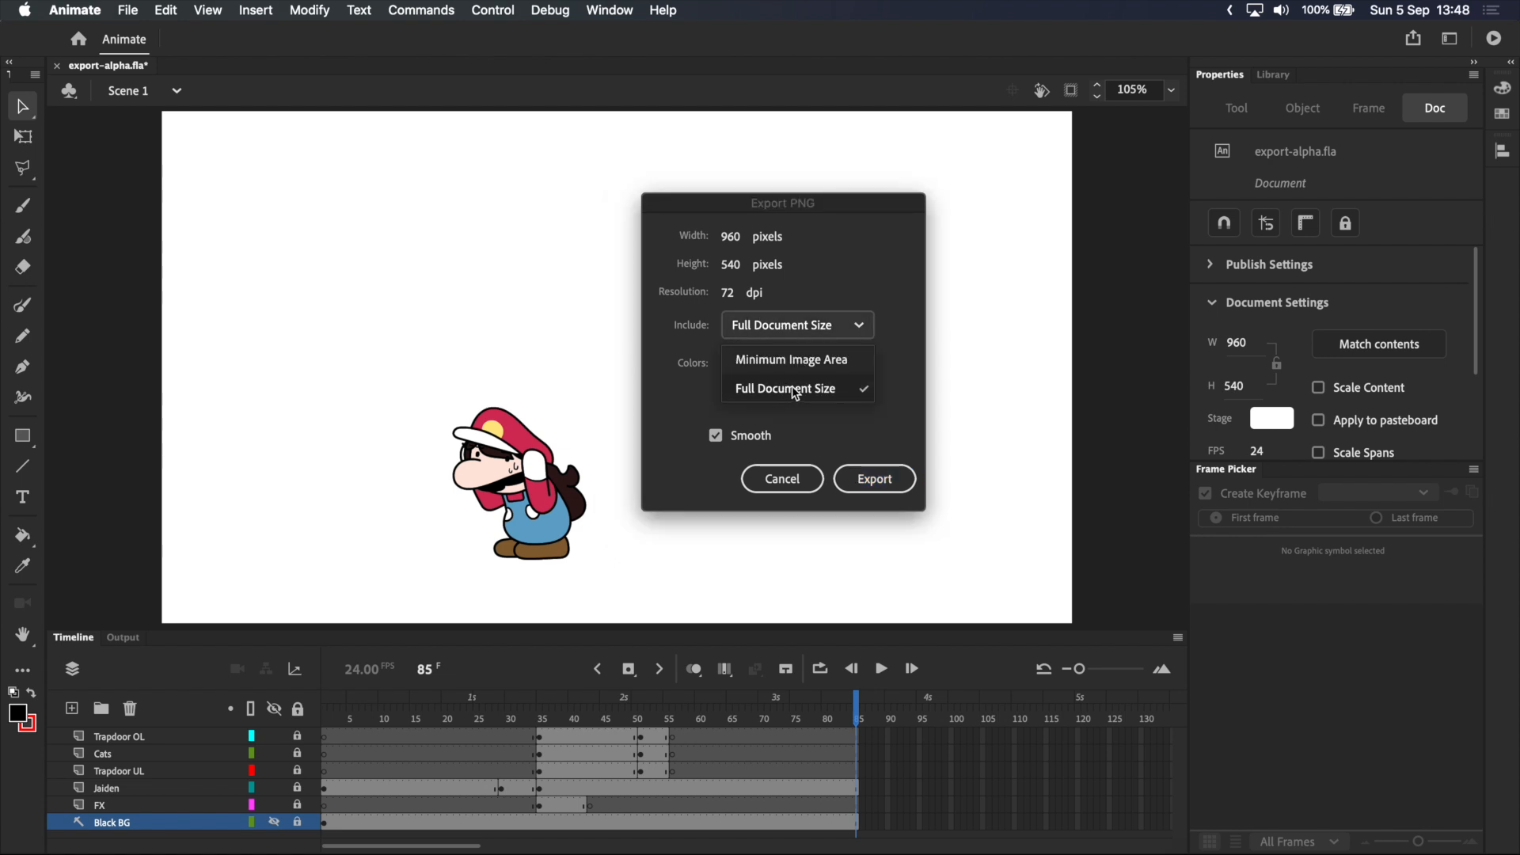
click(785, 388)
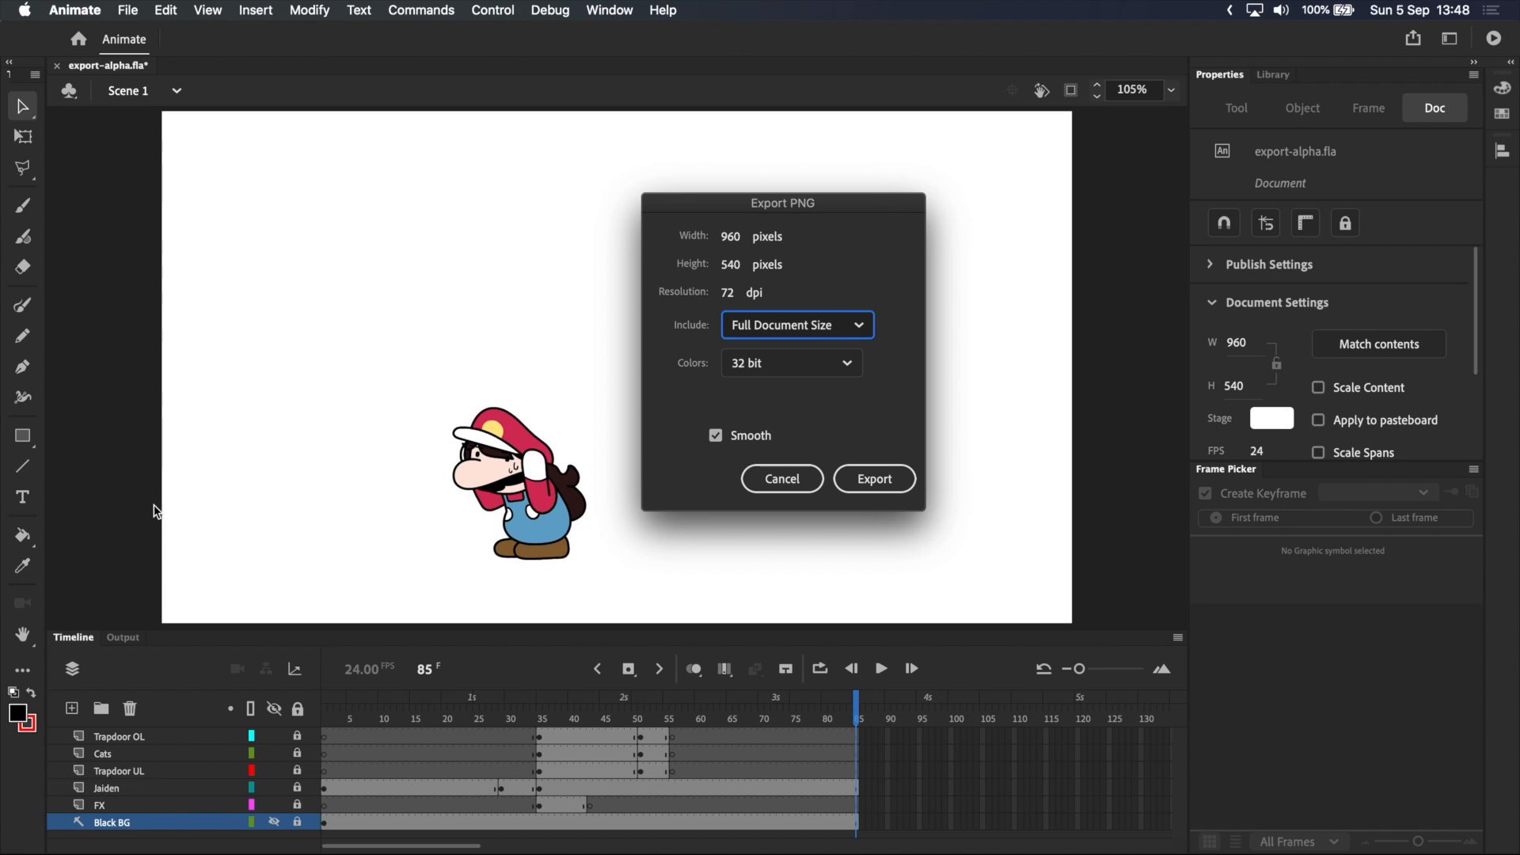
click(795, 325)
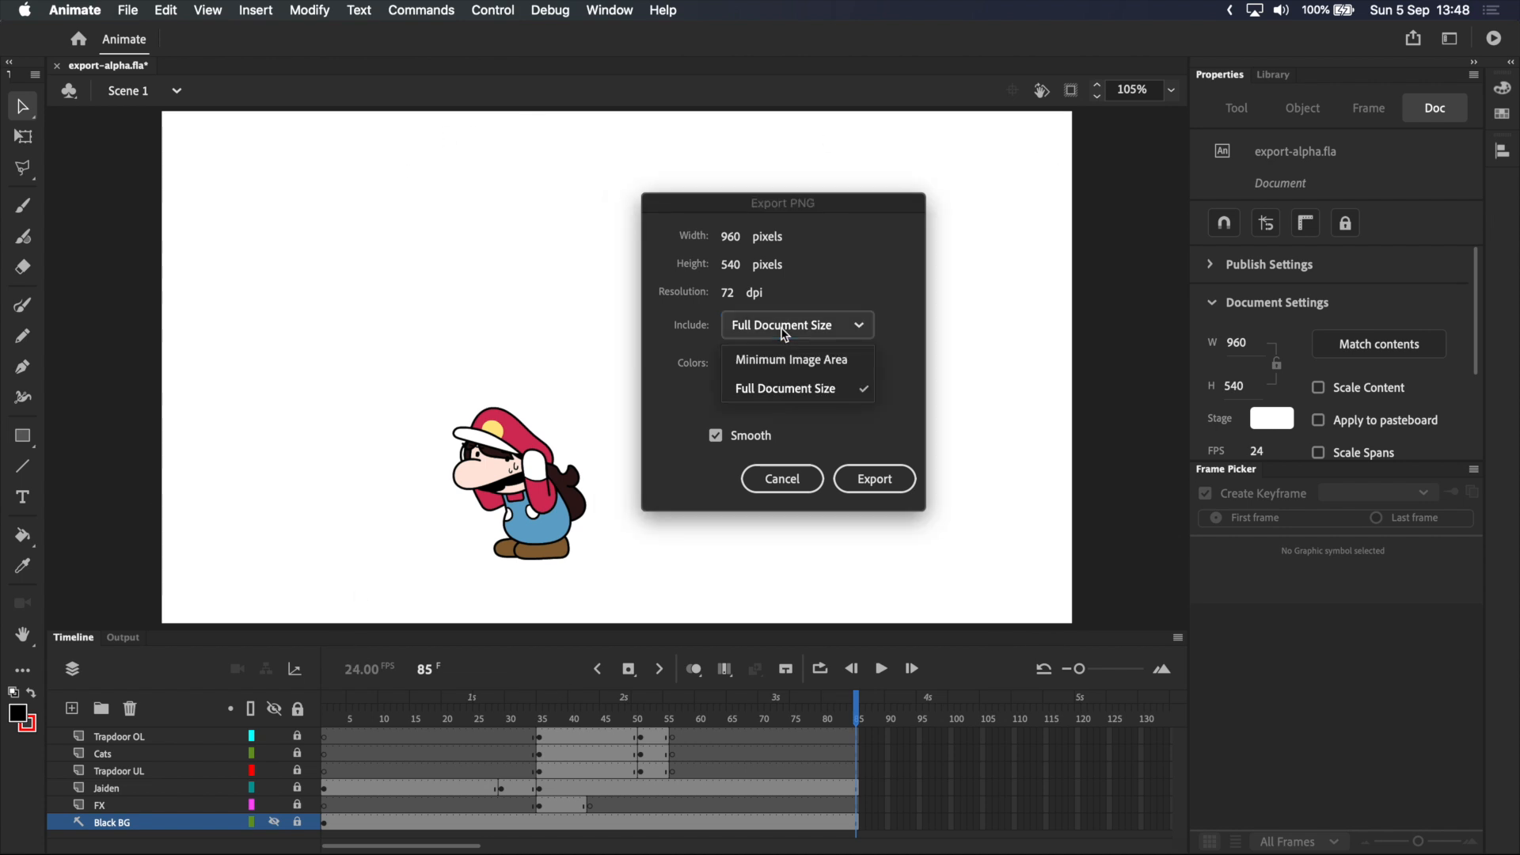
mouse_move(800, 372)
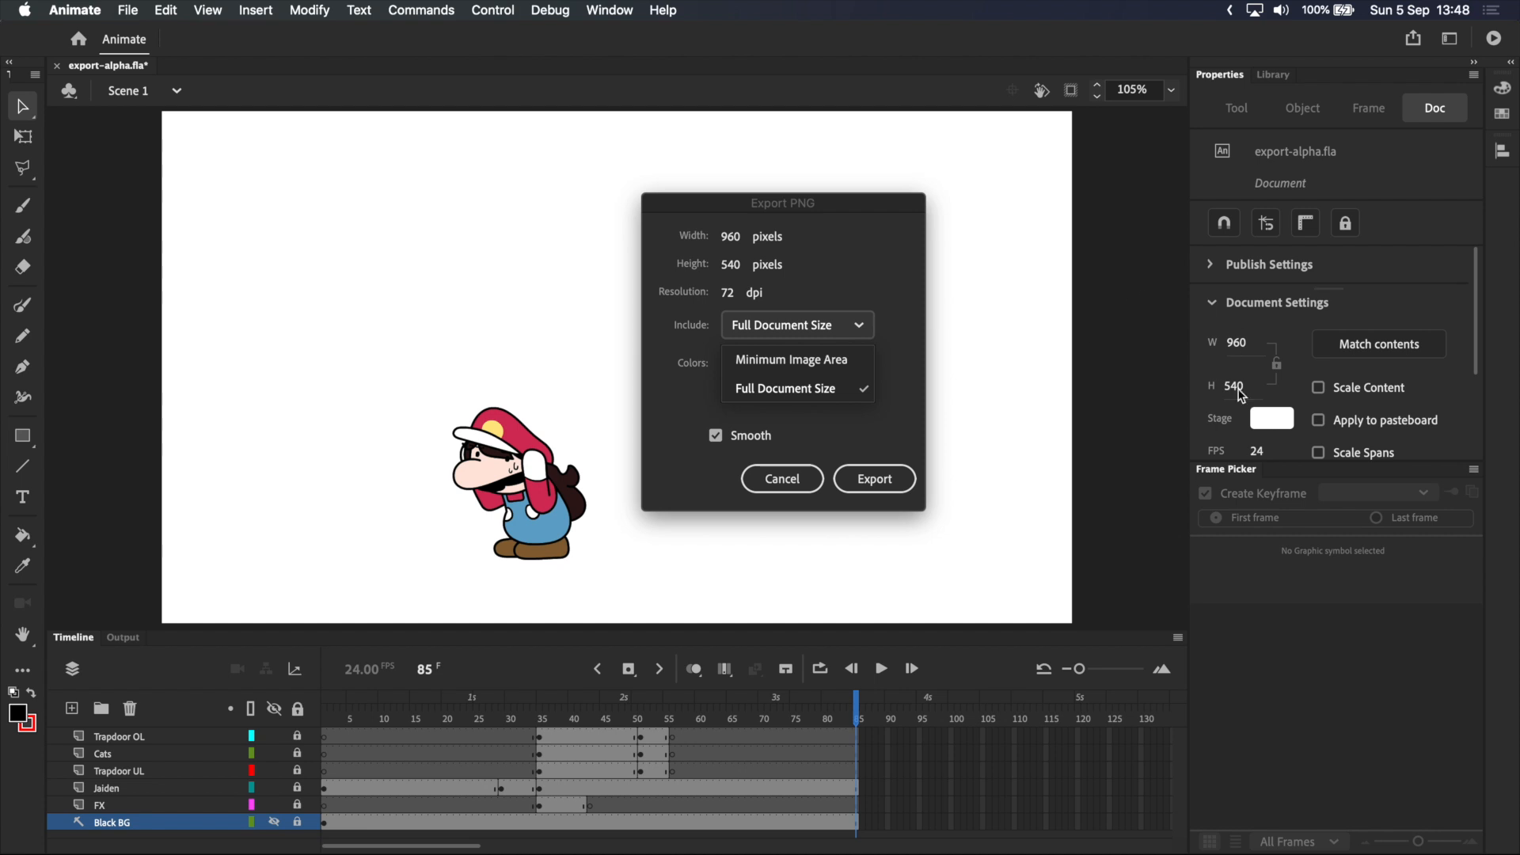
mouse_move(1252, 388)
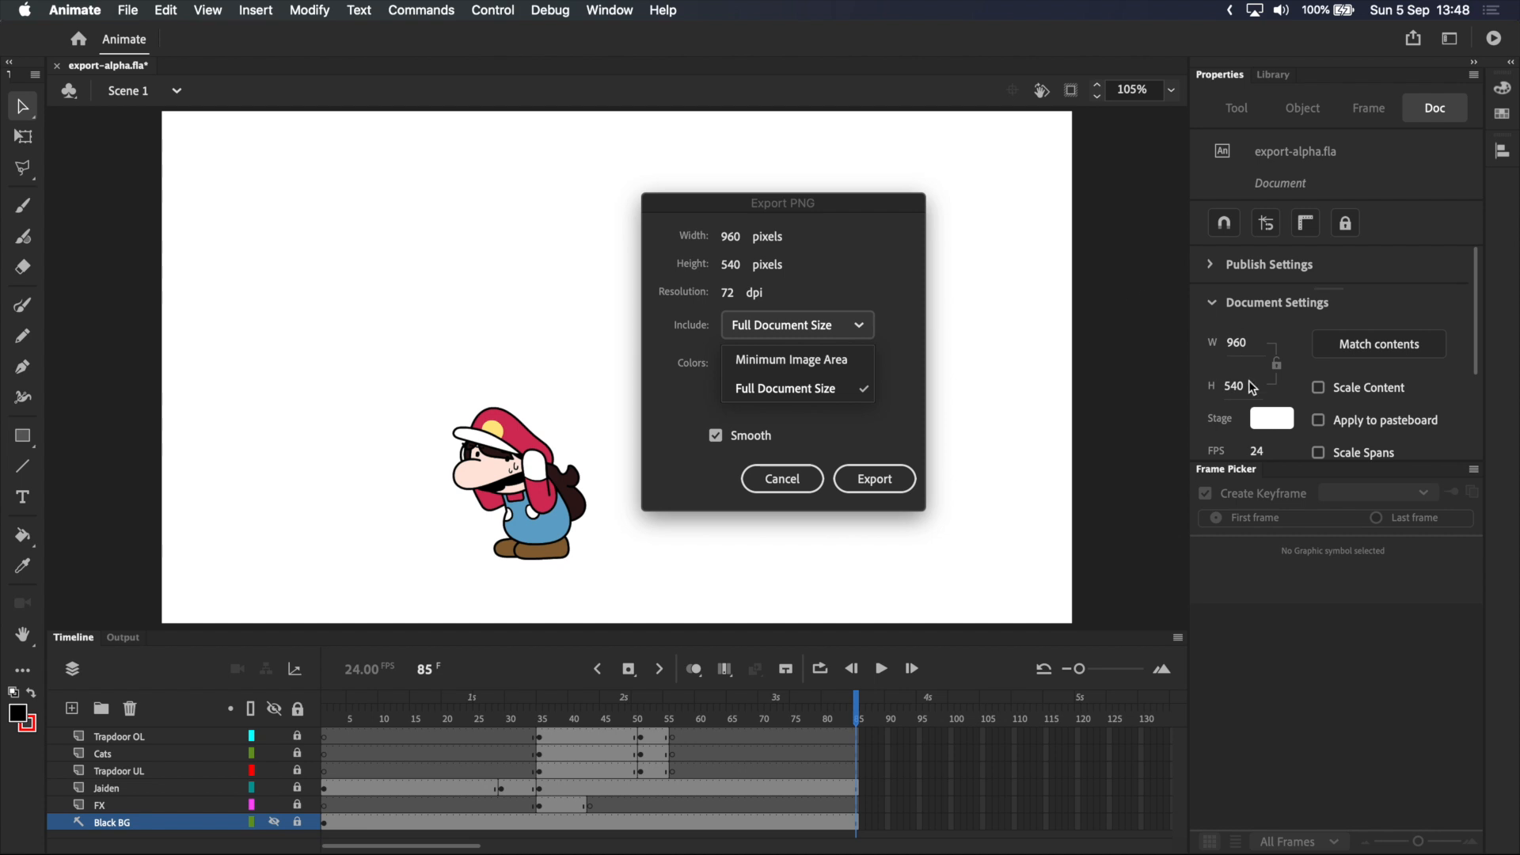
Step: Keep 32-bit colour in Export PNG and export the image sequence
click(790, 363)
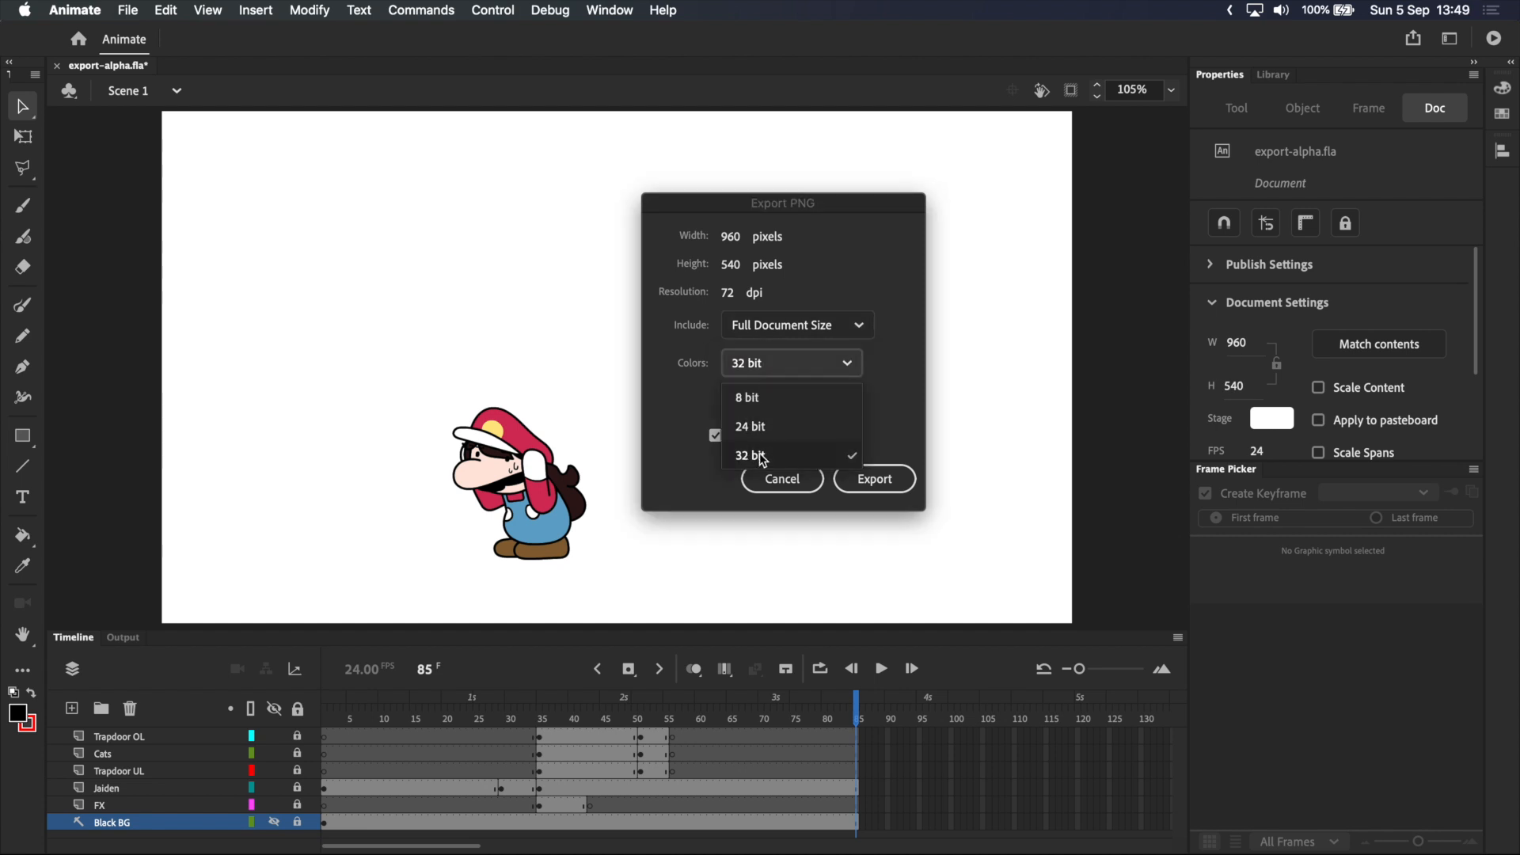
mouse_move(749, 397)
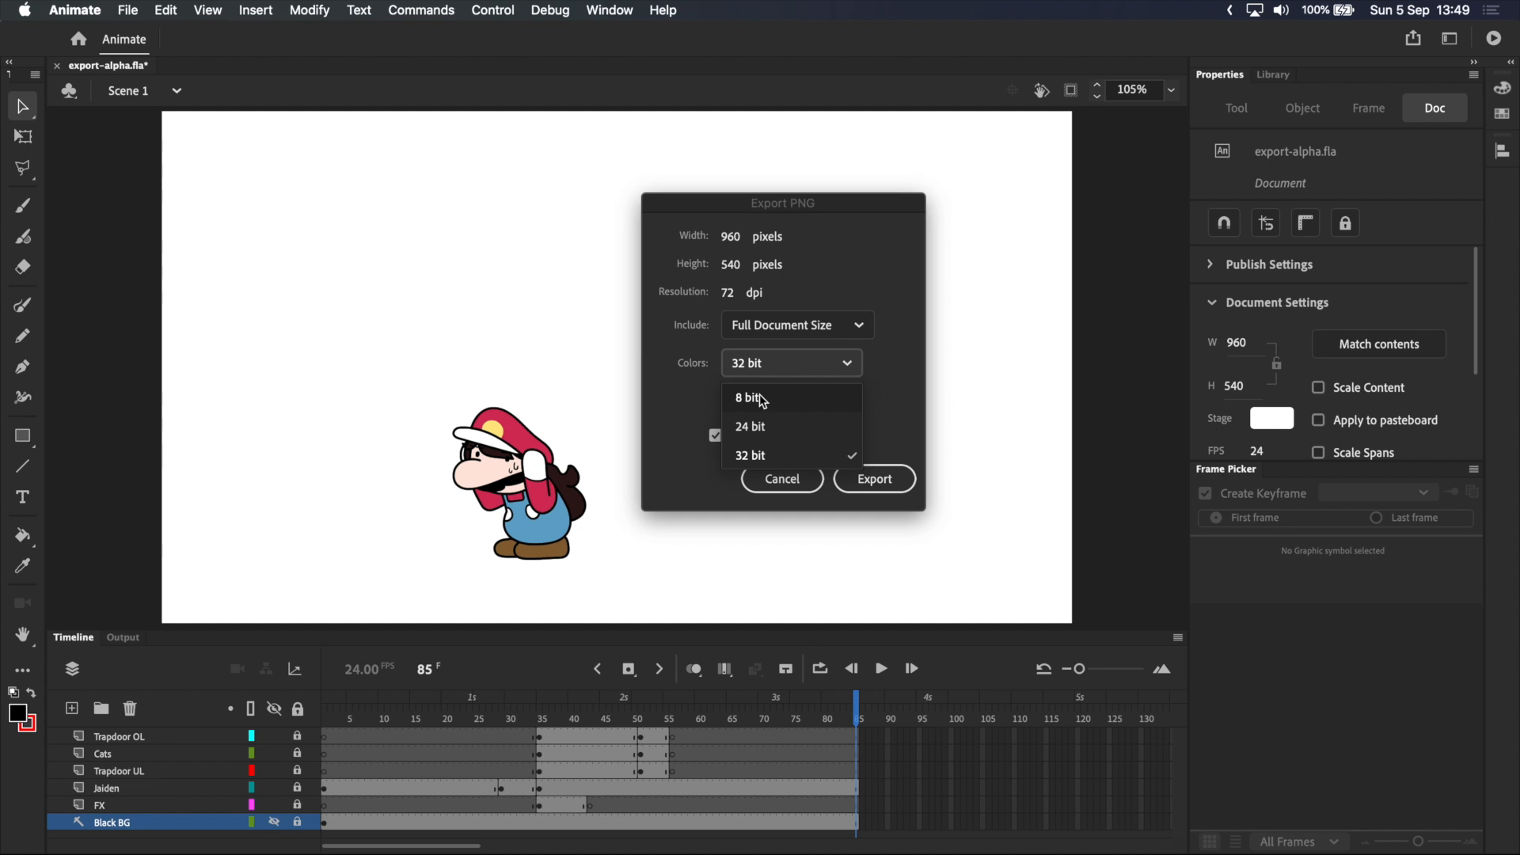
mouse_move(770, 442)
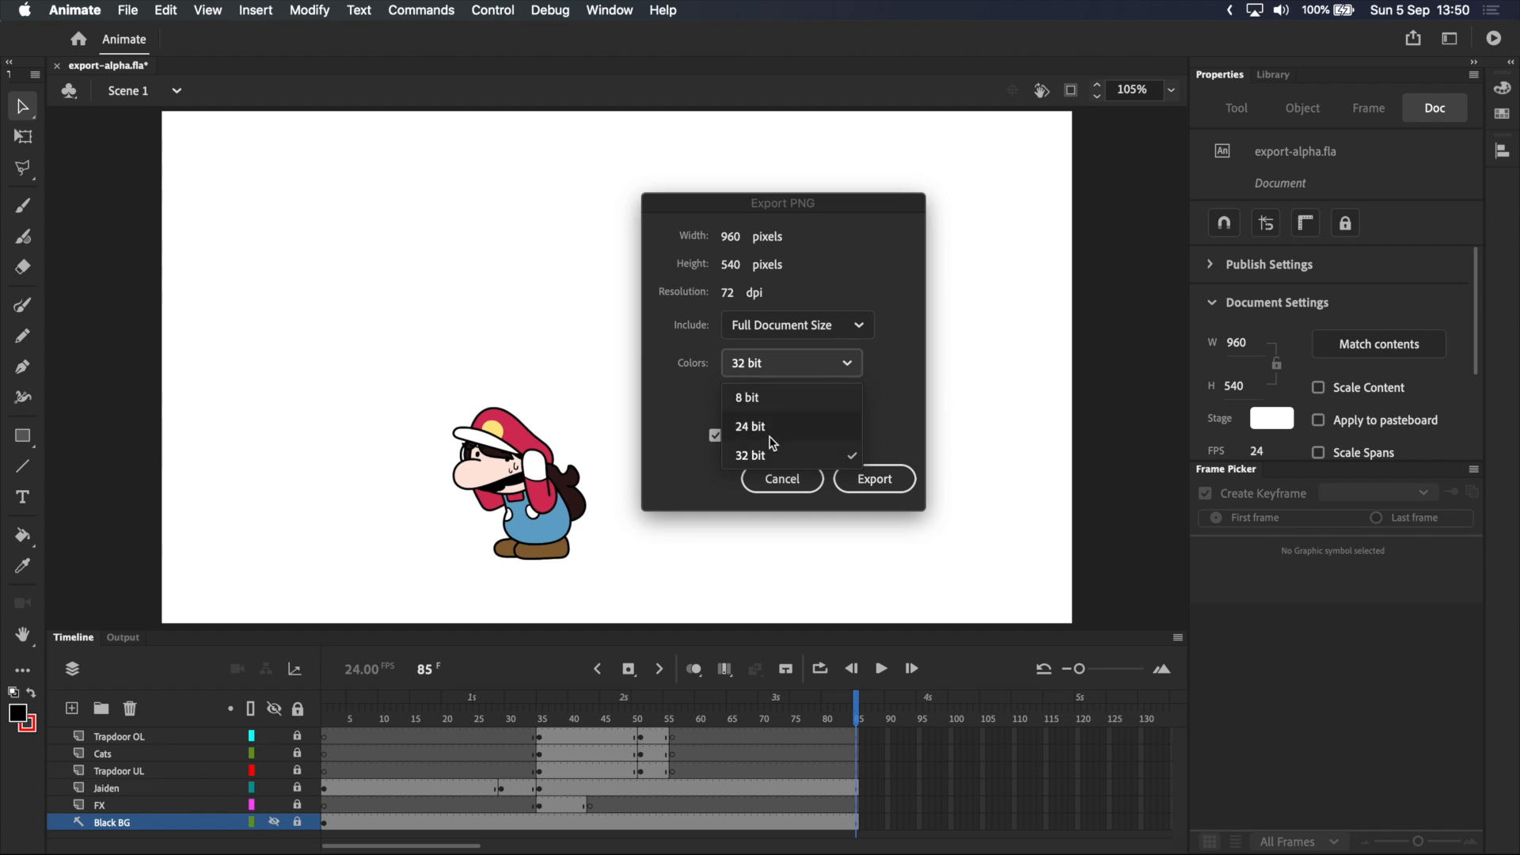
mouse_move(766, 424)
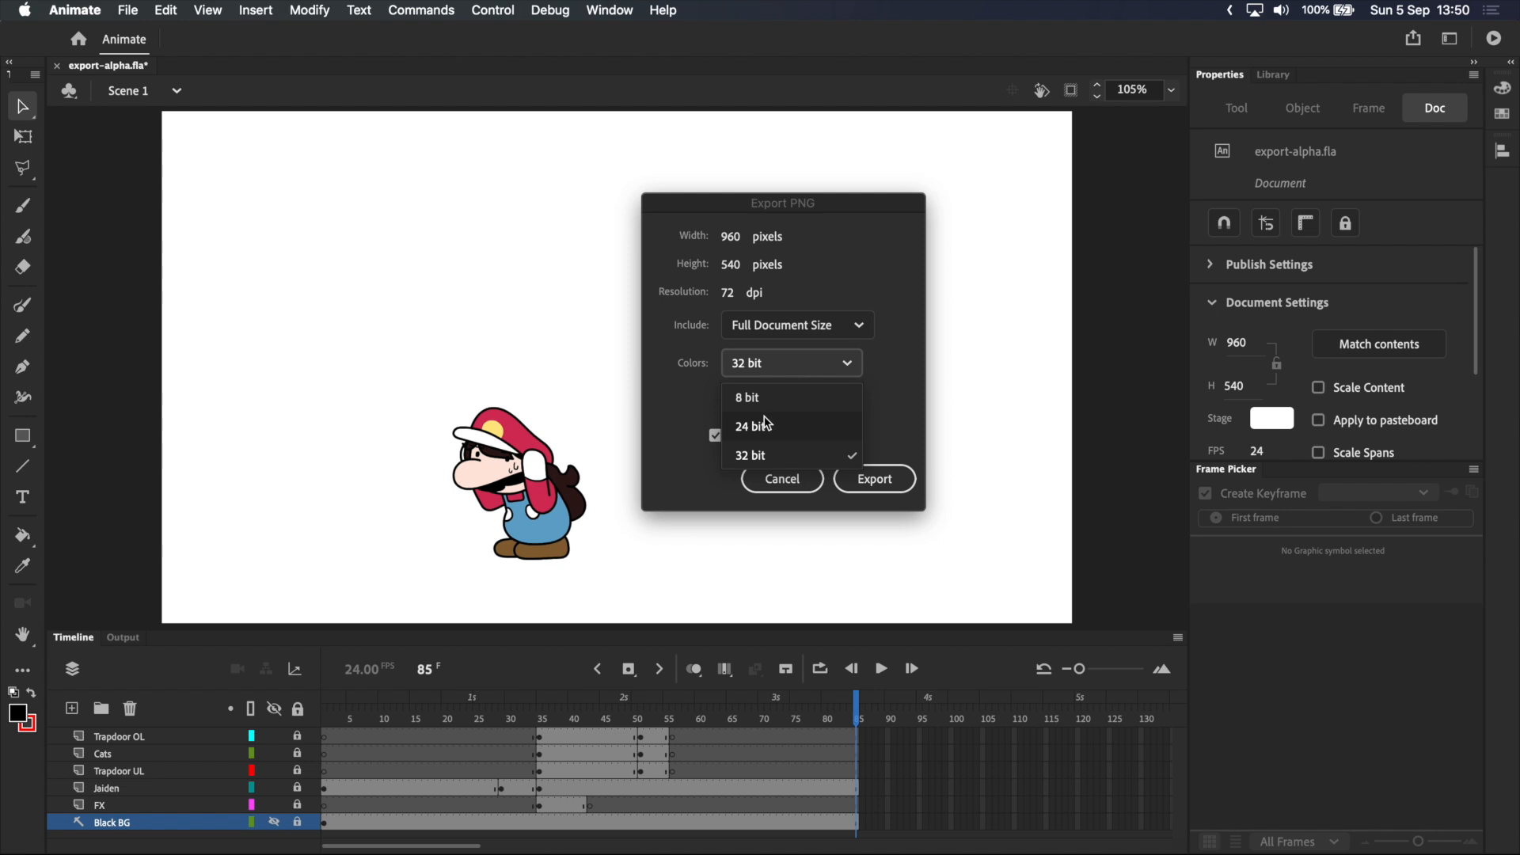
click(750, 455)
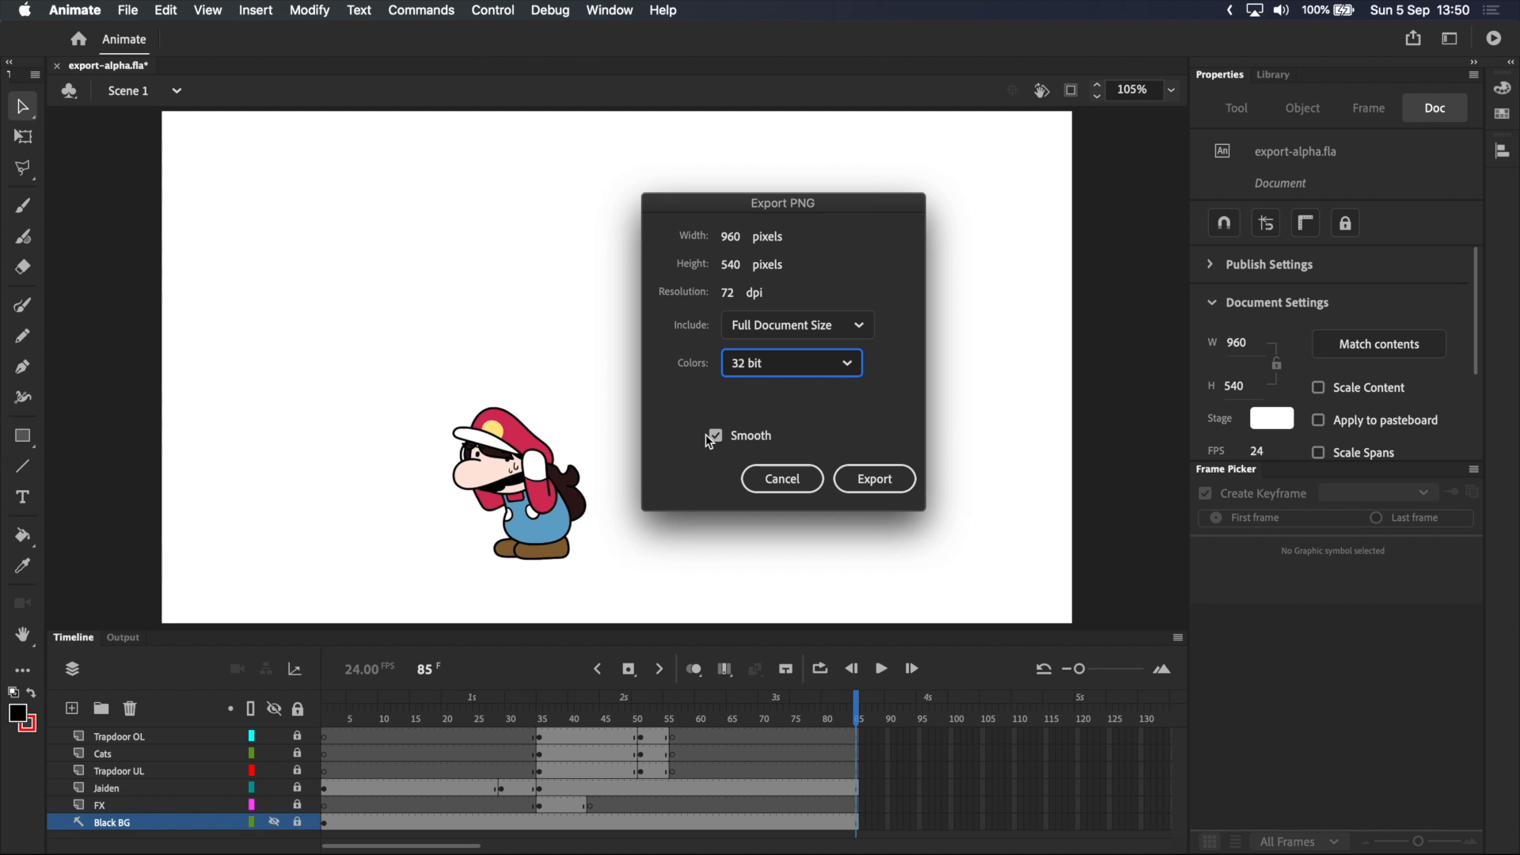
click(874, 478)
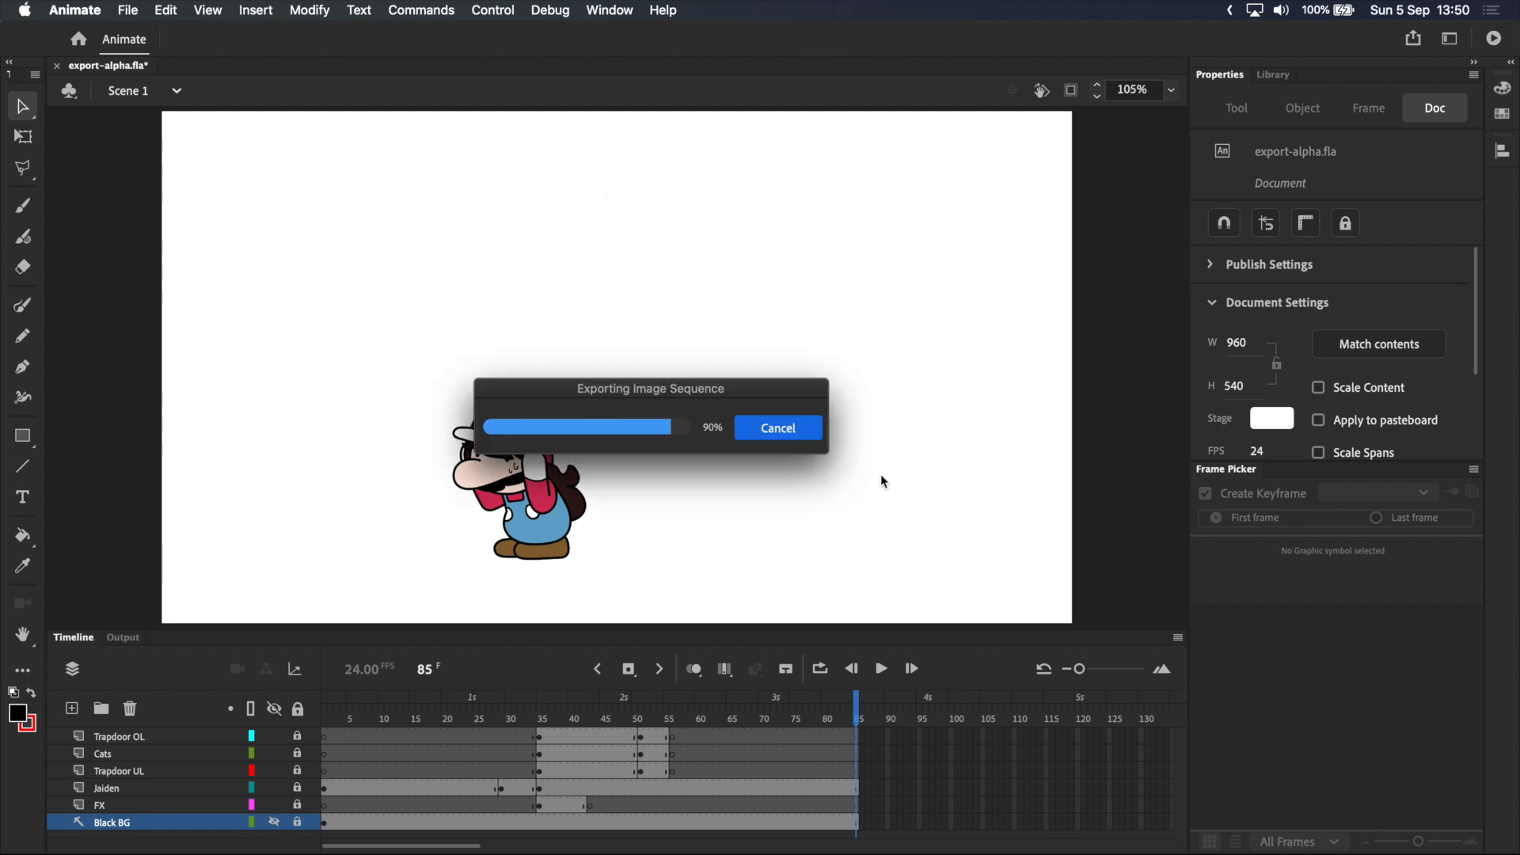